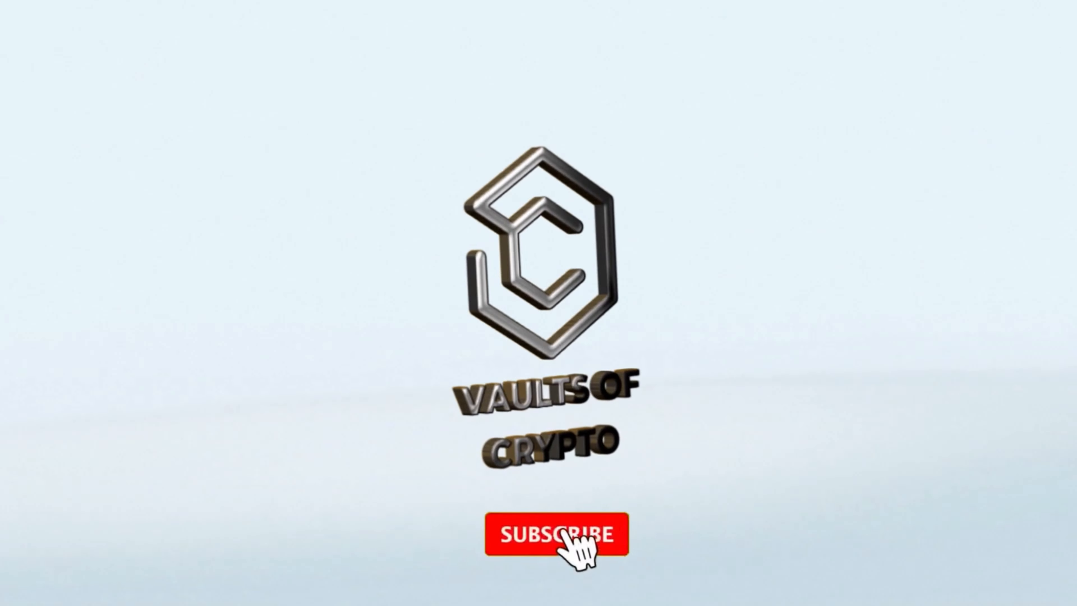
Launch LiquidityWiz to land on the Global Liquidity overview showing 24.78T$ central bank liquidity.
left_click(556, 535)
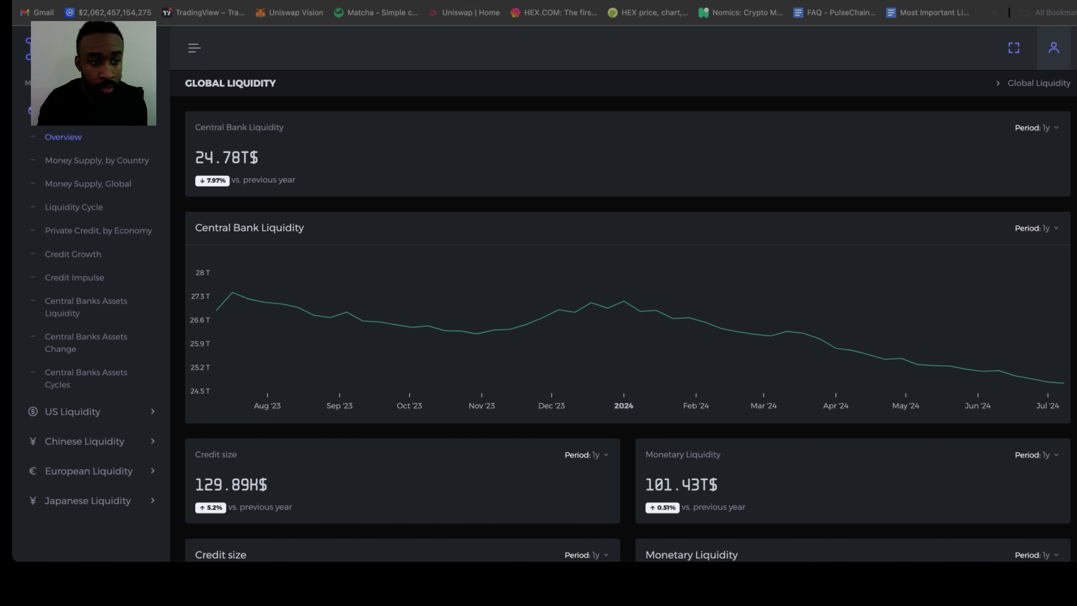
mouse_move(164, 177)
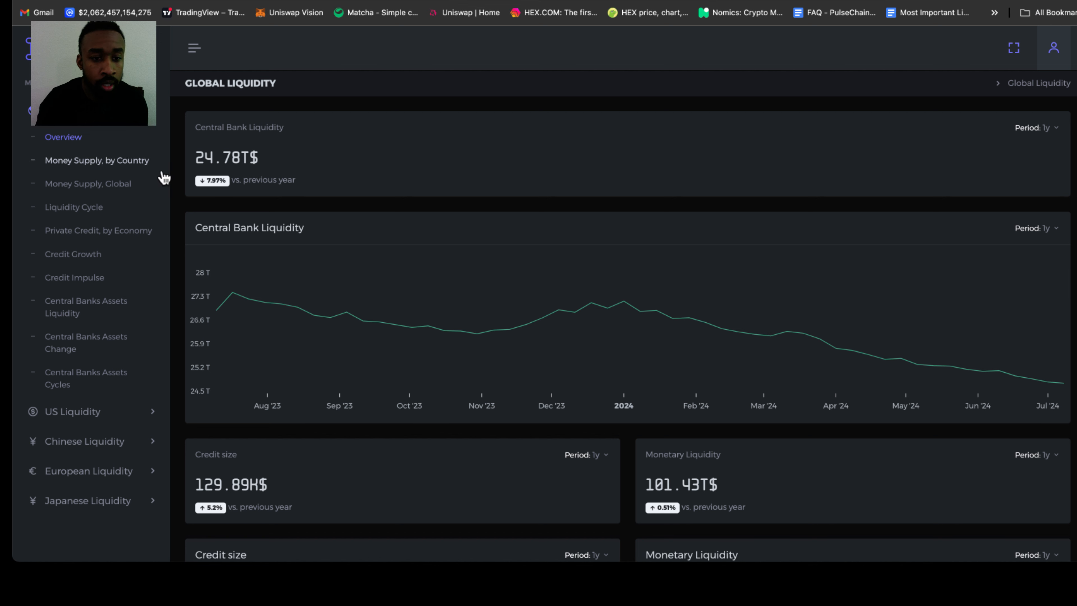
mouse_move(306, 152)
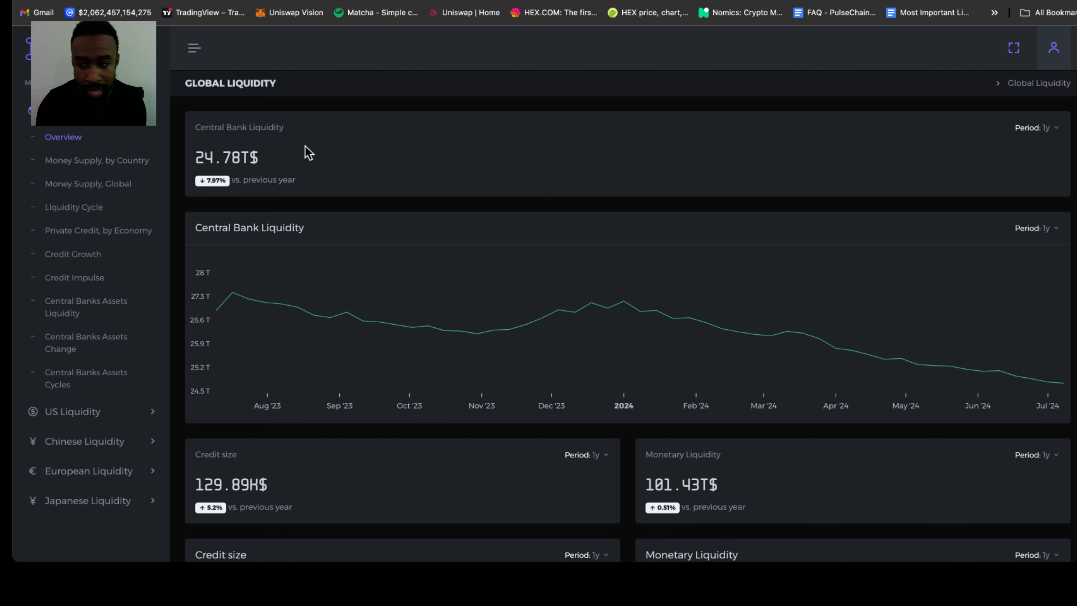
mouse_move(344, 199)
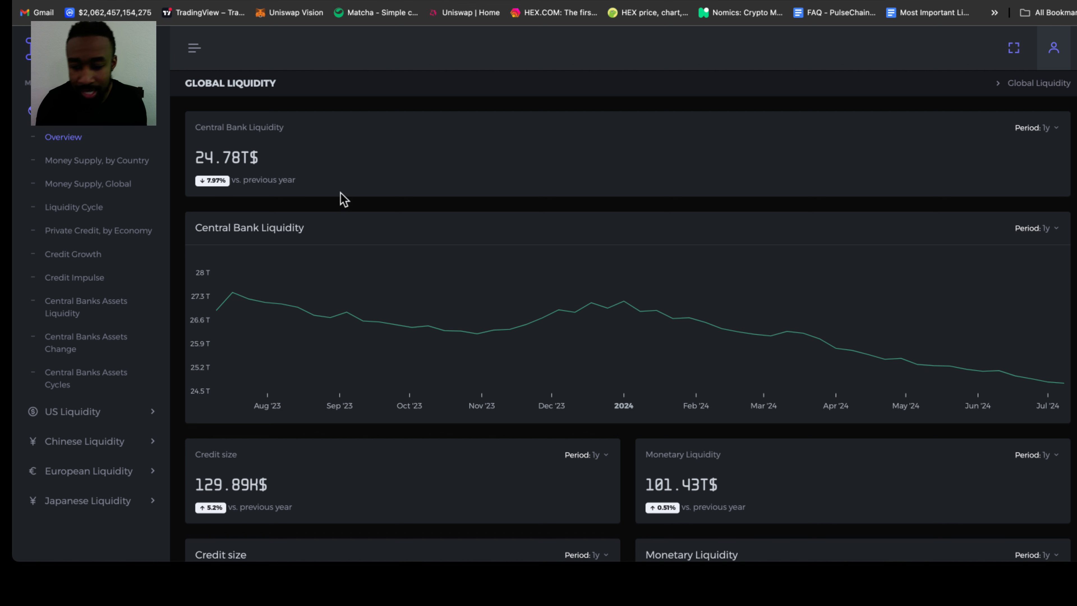
mouse_move(229, 175)
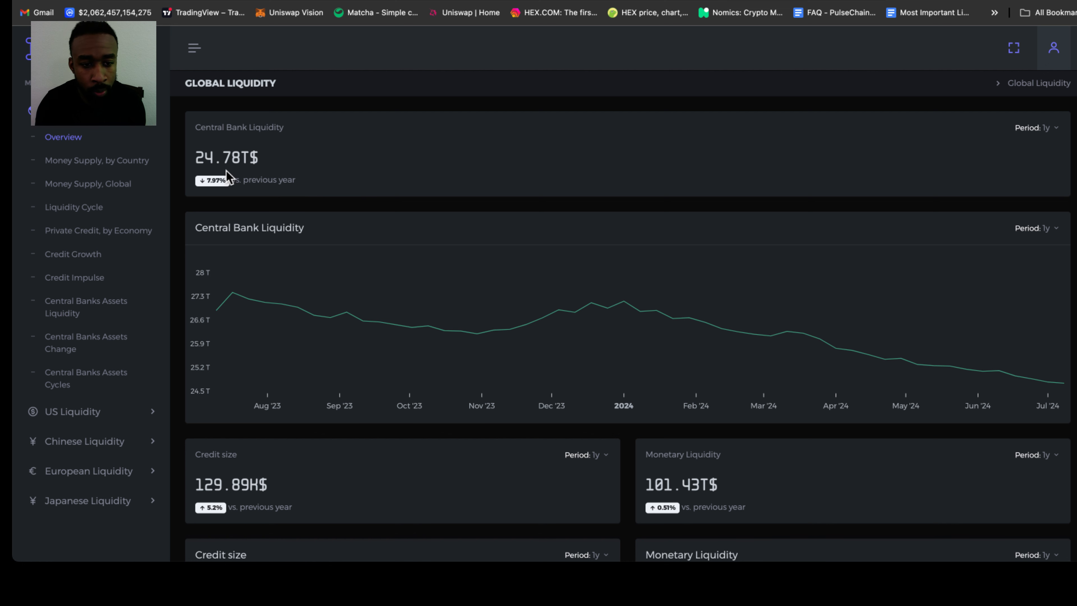
mouse_move(310, 211)
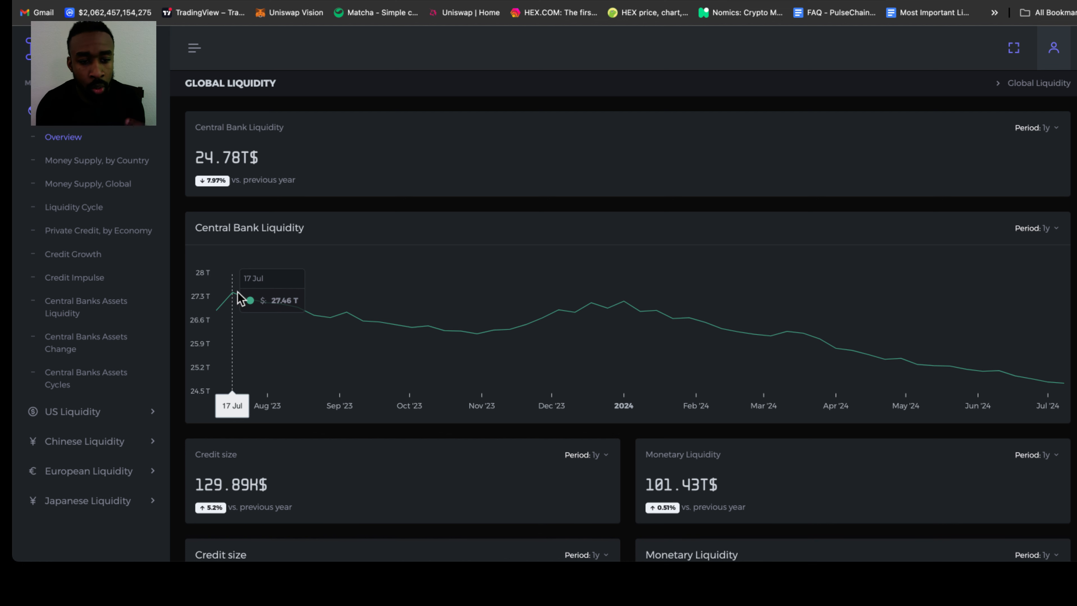
mouse_move(700, 198)
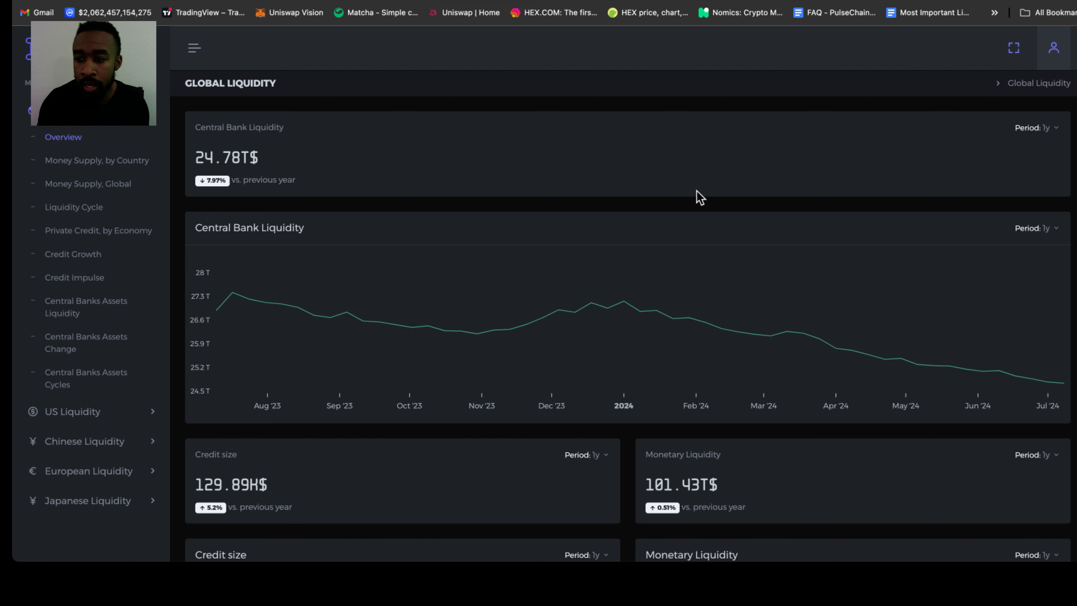
Step the Central Bank Liquidity period through 6 months and 3 months down to 1 month.
left_click(1036, 127)
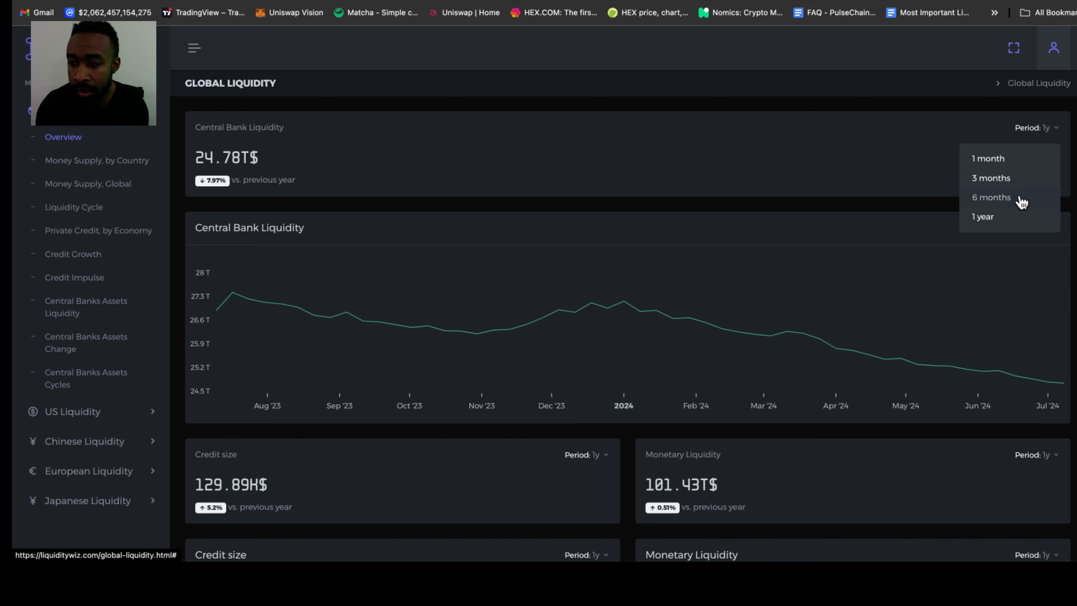
left_click(992, 197)
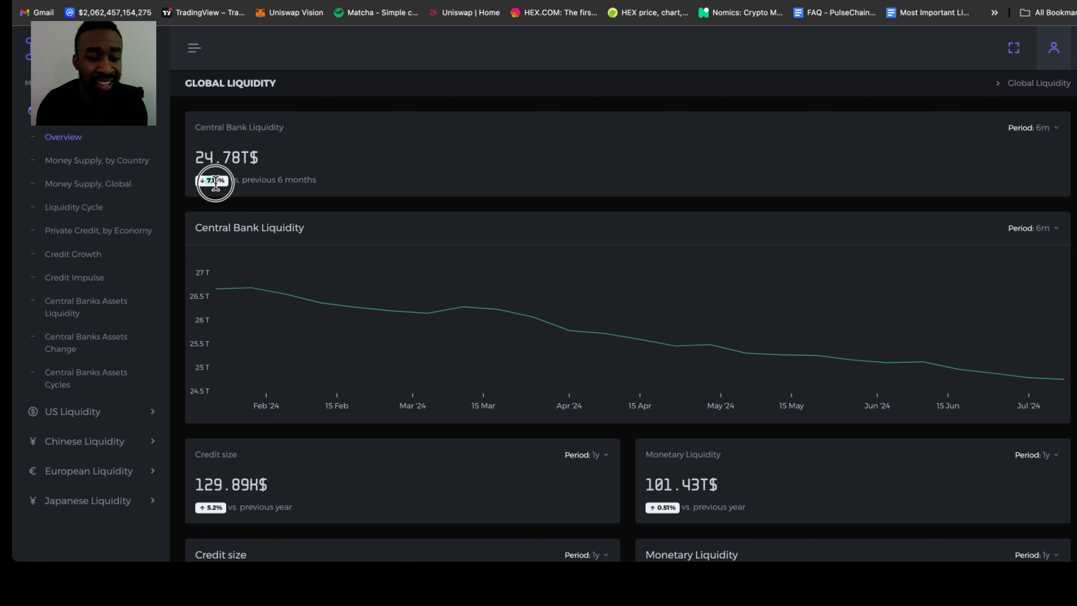
left_click(1034, 128)
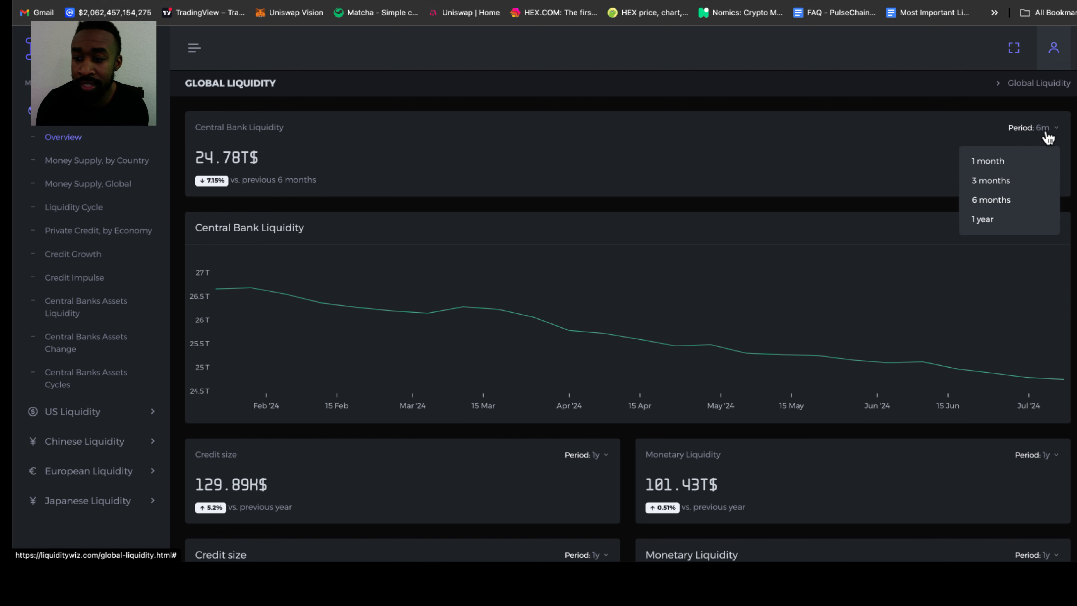
left_click(991, 180)
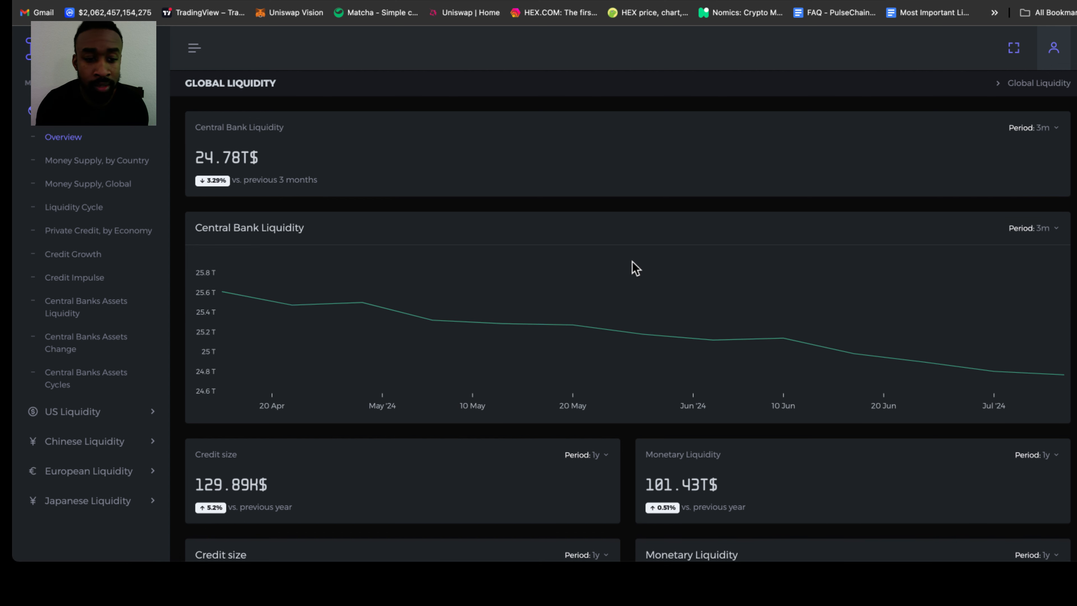
left_click(1031, 127)
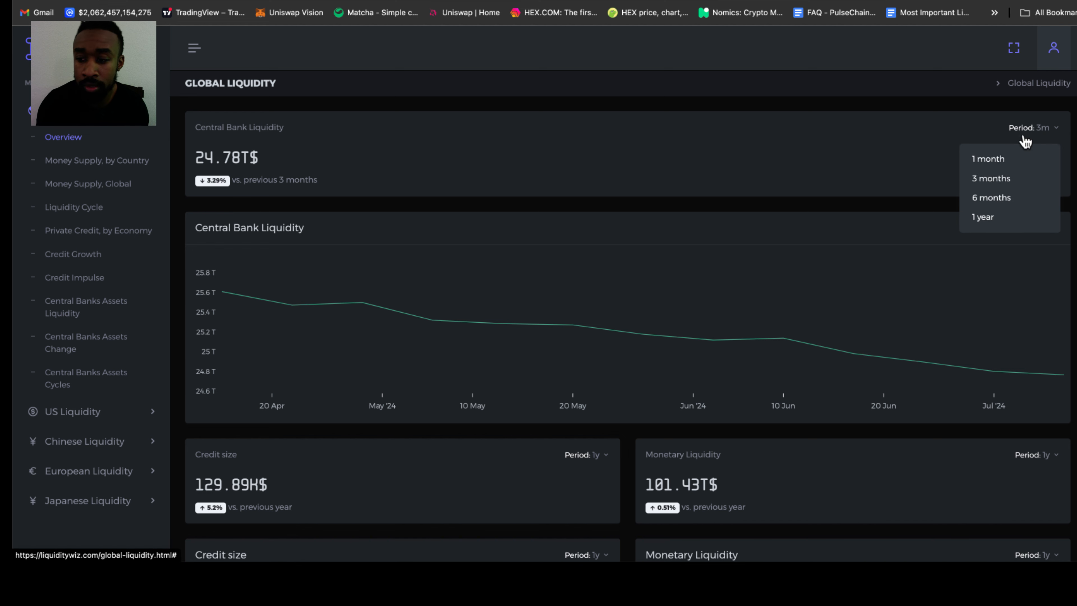
left_click(987, 159)
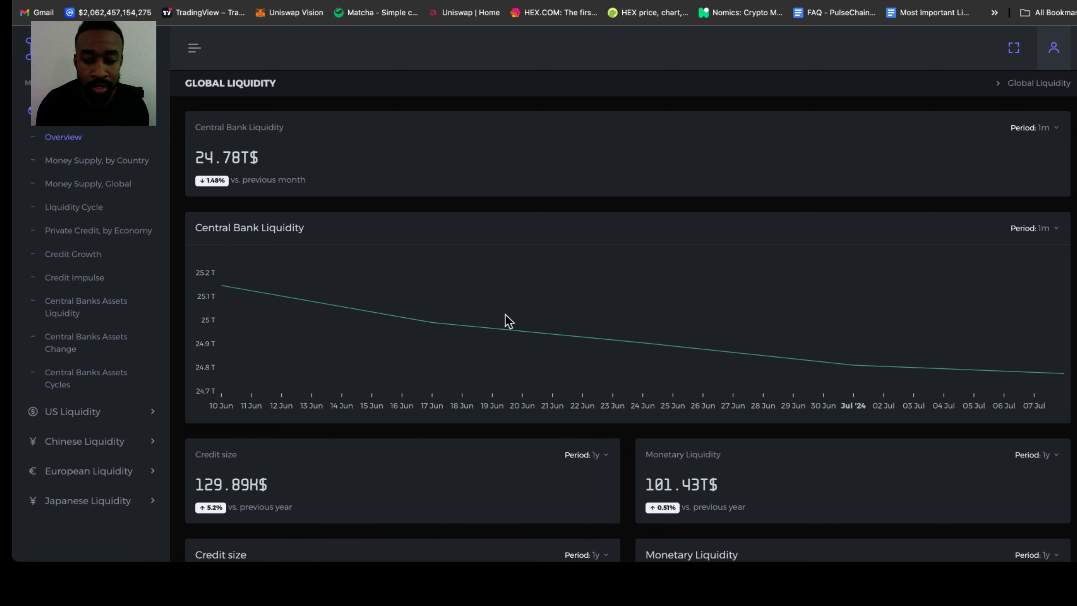
mouse_move(362, 245)
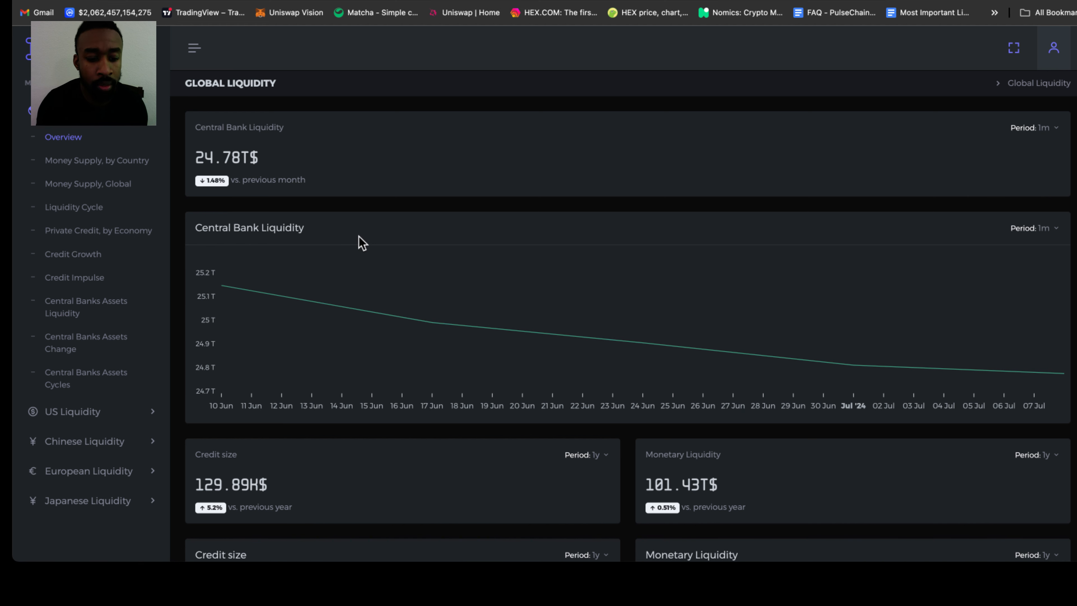
scroll("down", 3)
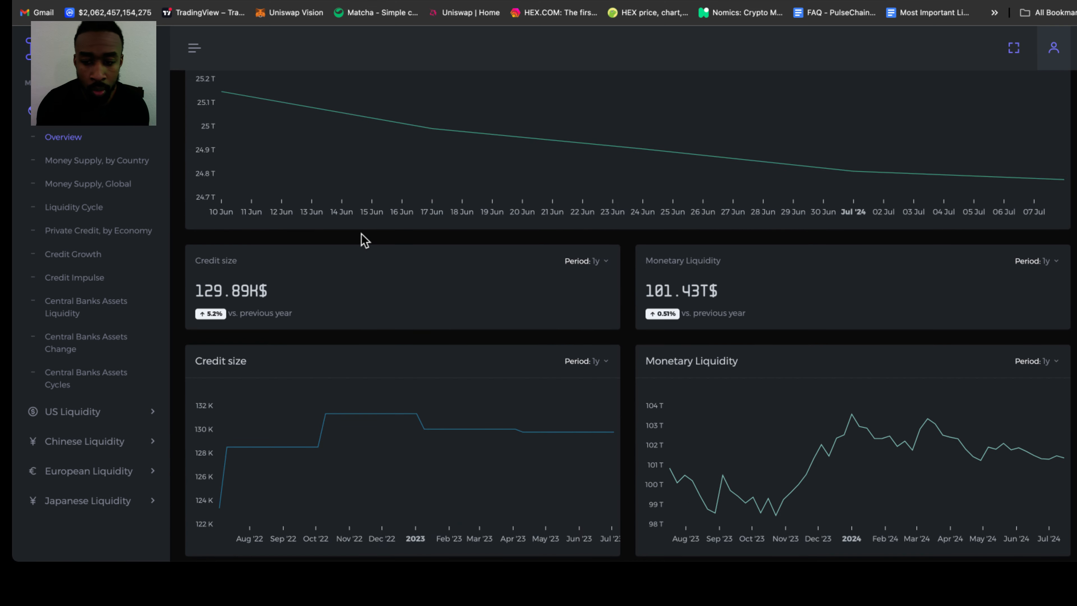
scroll("down", 3)
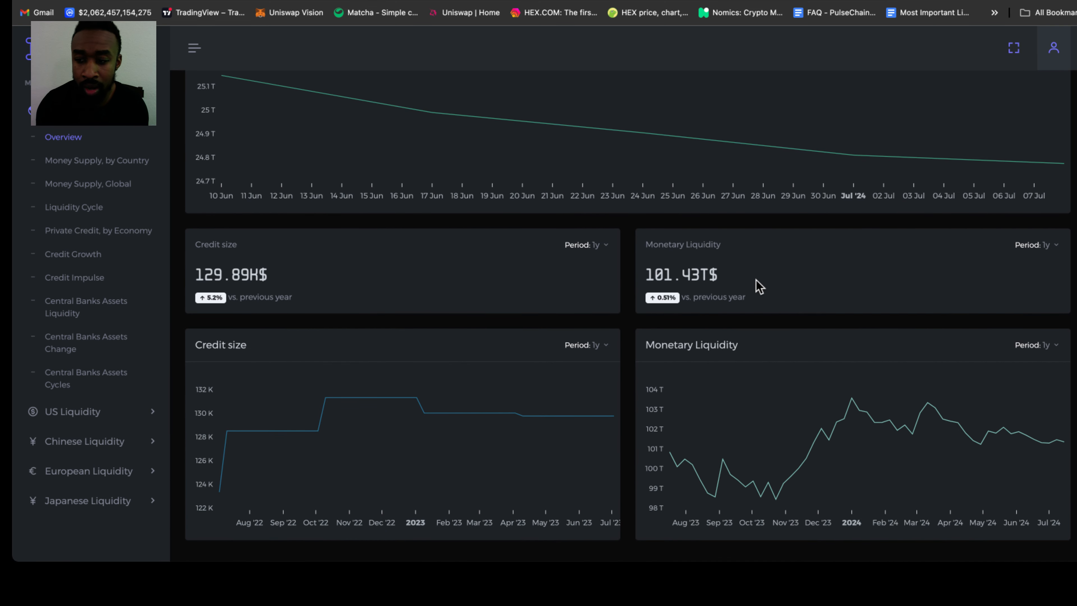
mouse_move(775, 276)
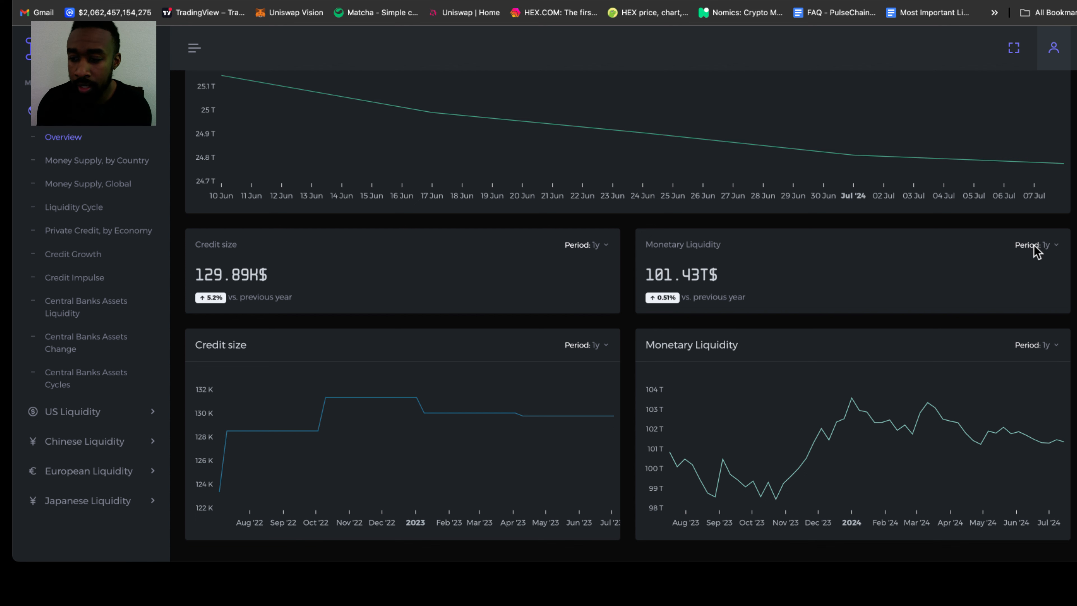
mouse_move(710, 302)
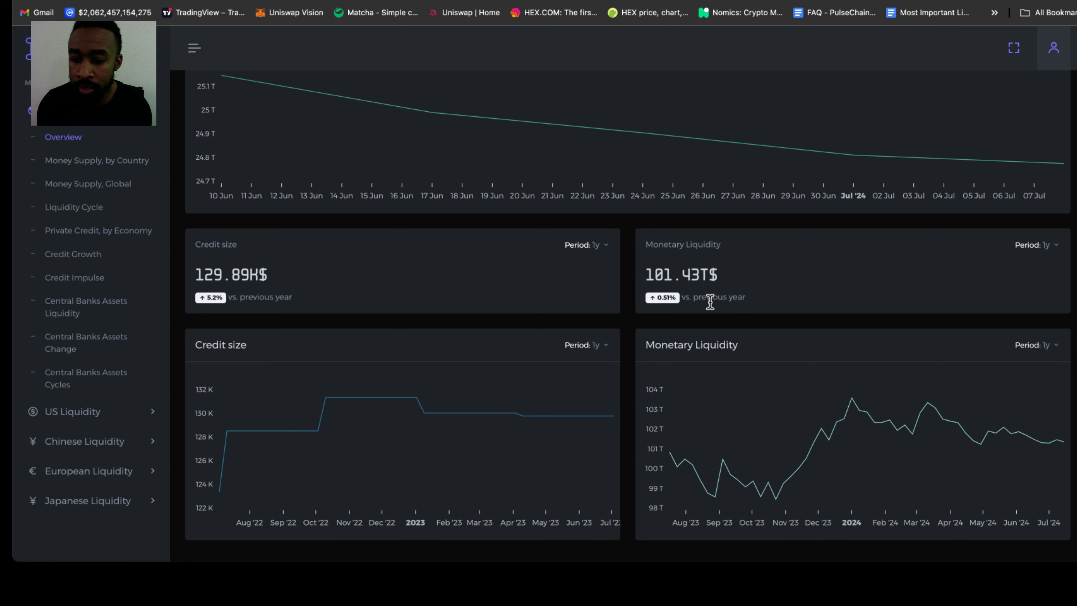
mouse_move(1041, 245)
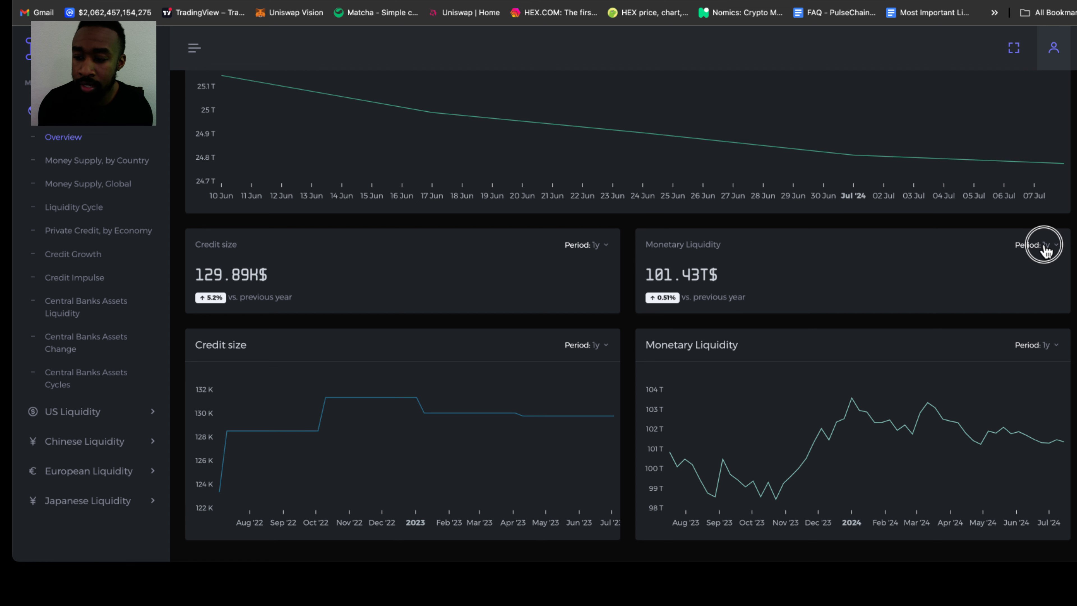
left_click(1037, 245)
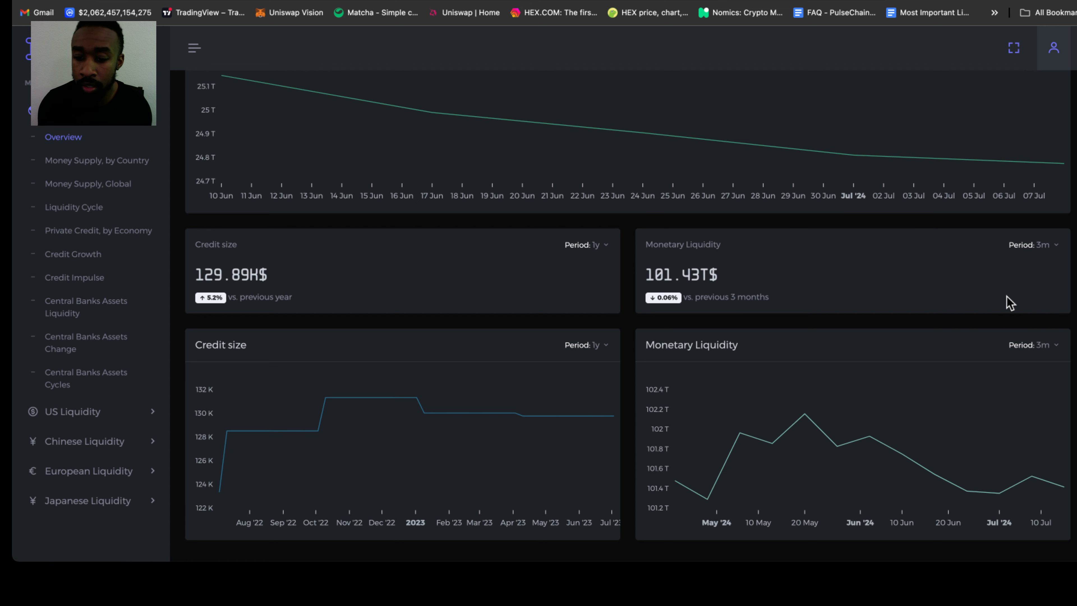
left_click(1033, 245)
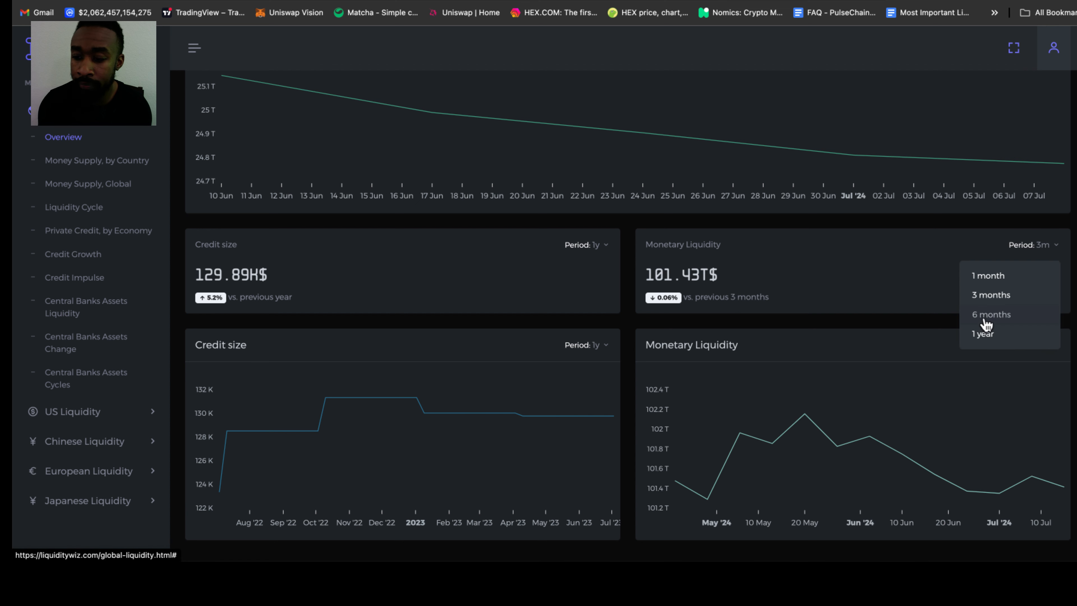
left_click(991, 314)
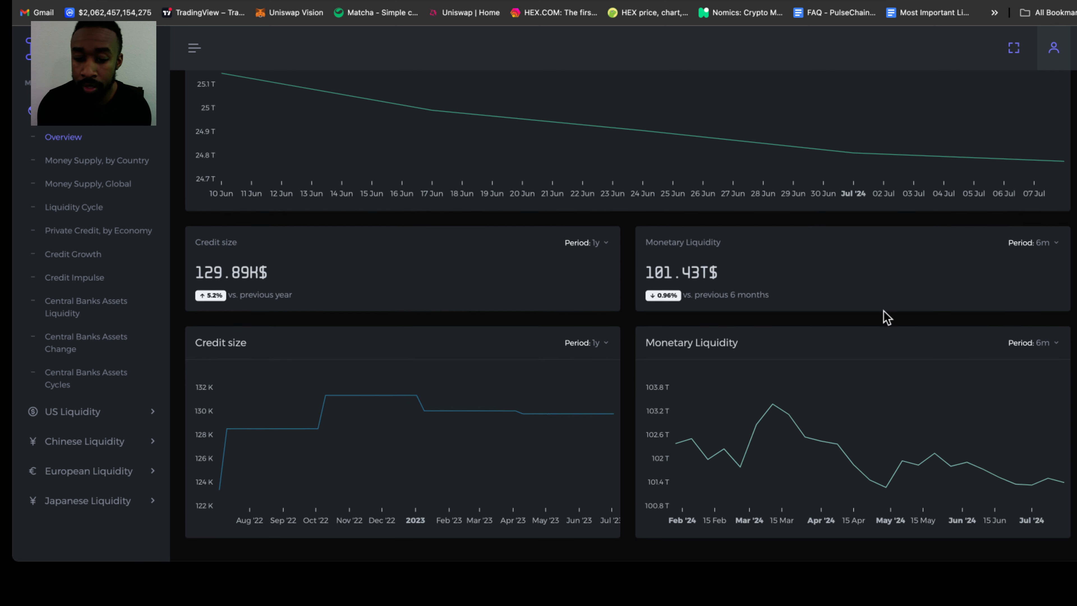
scroll("down", 3)
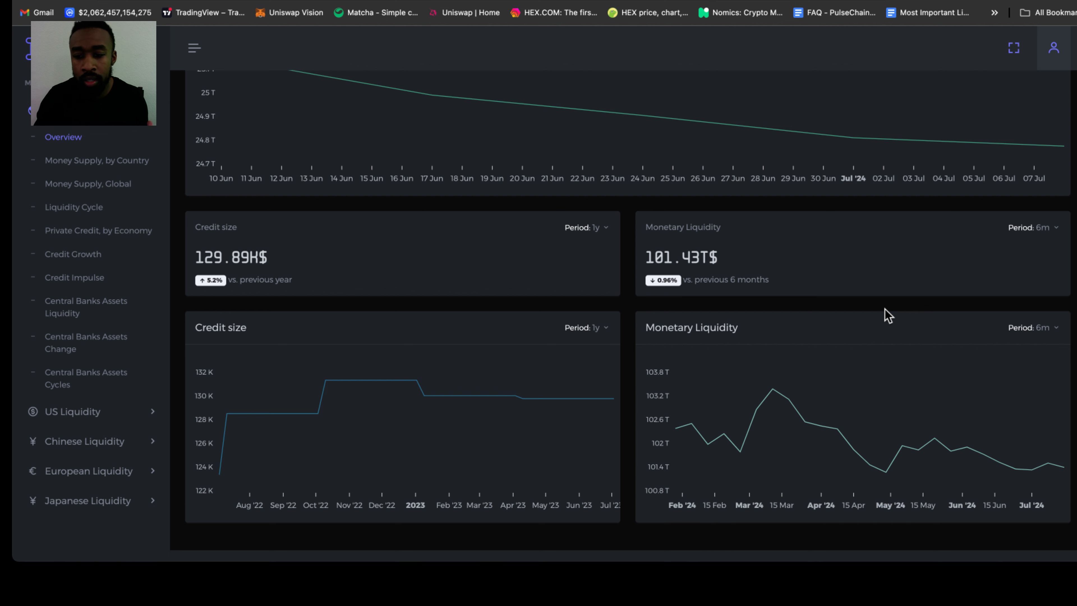
left_click(1034, 227)
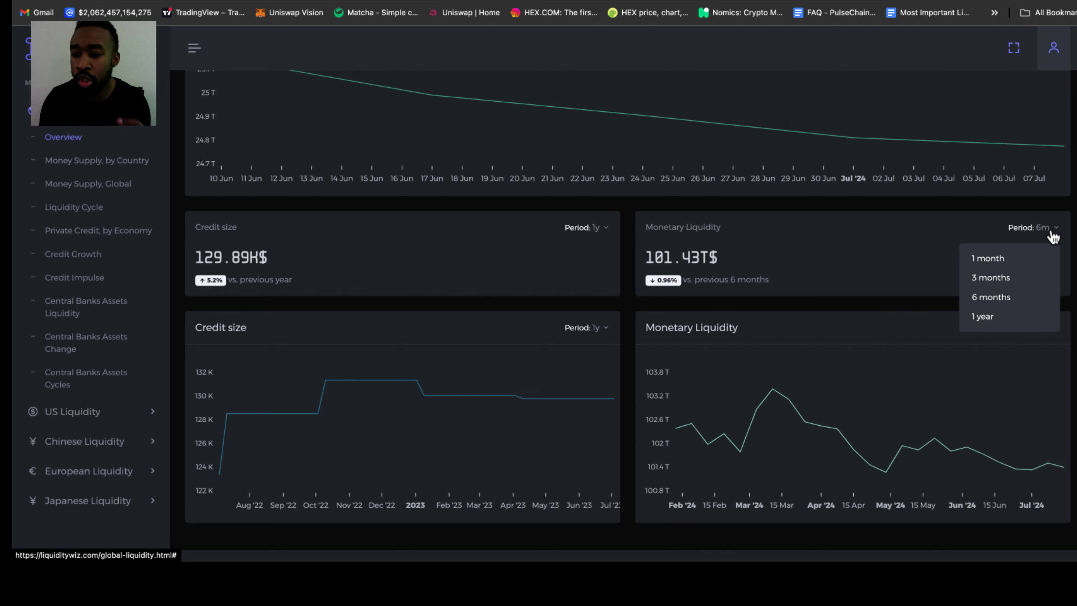
left_click(987, 257)
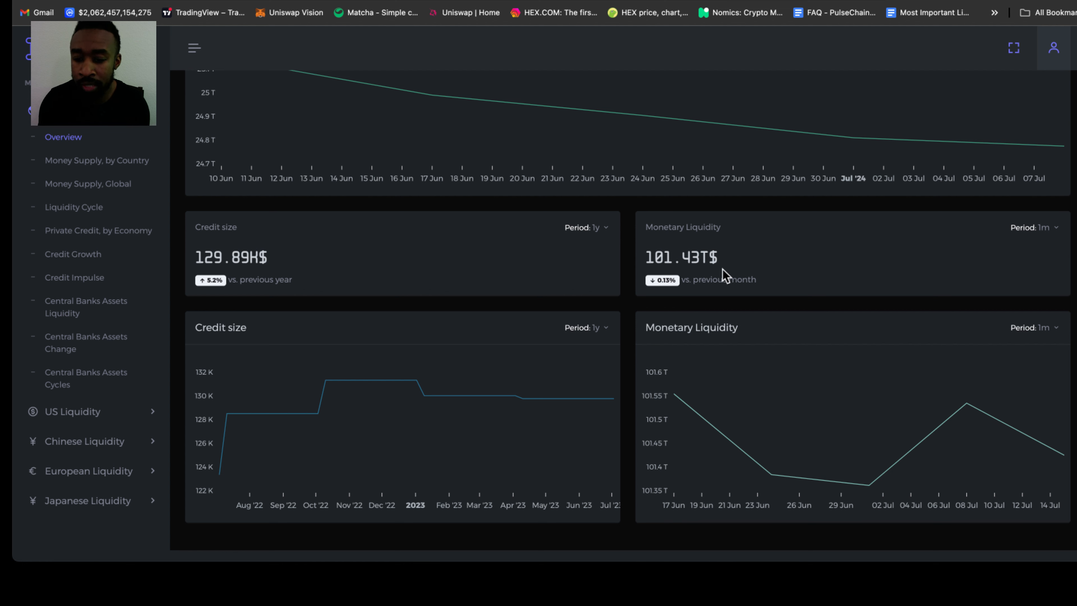
mouse_move(1006, 237)
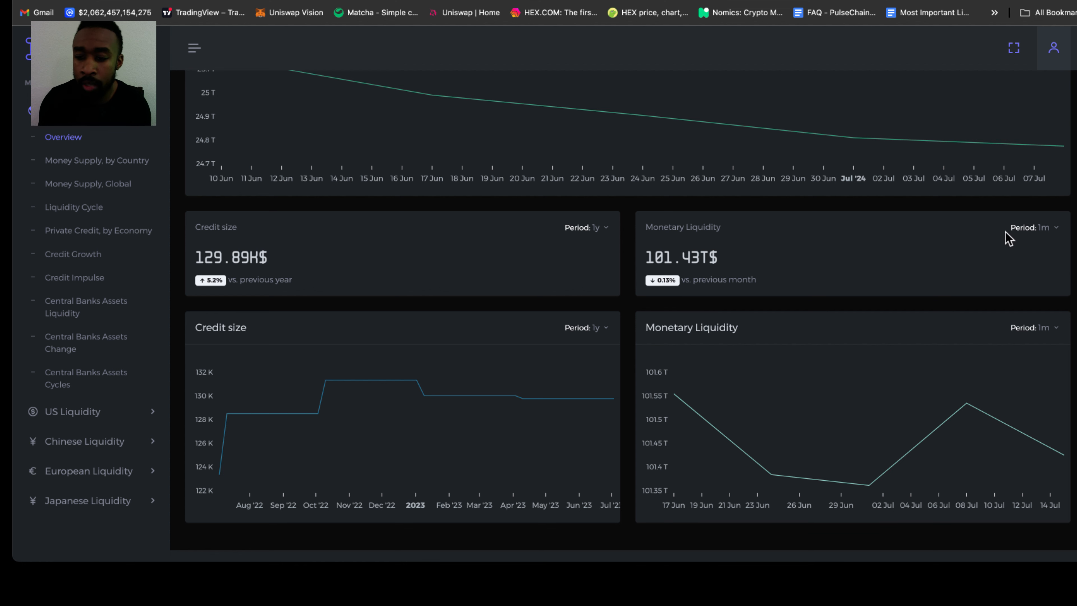
left_click(1033, 227)
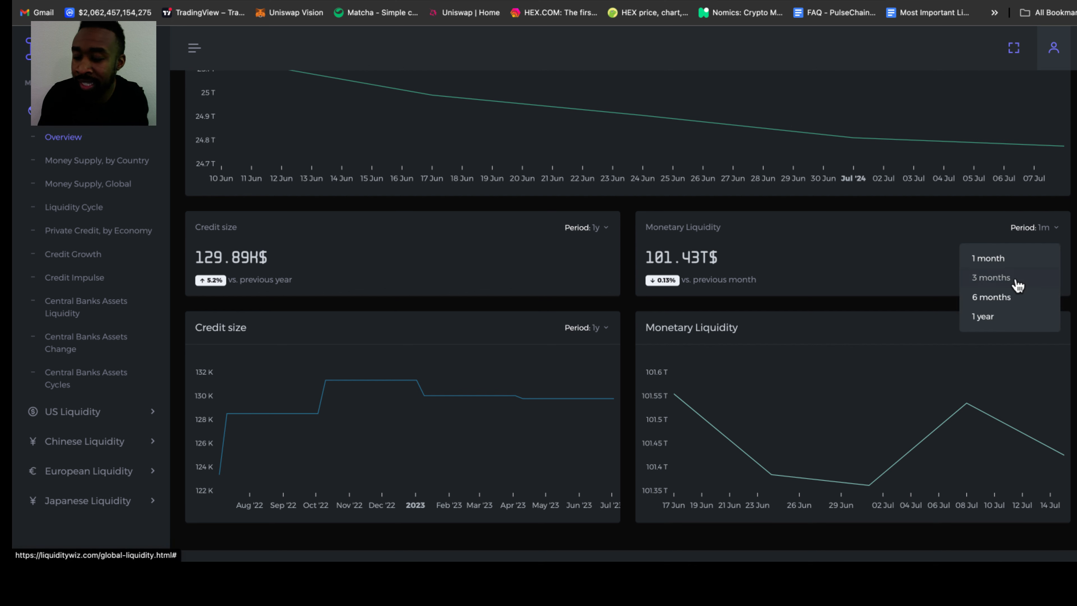
left_click(991, 277)
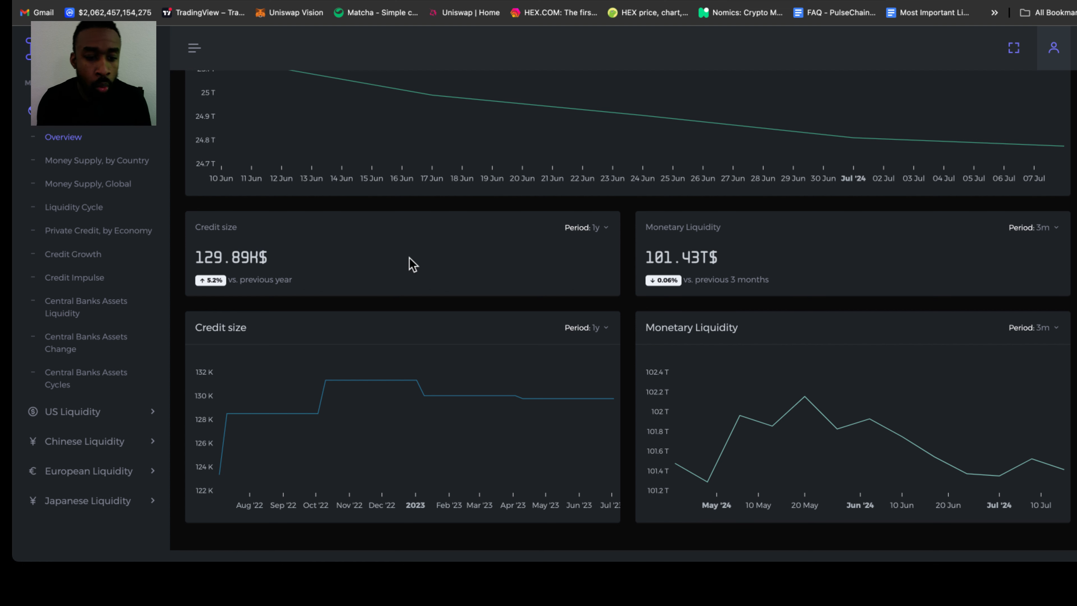
mouse_move(383, 277)
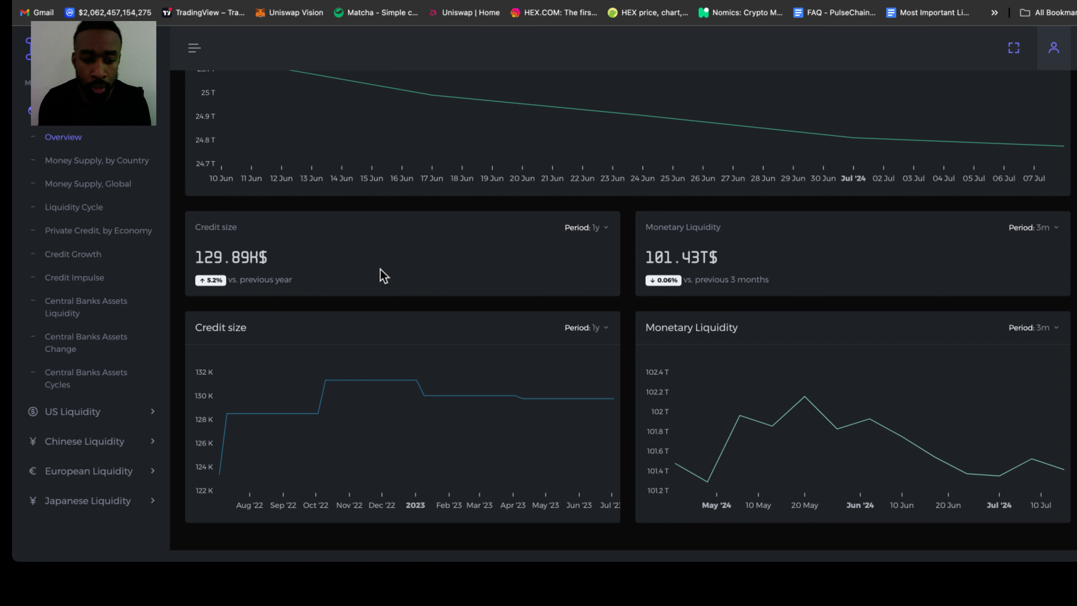
mouse_move(218, 262)
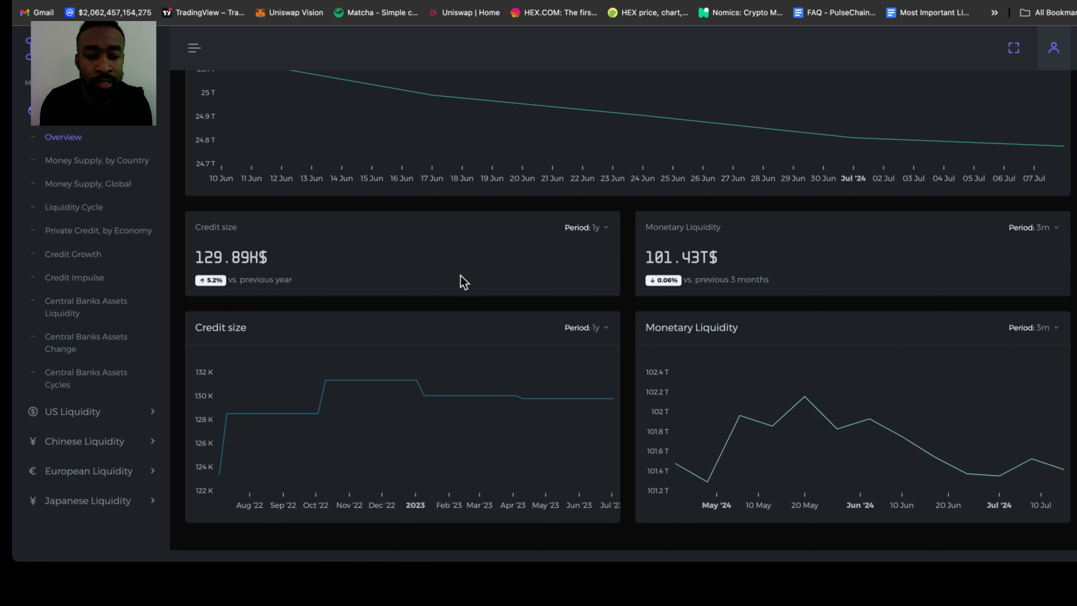
mouse_move(542, 288)
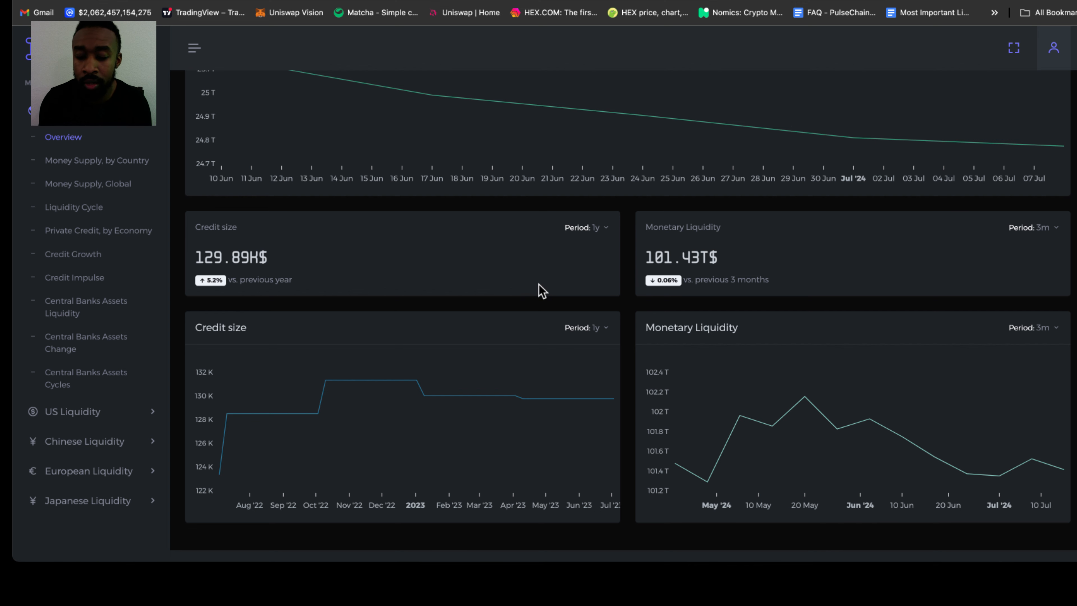
mouse_move(539, 285)
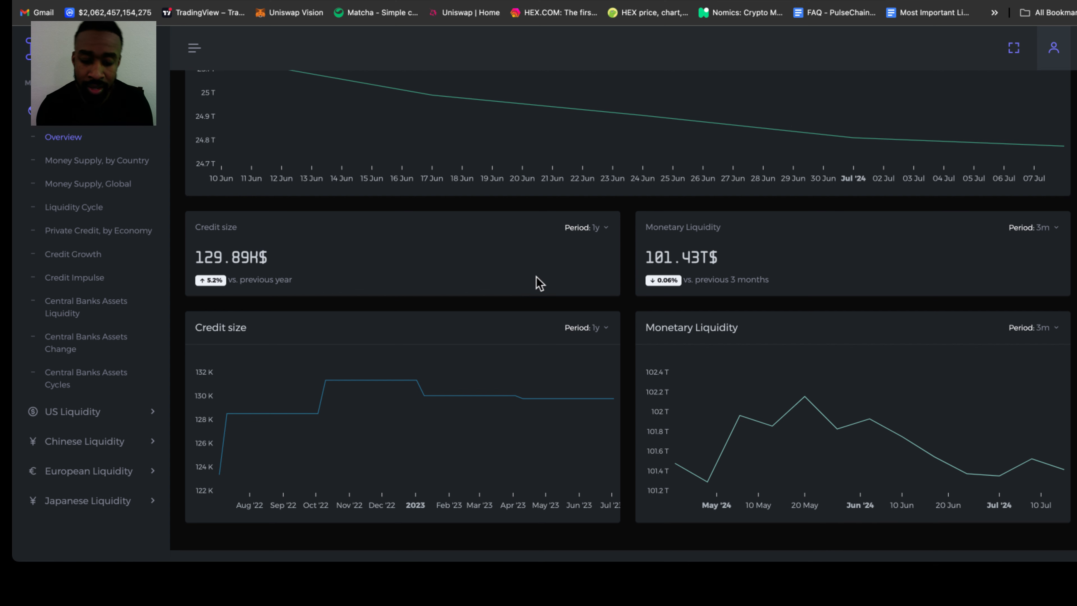
scroll("down", 3)
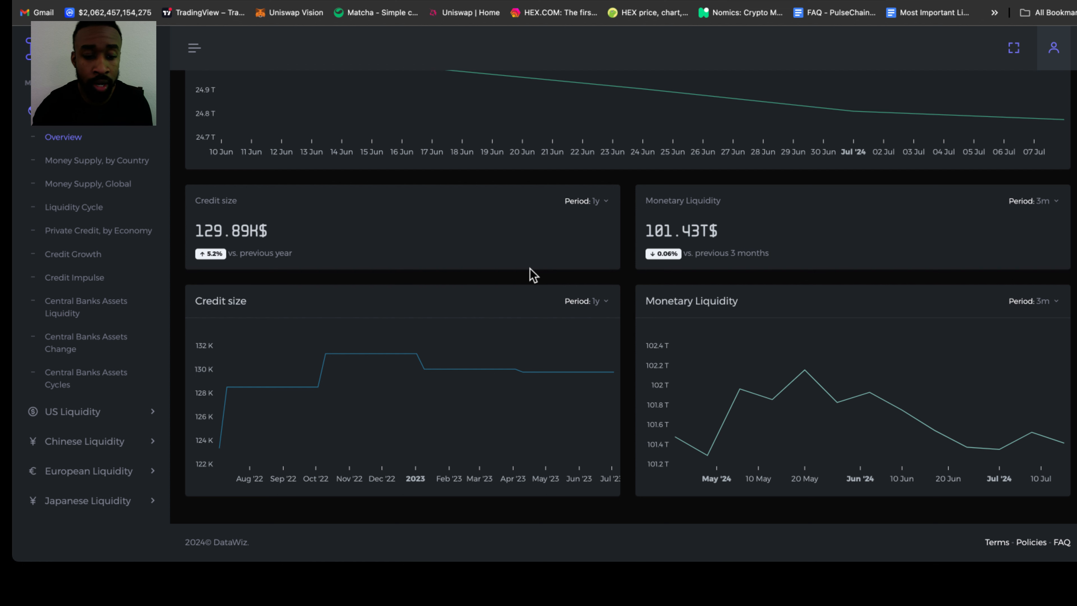
mouse_move(636, 330)
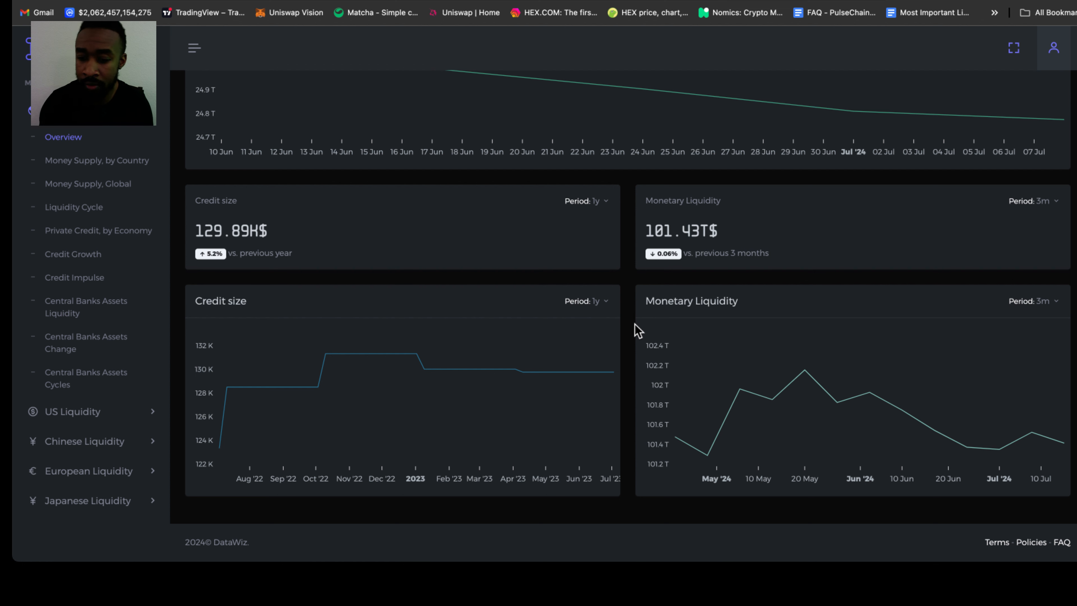
mouse_move(869, 341)
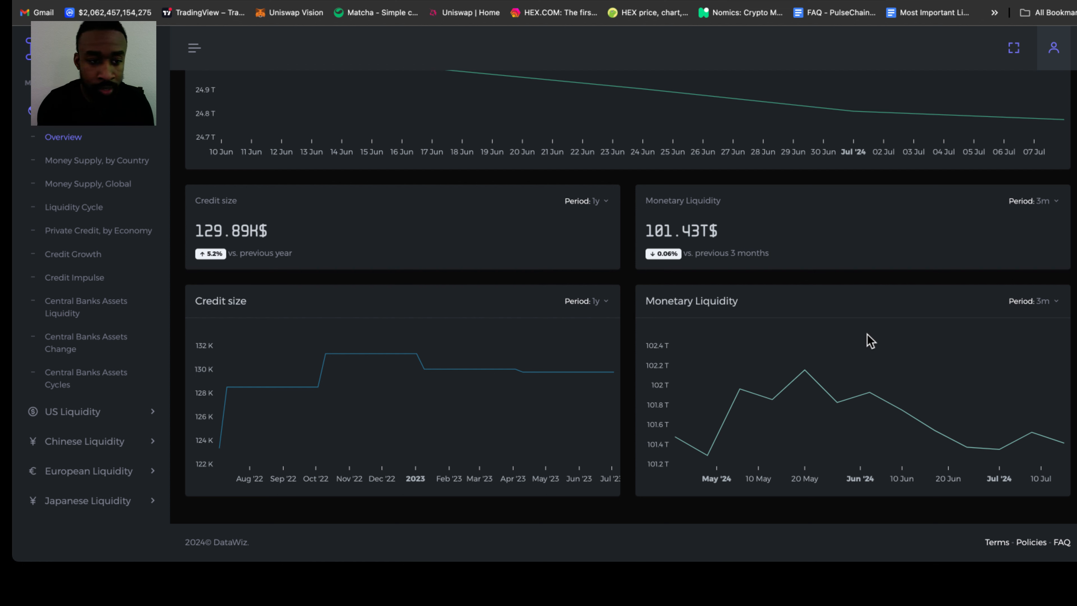
mouse_move(669, 336)
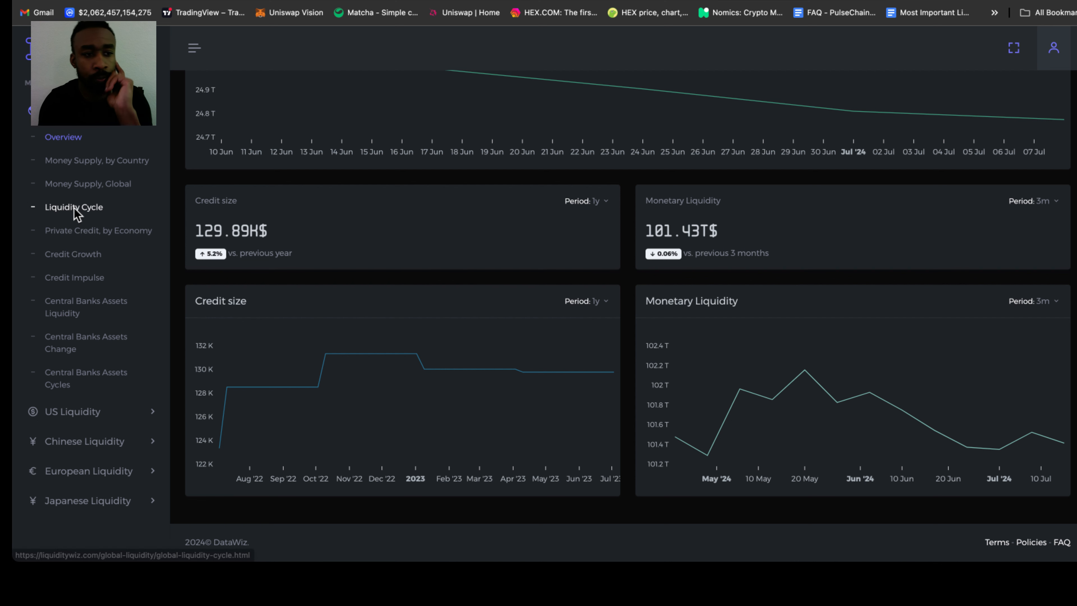
Load the Liquidity Cycle chart from the sidebar and scroll to its cycle description text.
left_click(74, 207)
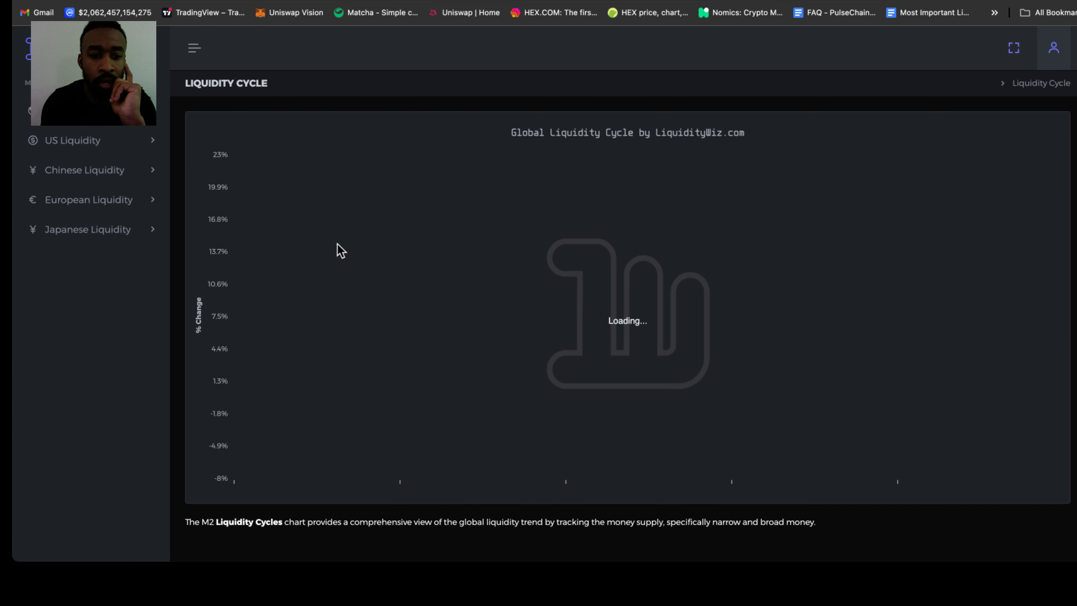
scroll("down", 3)
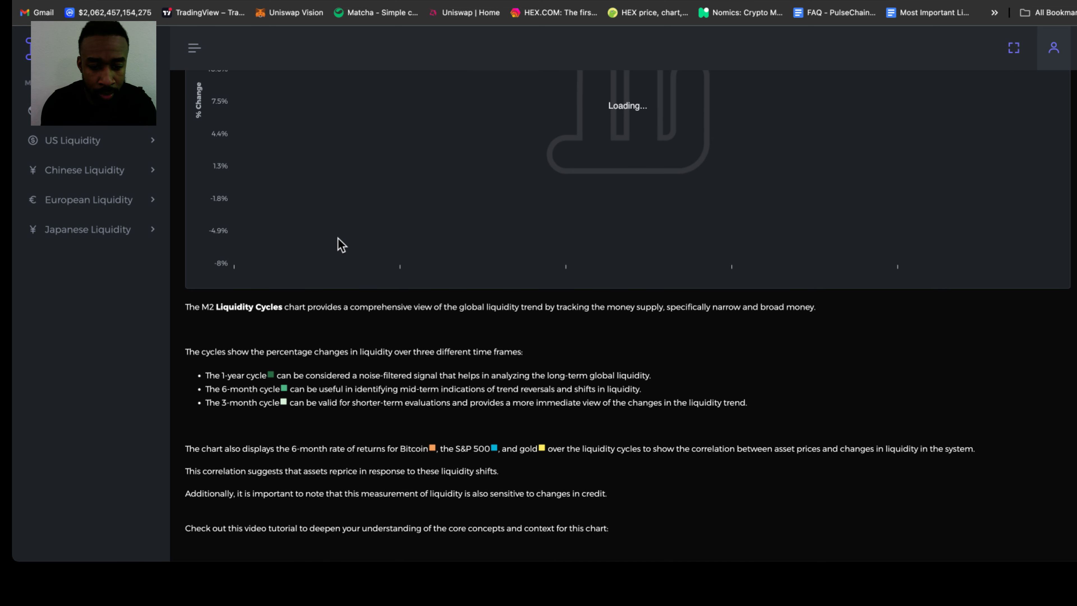
scroll("down", 3)
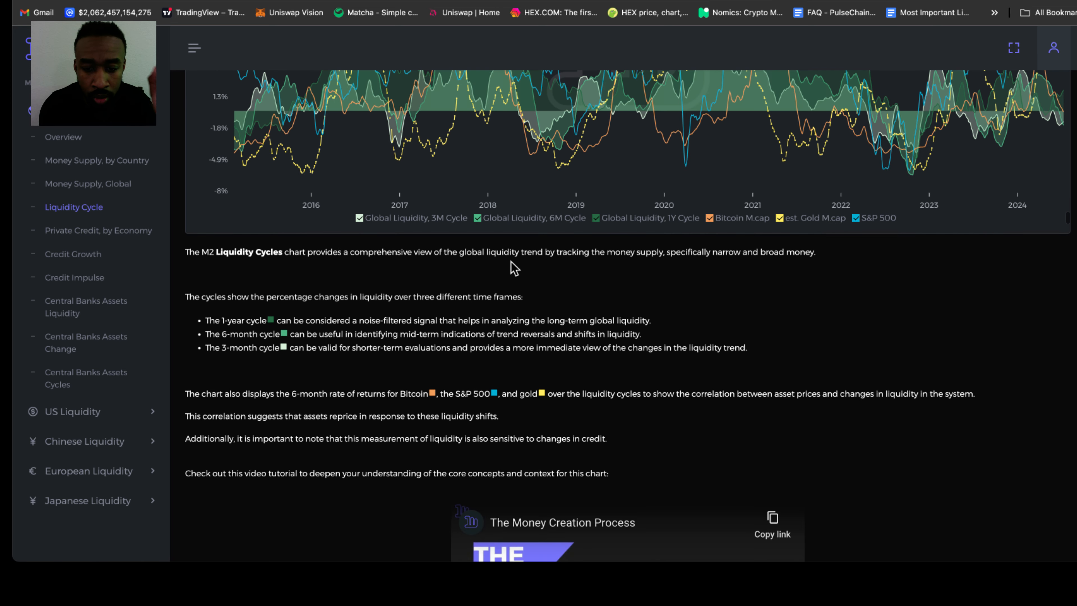
mouse_move(590, 263)
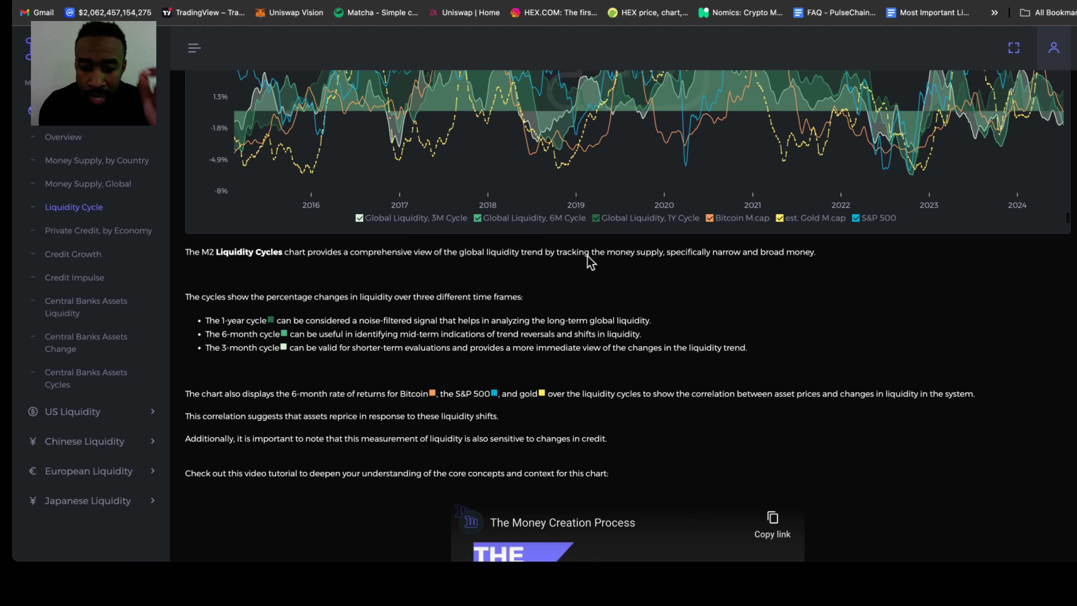
mouse_move(721, 268)
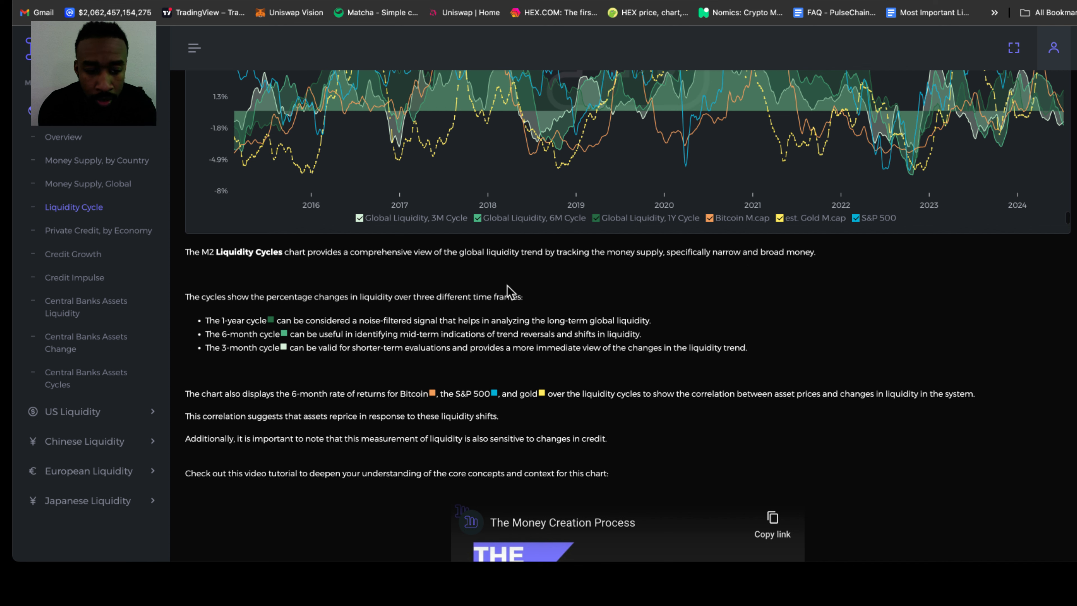
mouse_move(308, 321)
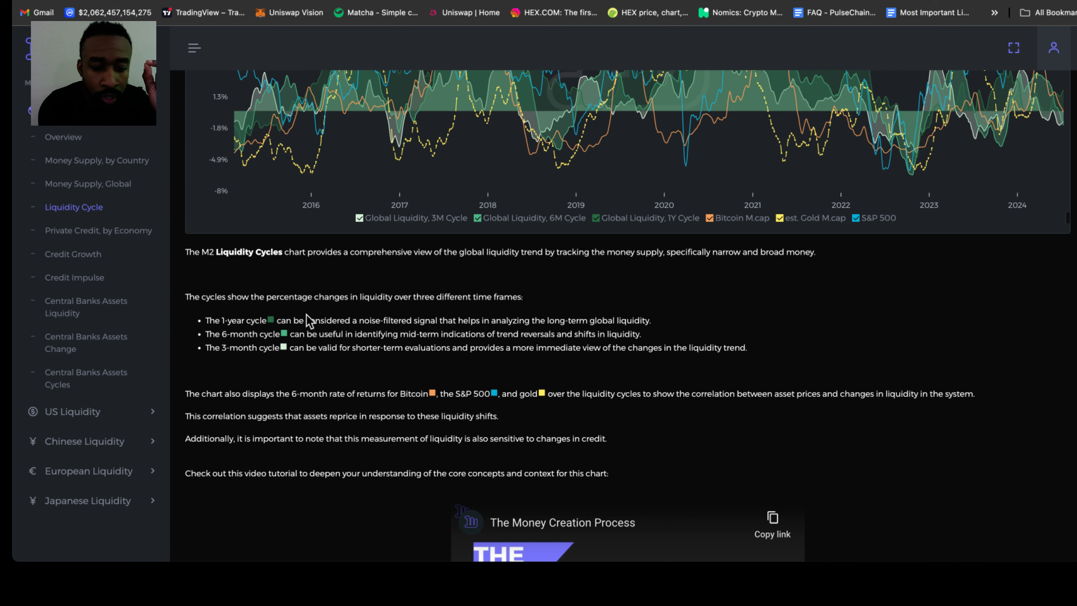
mouse_move(418, 310)
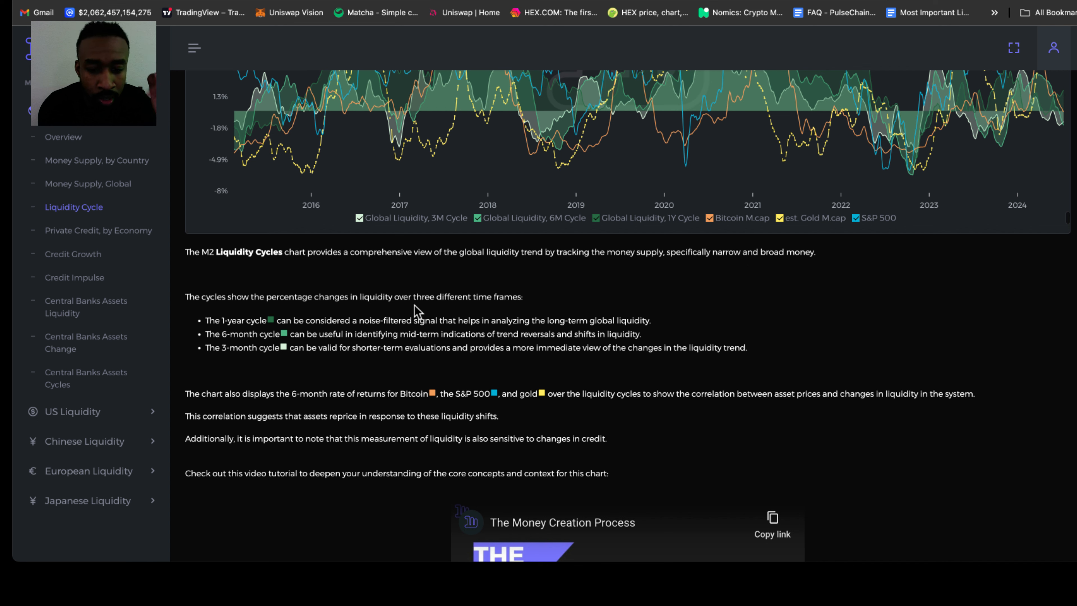
left_click_drag(416, 297, 523, 296)
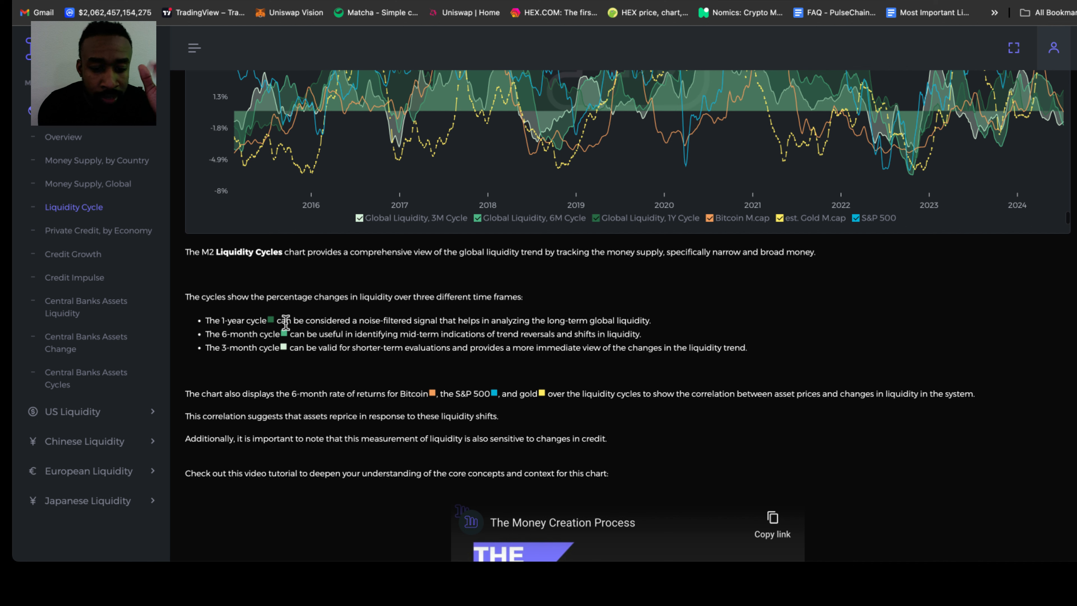
mouse_move(400, 323)
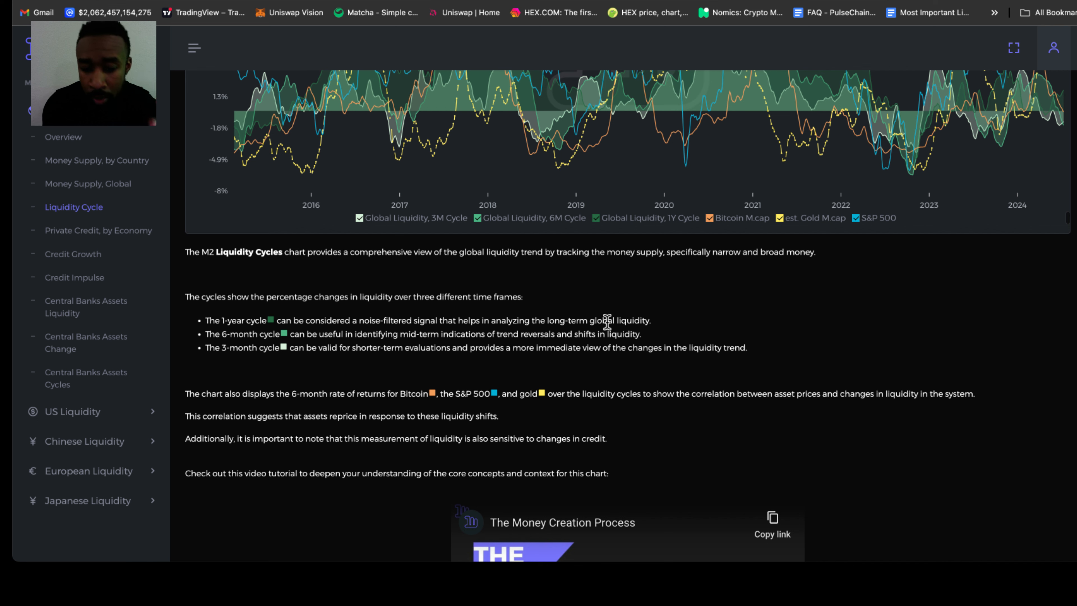
mouse_move(389, 344)
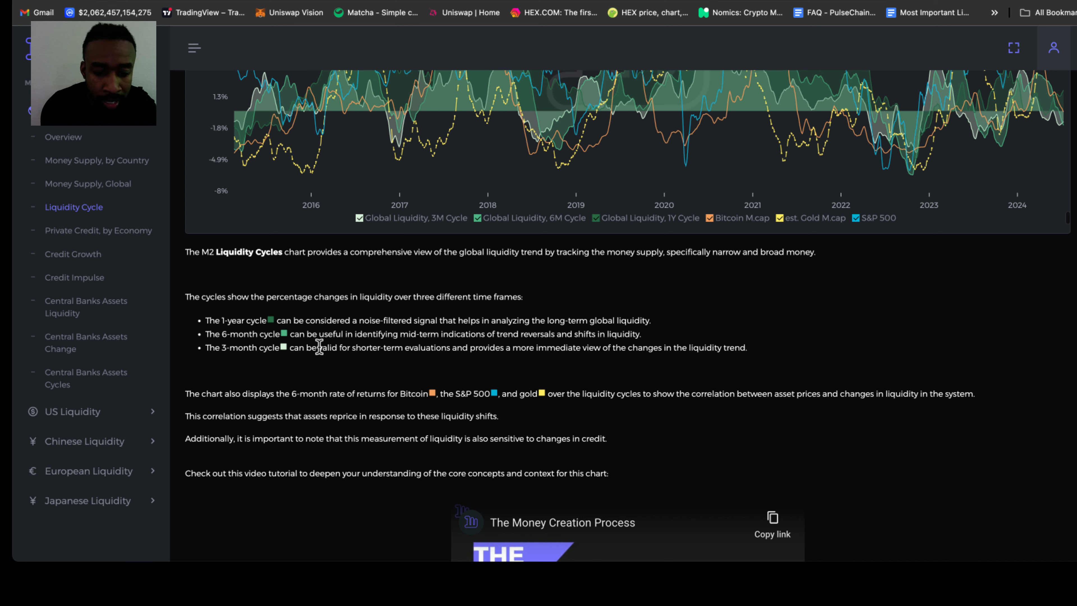
mouse_move(414, 339)
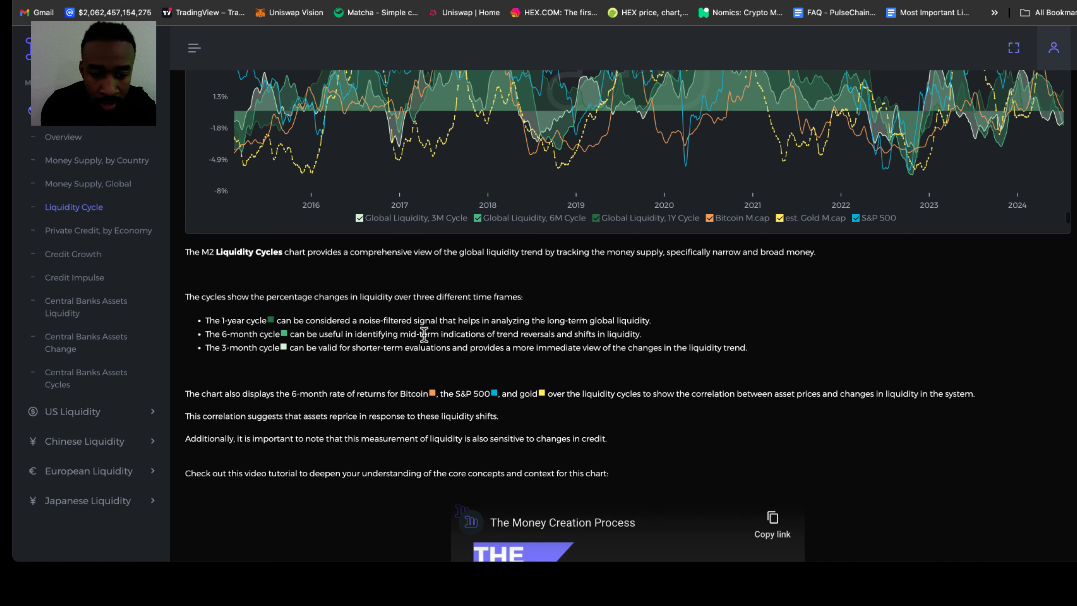
scroll("down", 3)
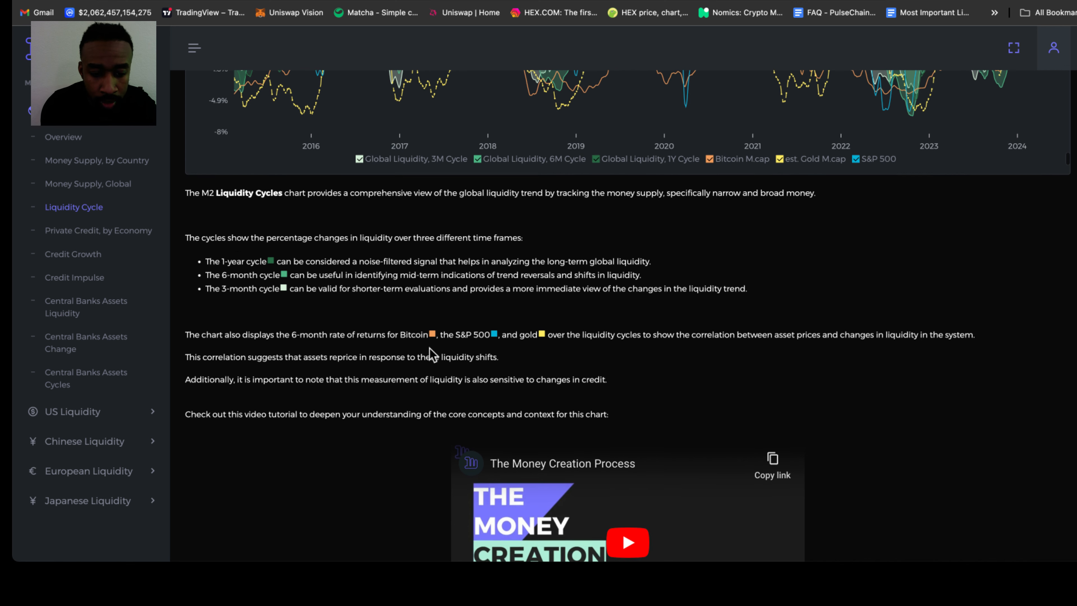
scroll("down", 3)
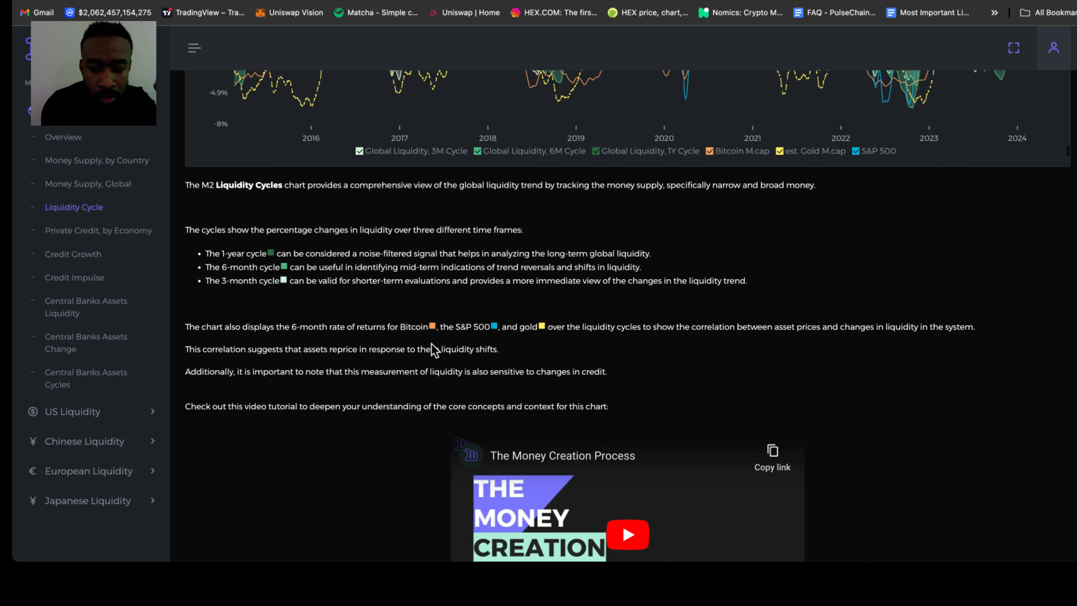
scroll("down", 3)
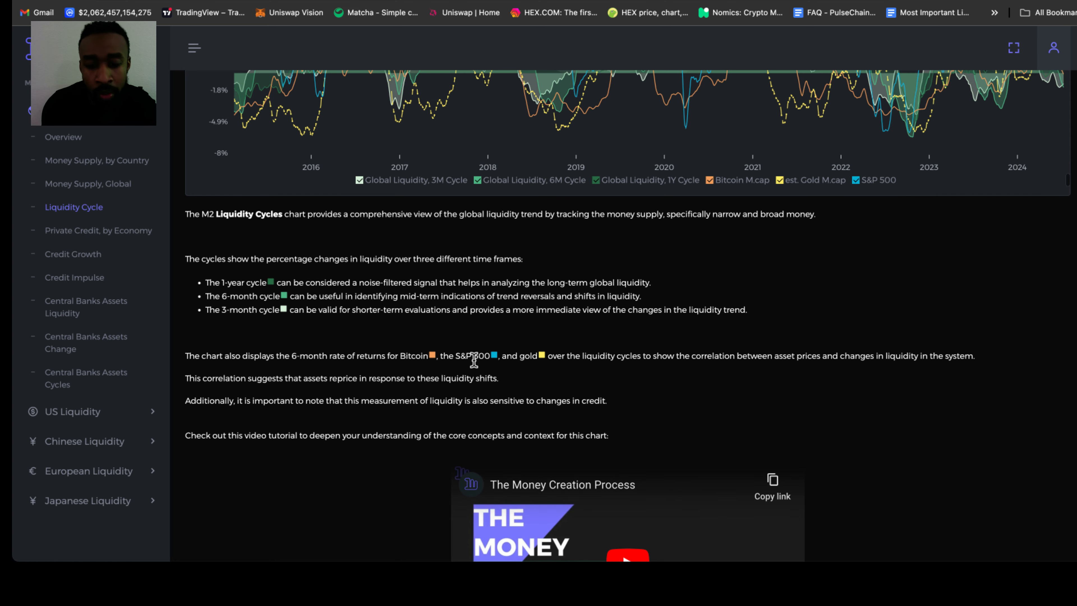
mouse_move(551, 364)
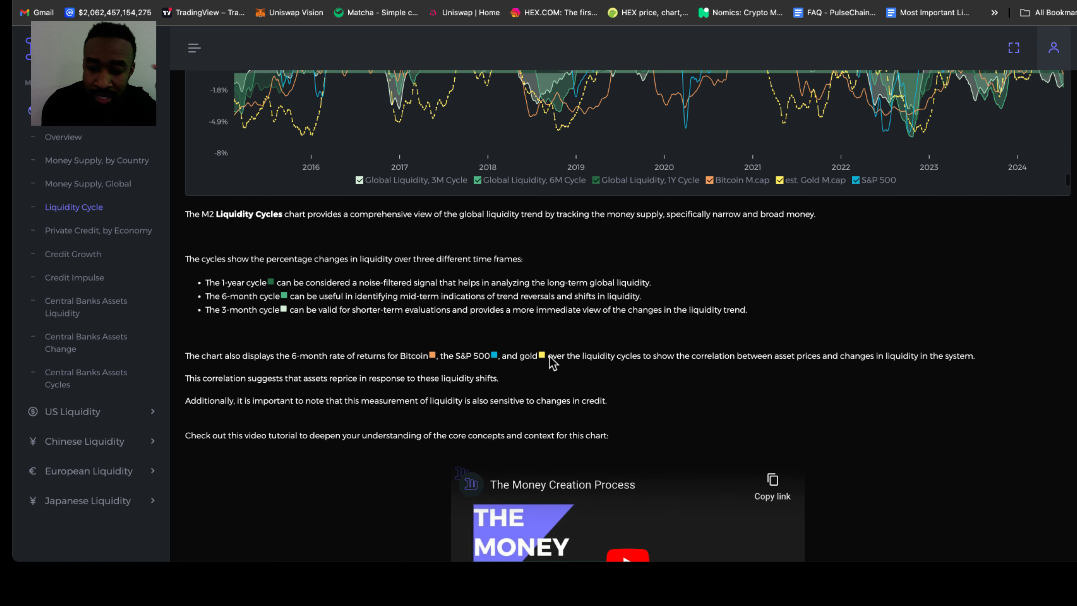
mouse_move(756, 368)
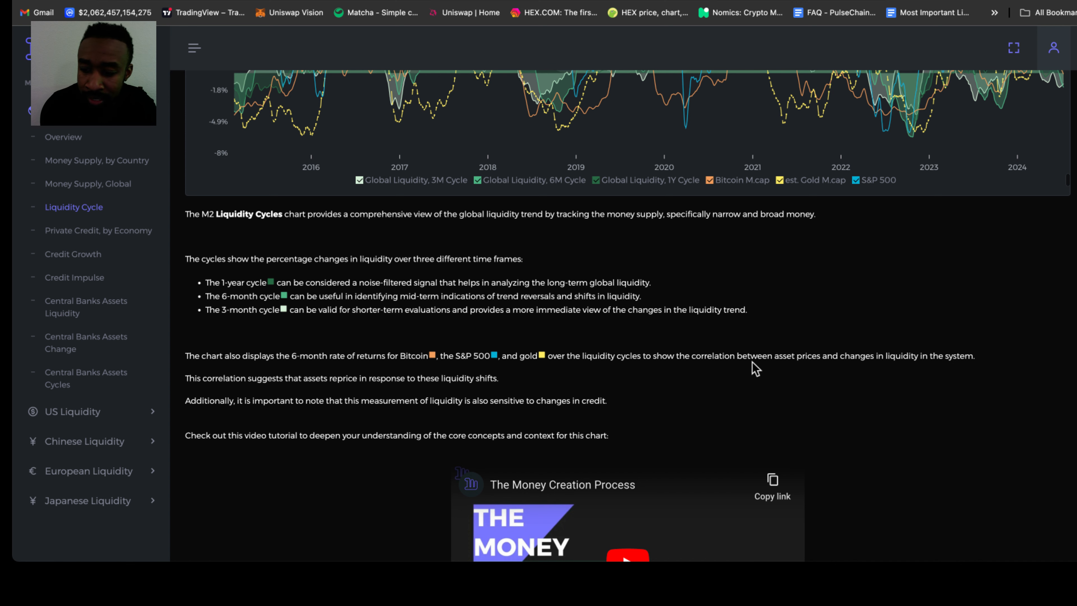
mouse_move(866, 373)
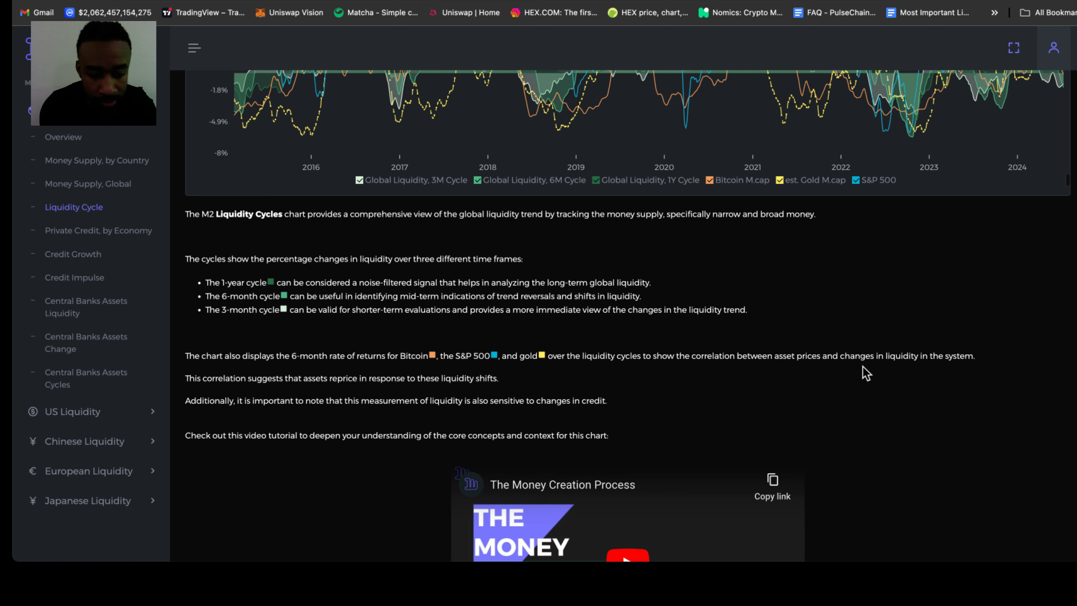
scroll("down", 3)
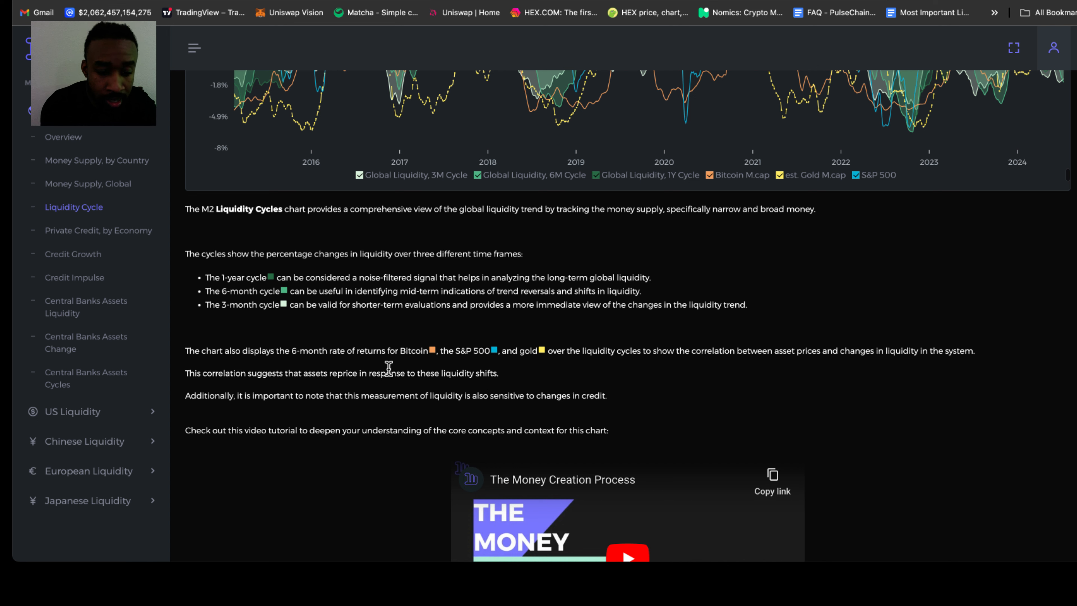
mouse_move(343, 398)
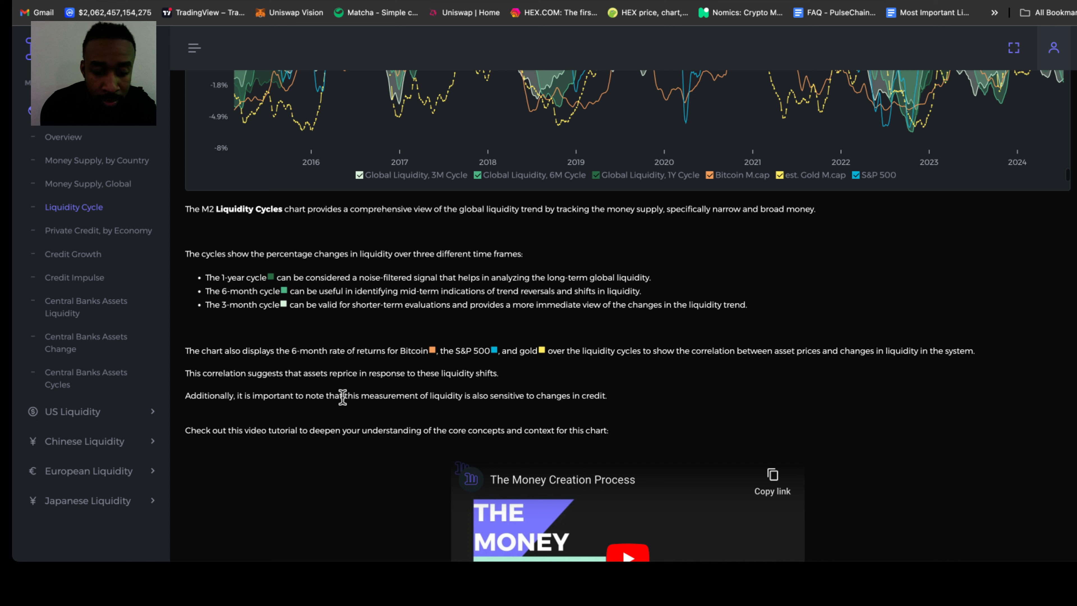
mouse_move(482, 400)
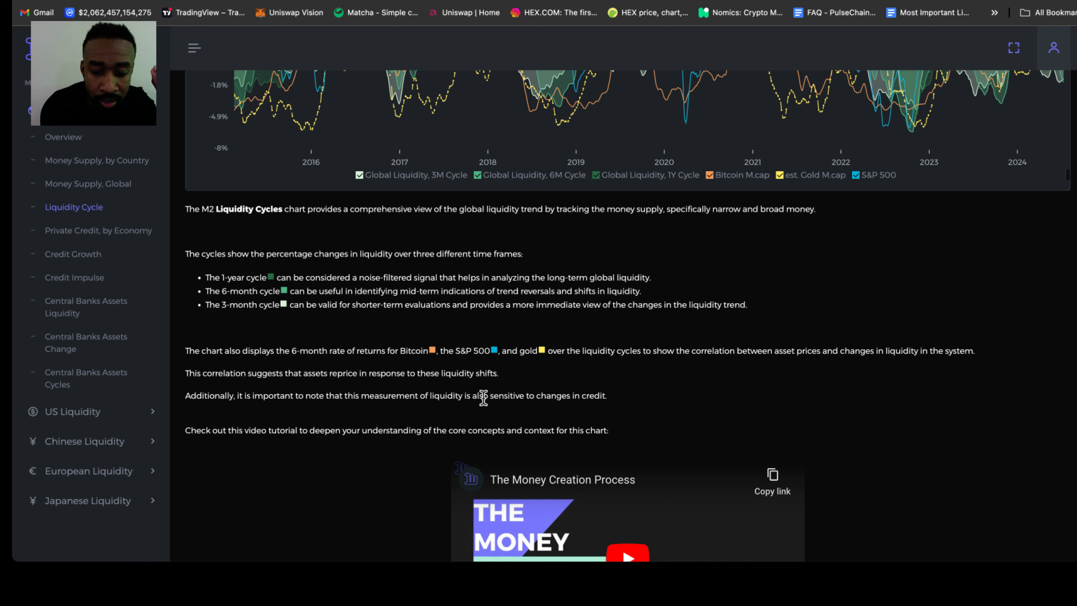
left_click_drag(493, 395, 605, 395)
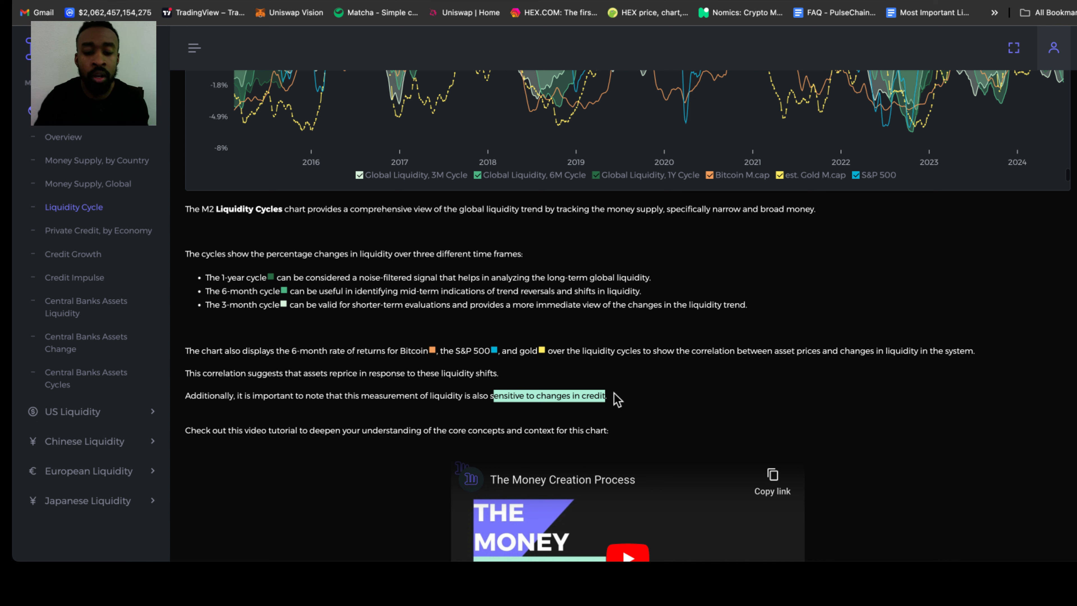
mouse_move(505, 382)
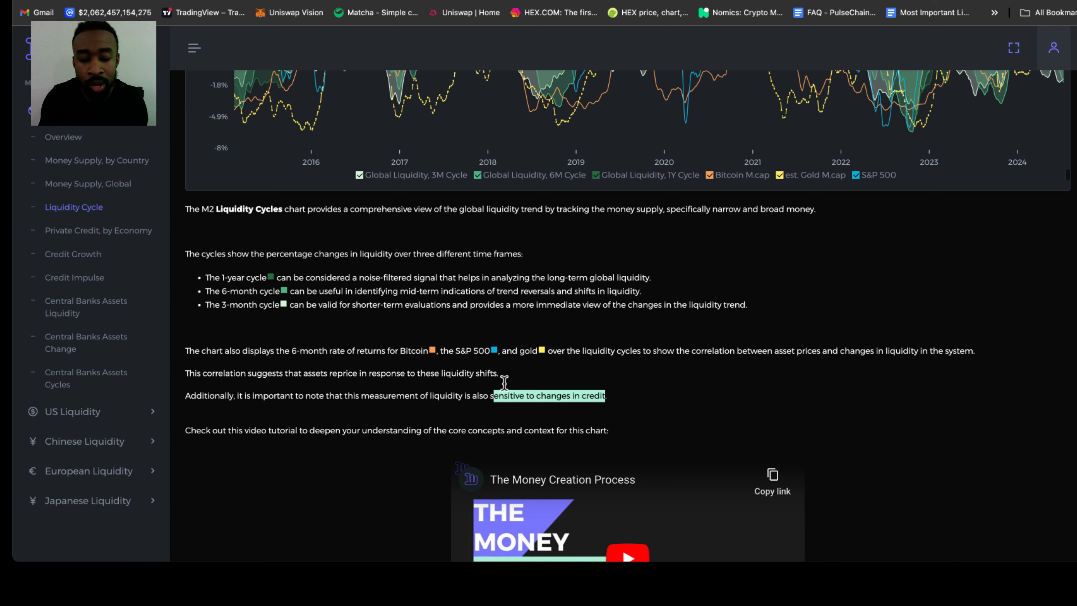
scroll("down", 3)
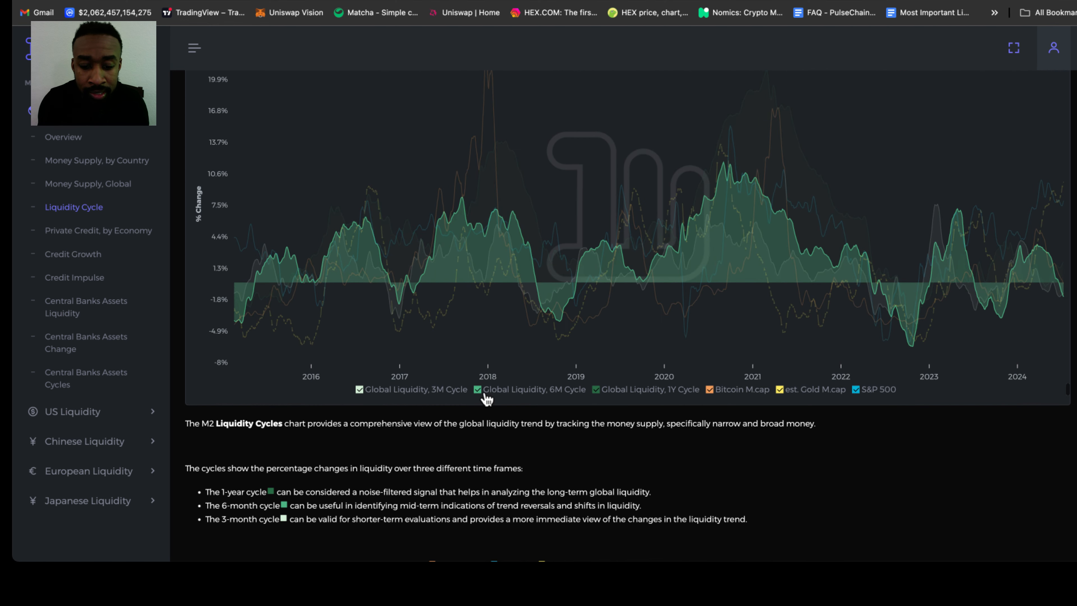
Toggle off the Global Liquidity 6M Cycle and Bitcoin M.cap series in the legend.
left_click(477, 389)
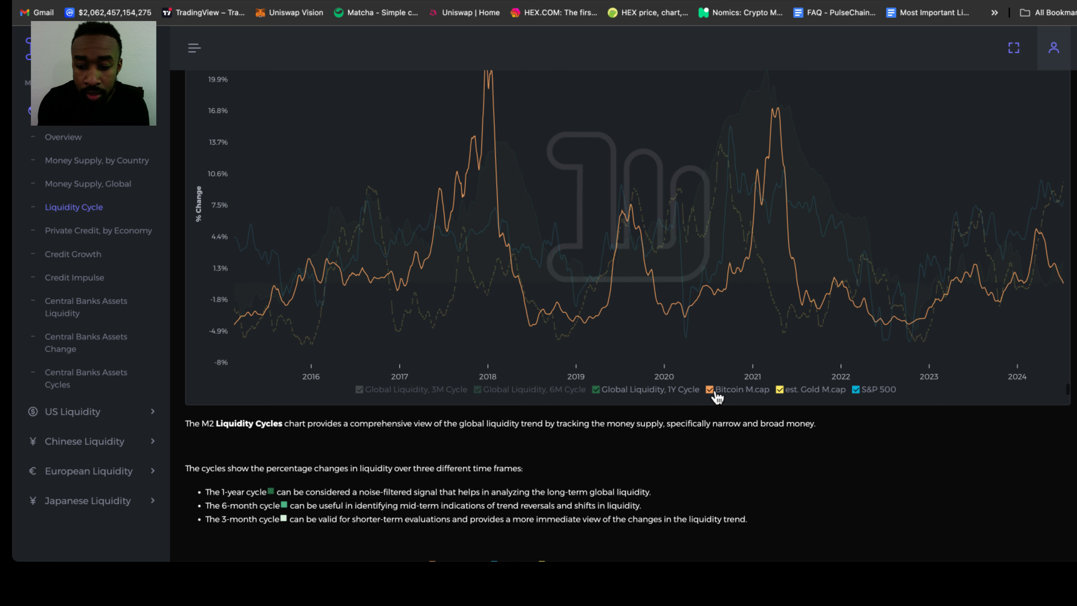
left_click(707, 389)
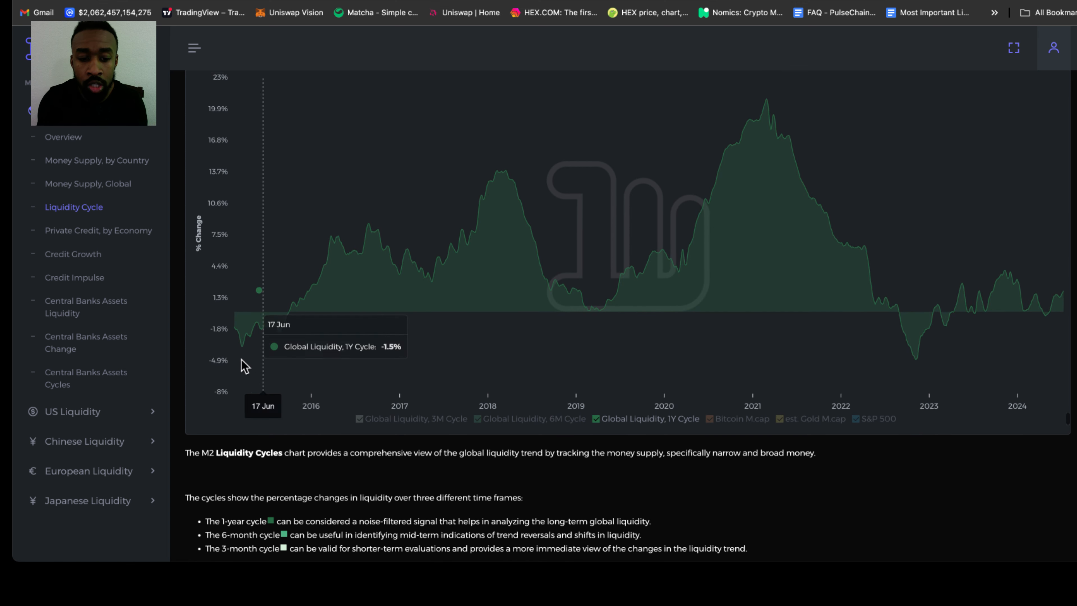
mouse_move(235, 336)
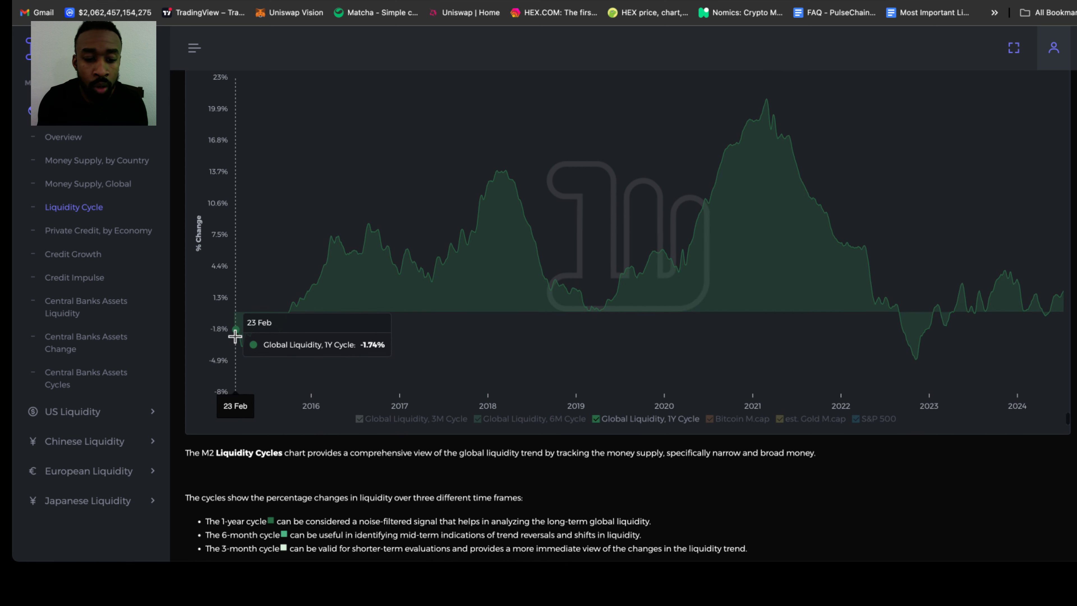
mouse_move(237, 338)
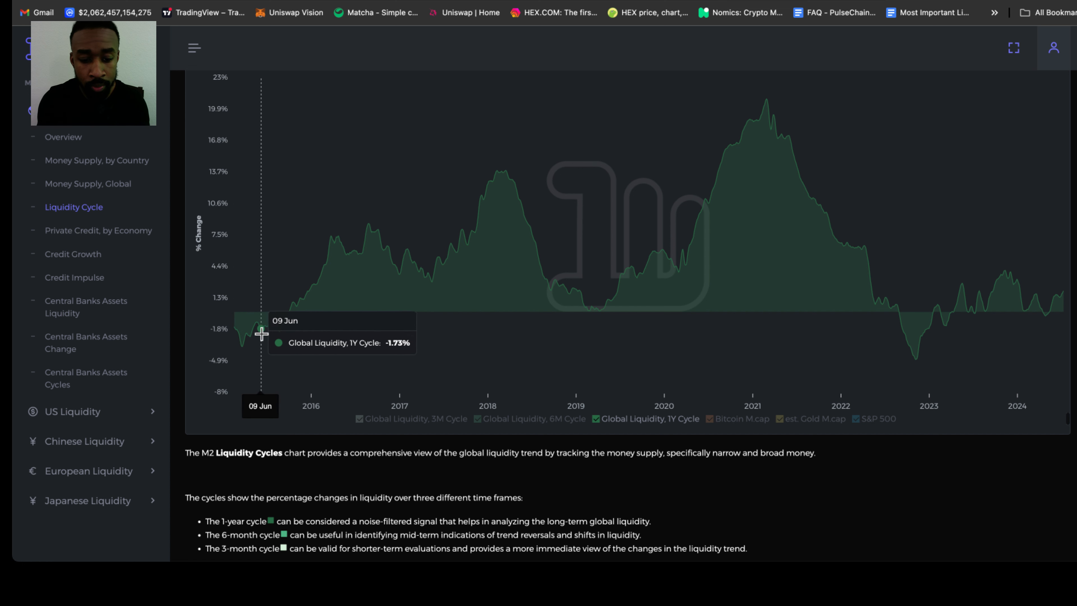
mouse_move(291, 305)
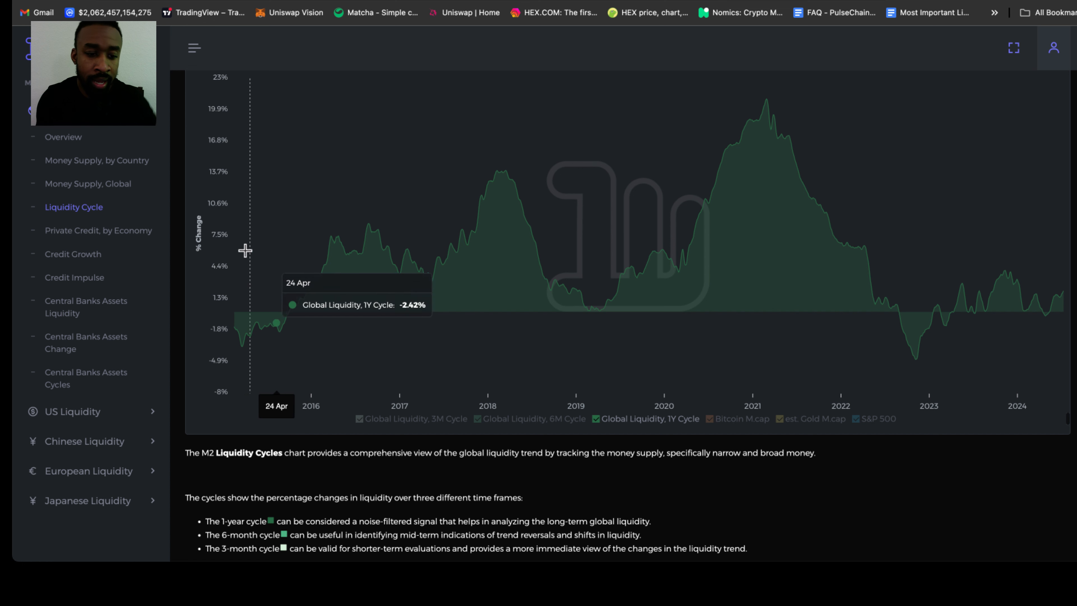
mouse_move(220, 182)
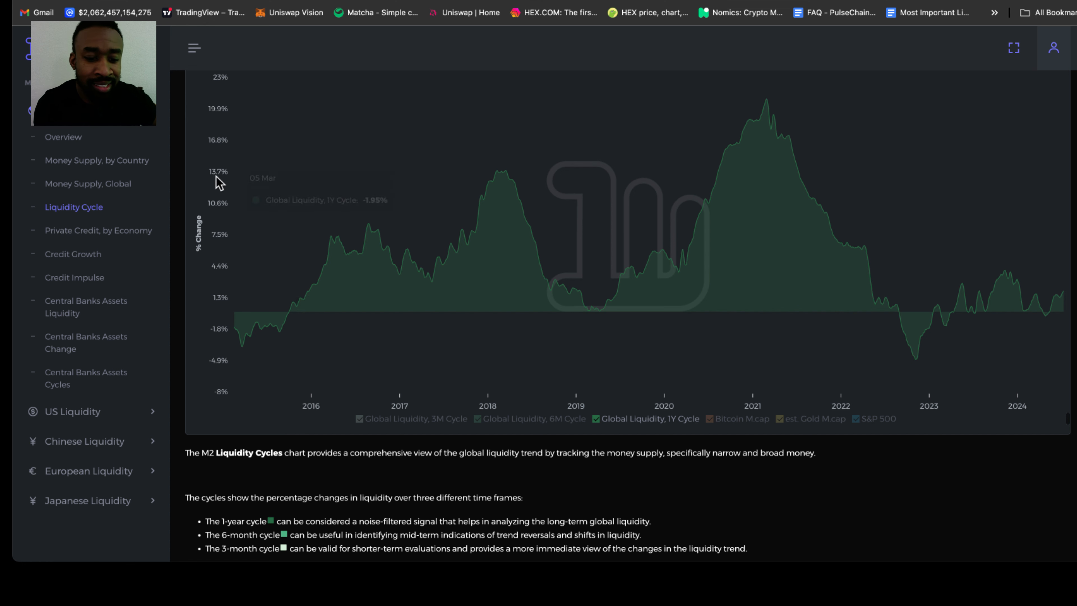
mouse_move(285, 300)
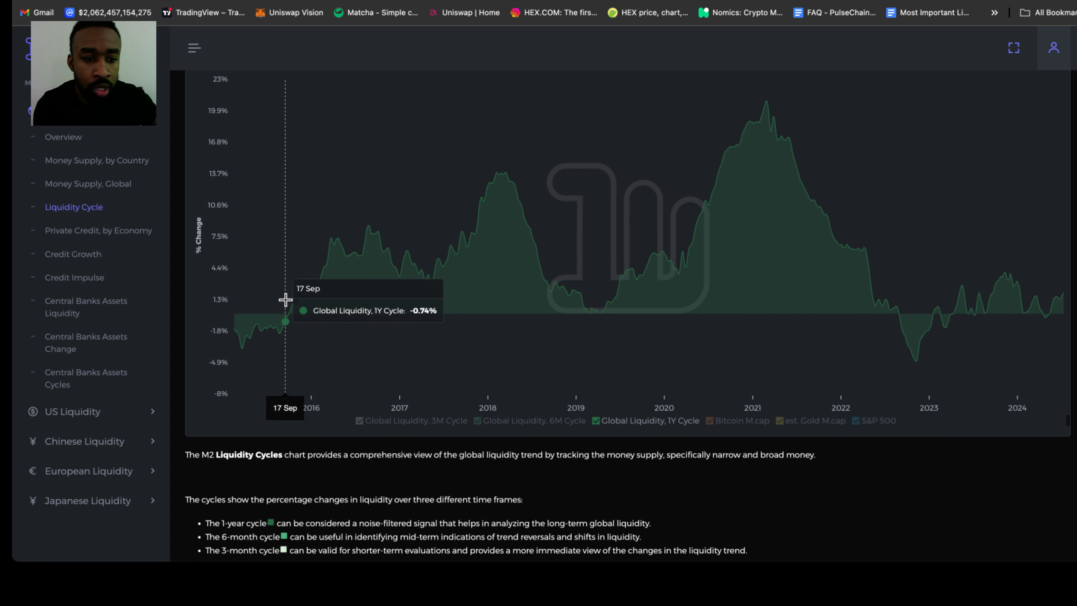
mouse_move(298, 325)
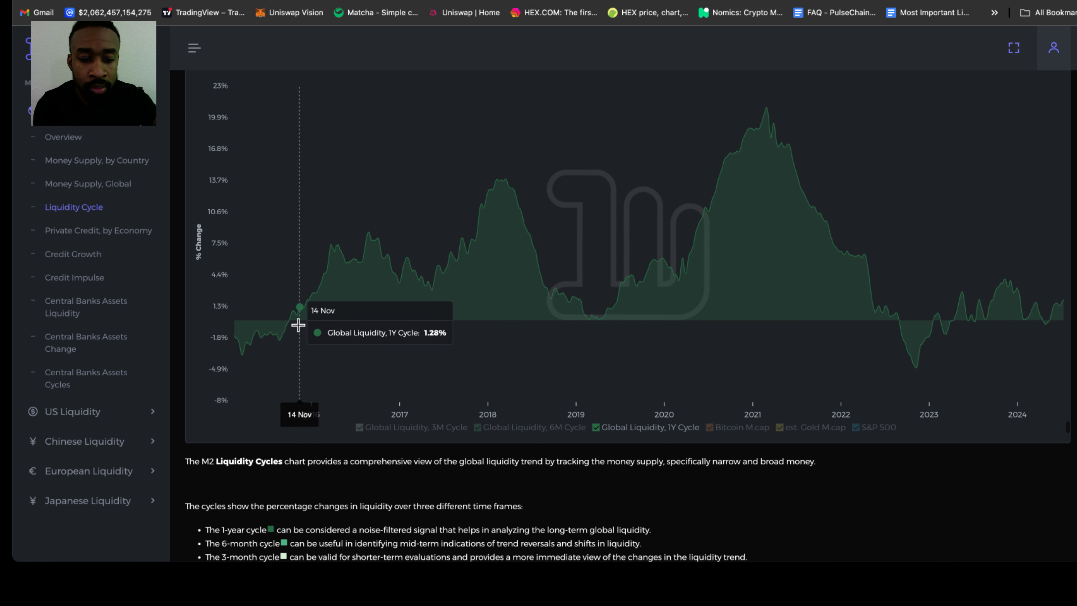
mouse_move(291, 331)
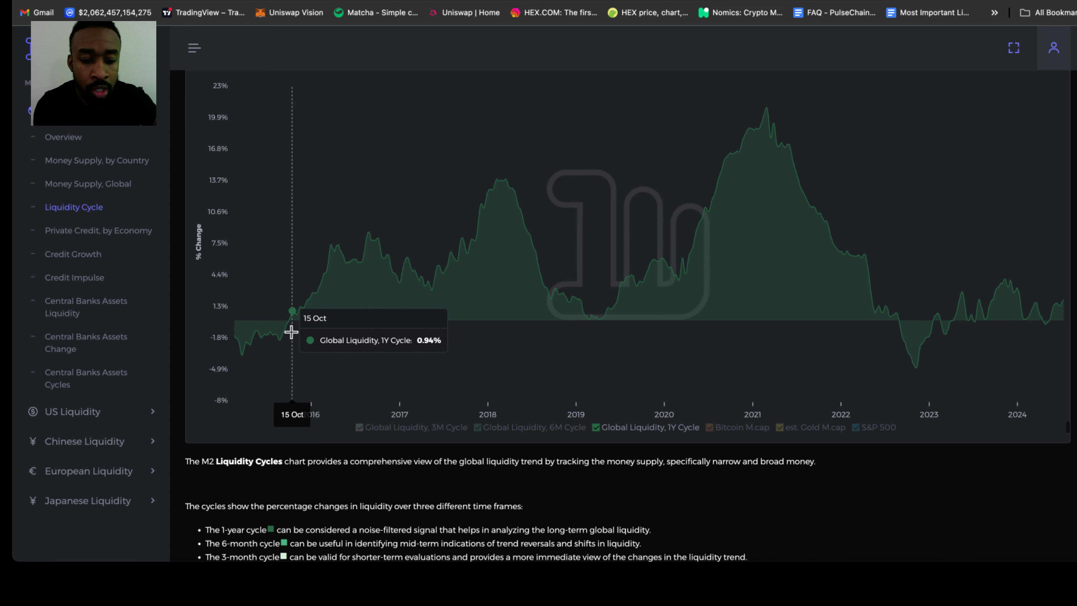
mouse_move(291, 332)
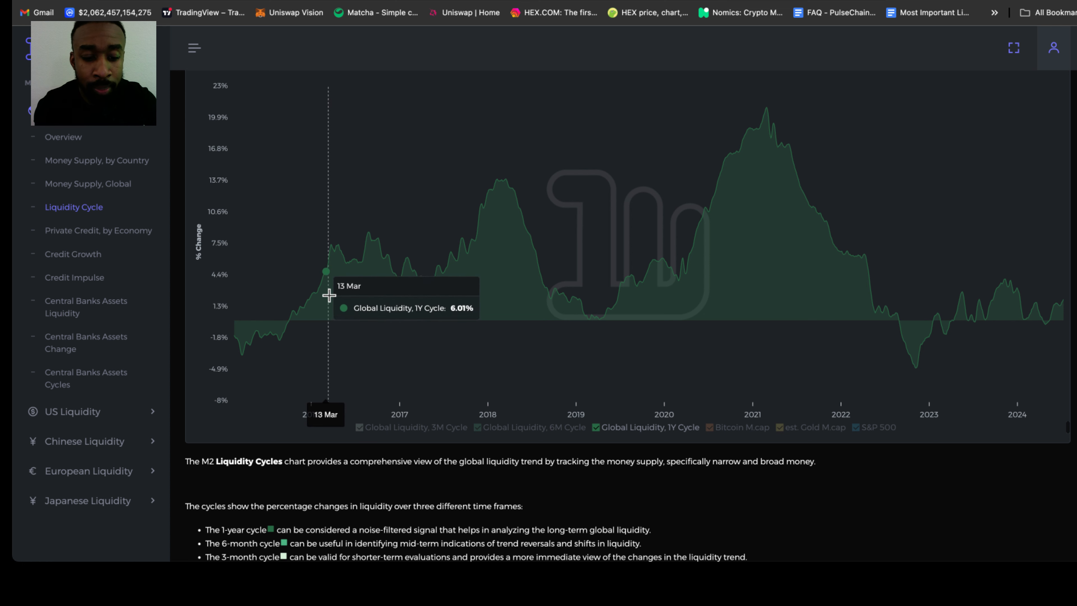
mouse_move(358, 276)
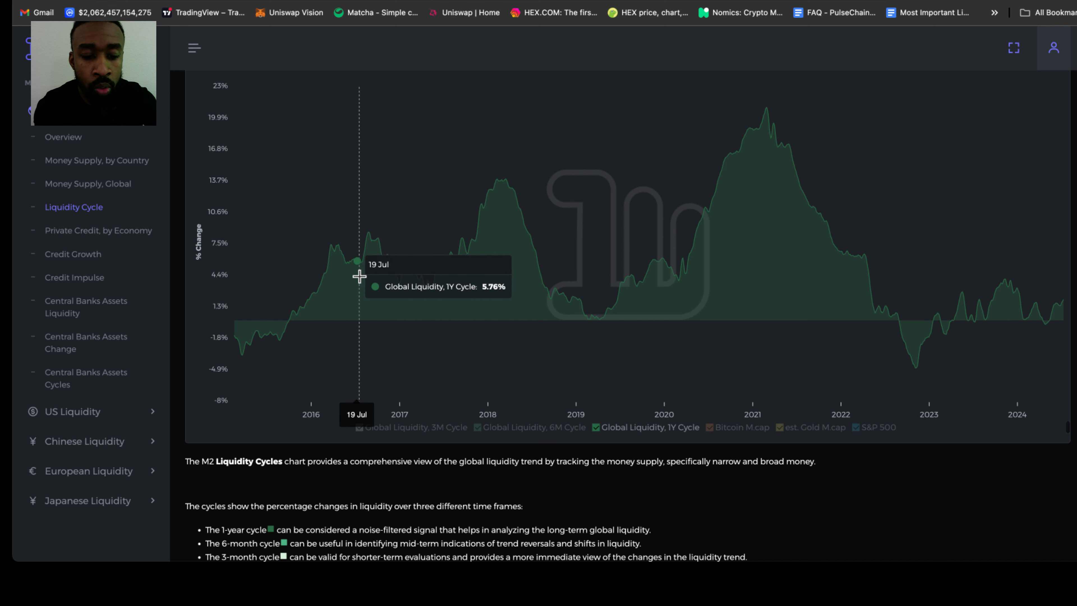
mouse_move(368, 268)
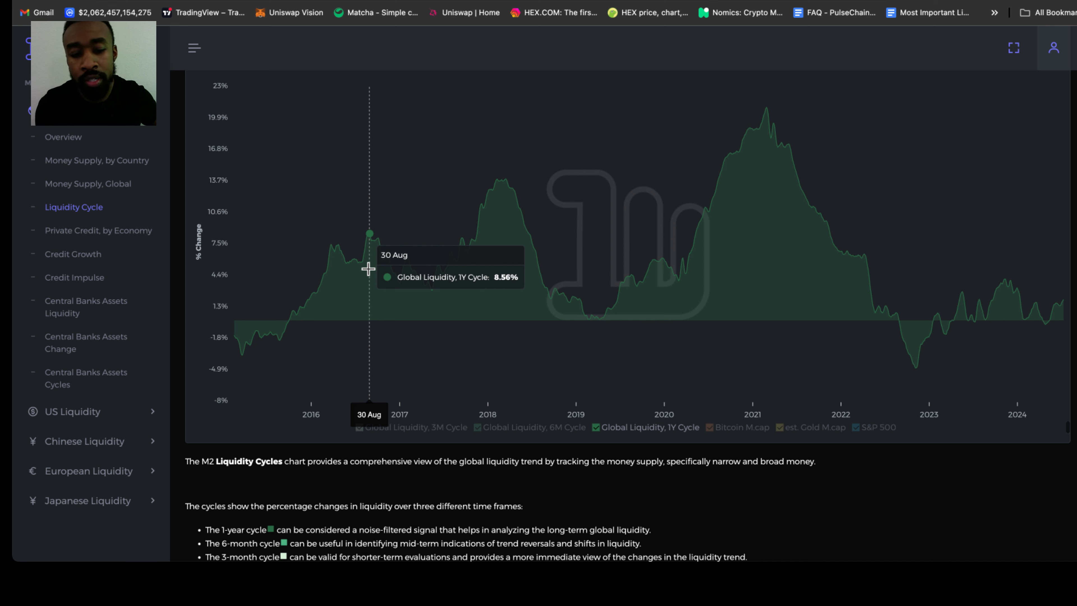
mouse_move(369, 268)
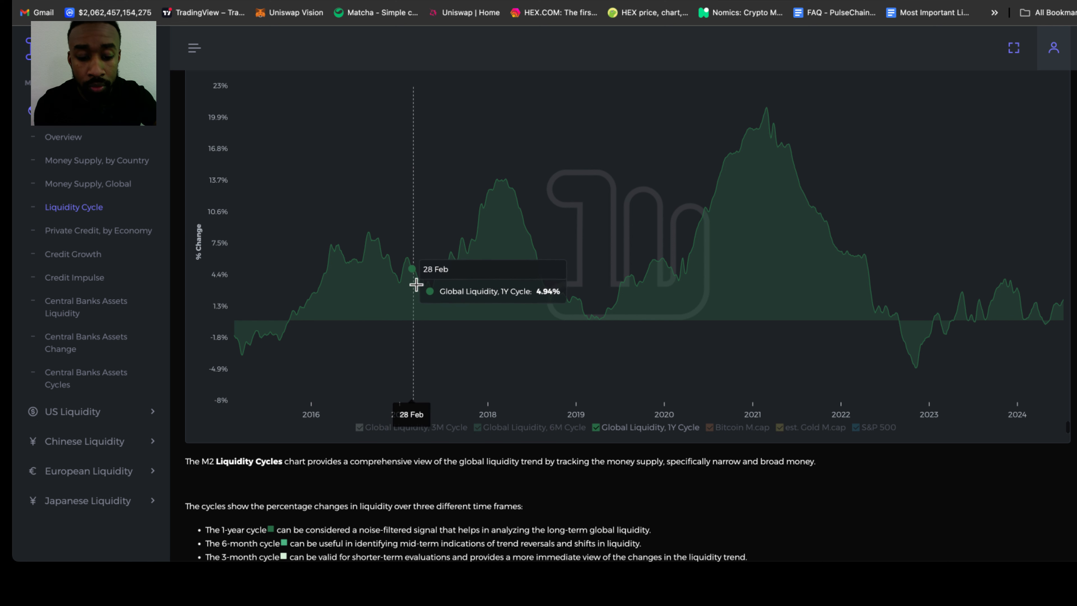
mouse_move(432, 290)
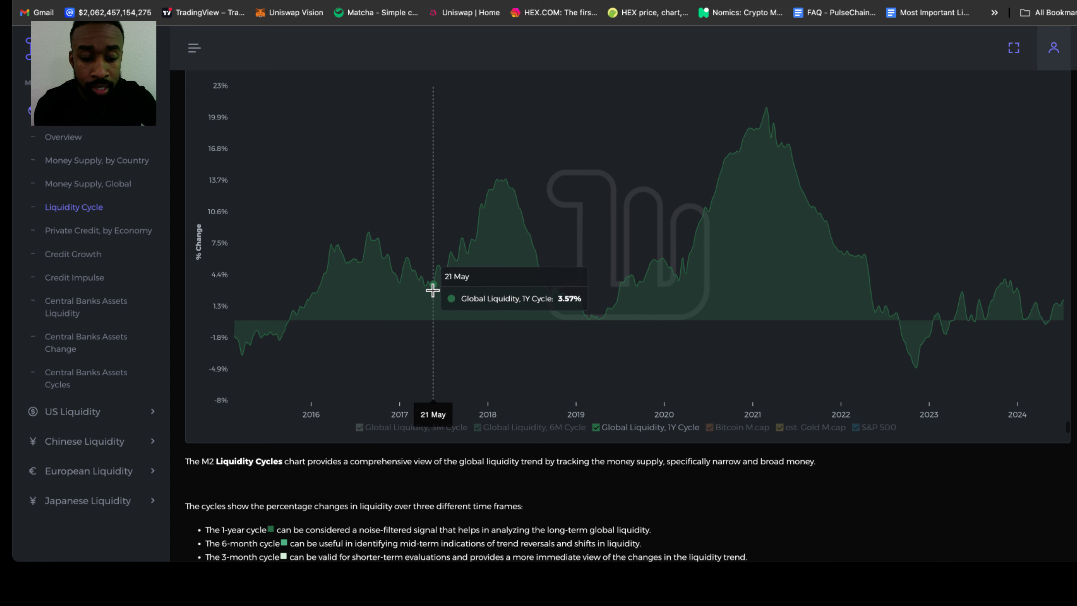
mouse_move(463, 252)
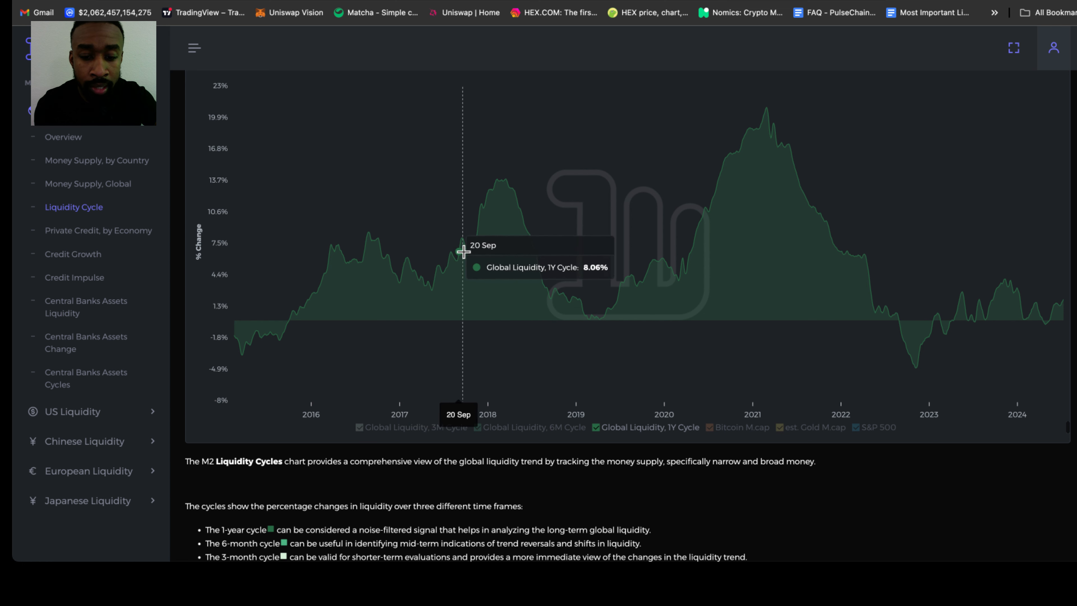
mouse_move(490, 192)
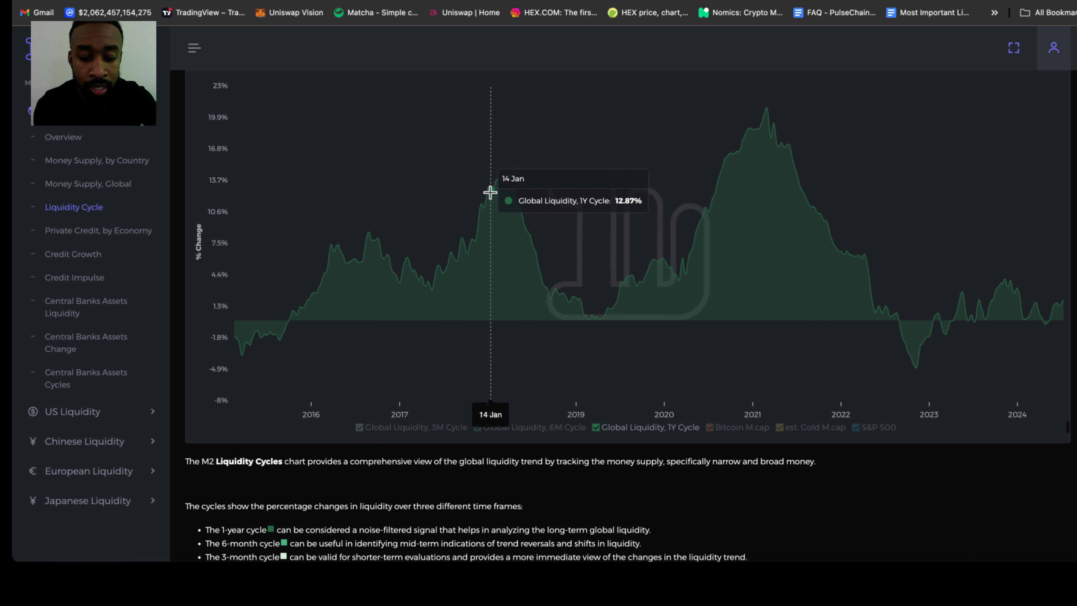
mouse_move(490, 192)
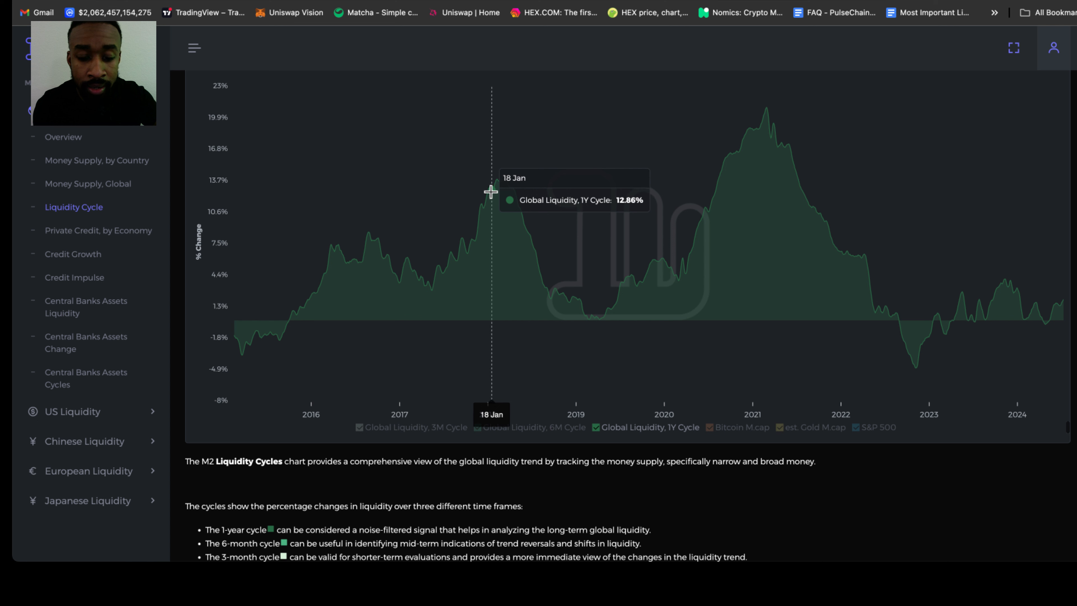
mouse_move(509, 195)
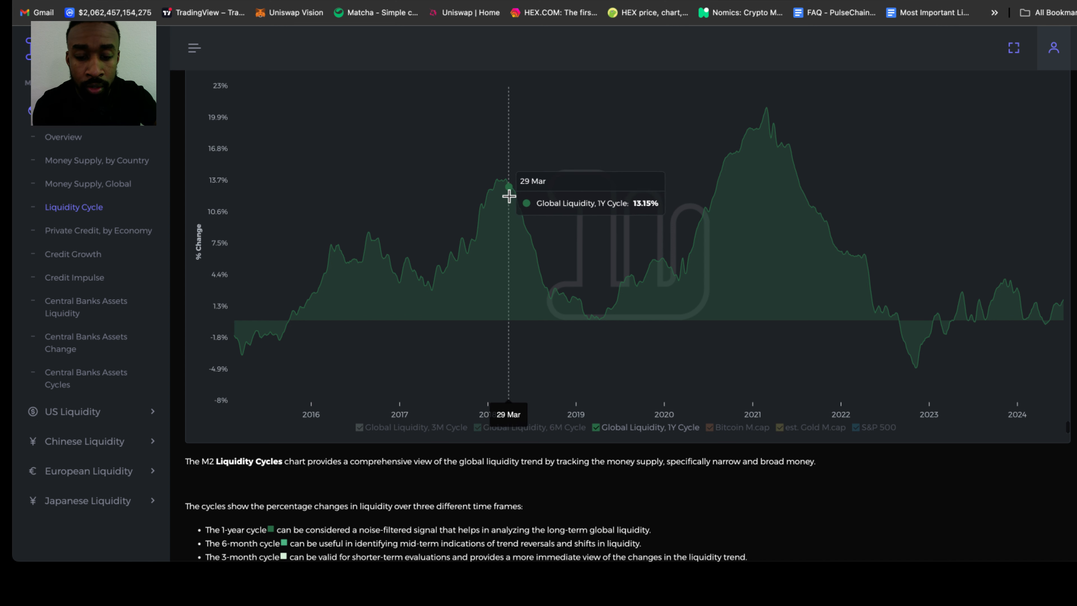
mouse_move(568, 314)
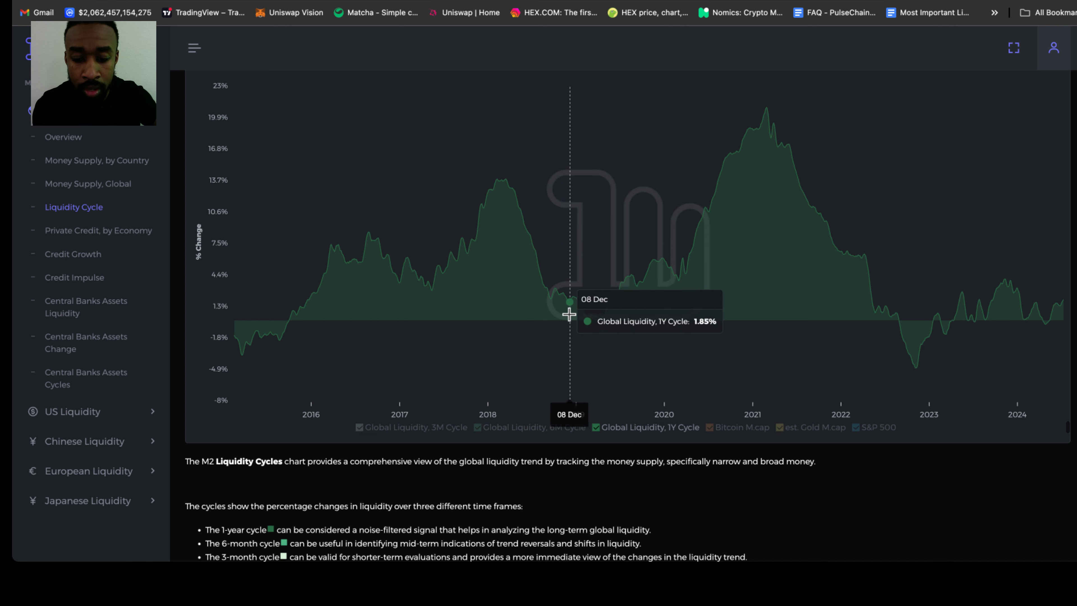
mouse_move(541, 234)
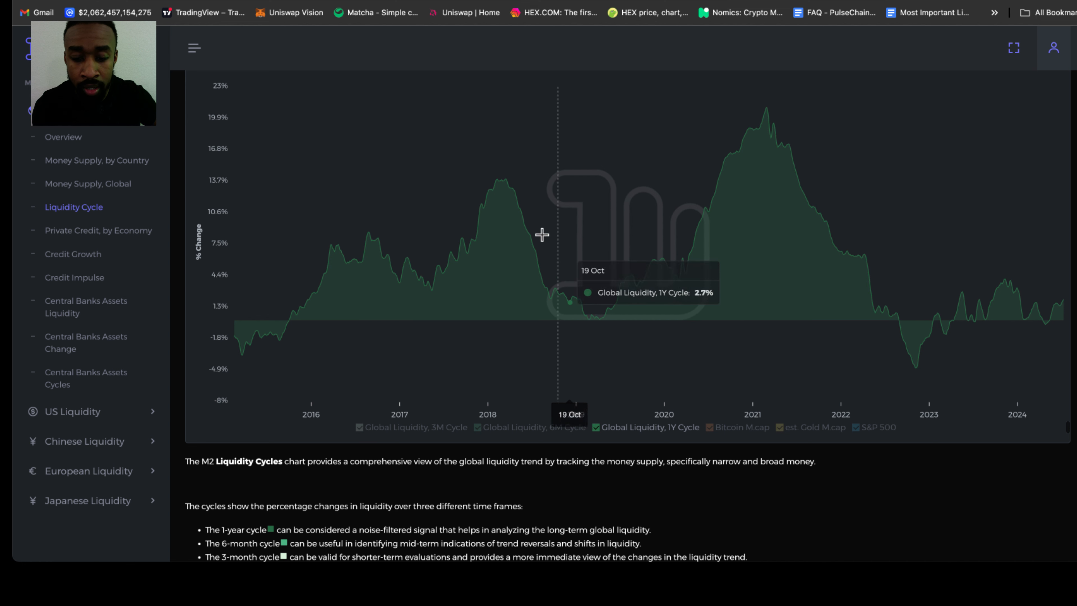
mouse_move(499, 184)
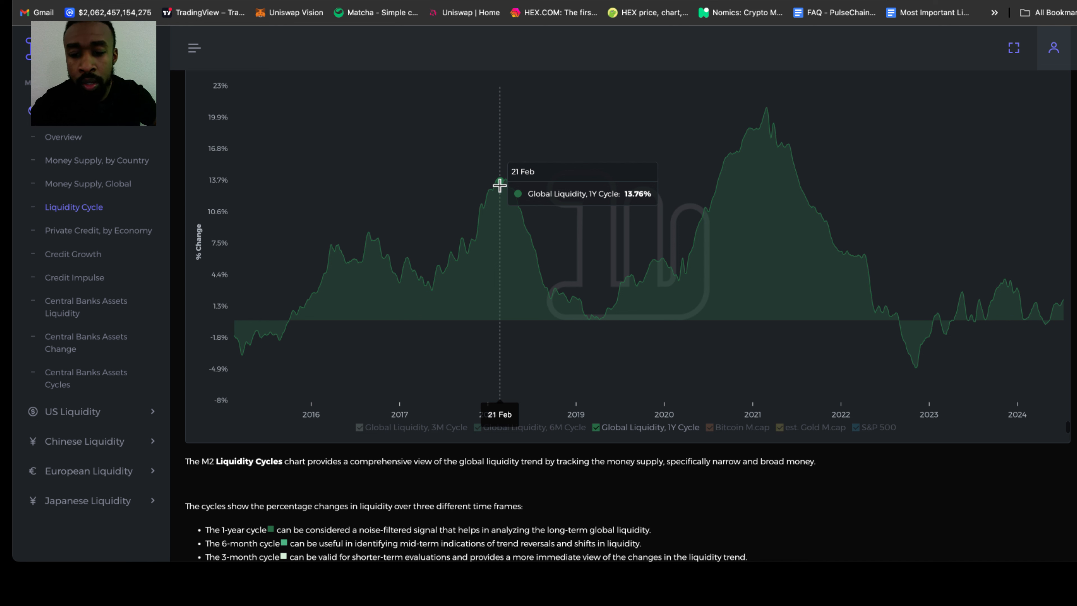
mouse_move(595, 318)
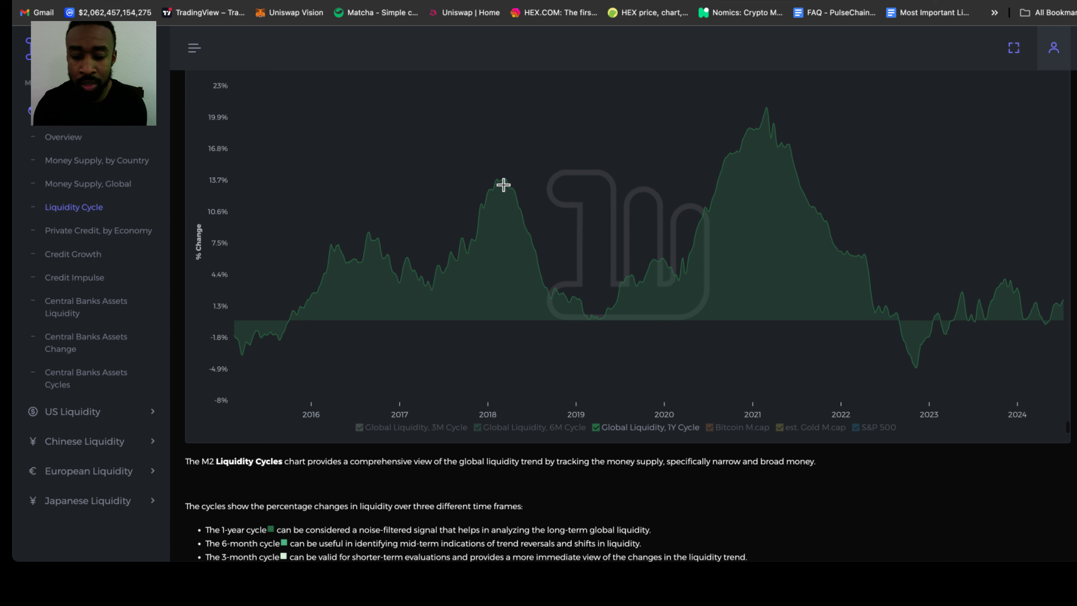
mouse_move(597, 321)
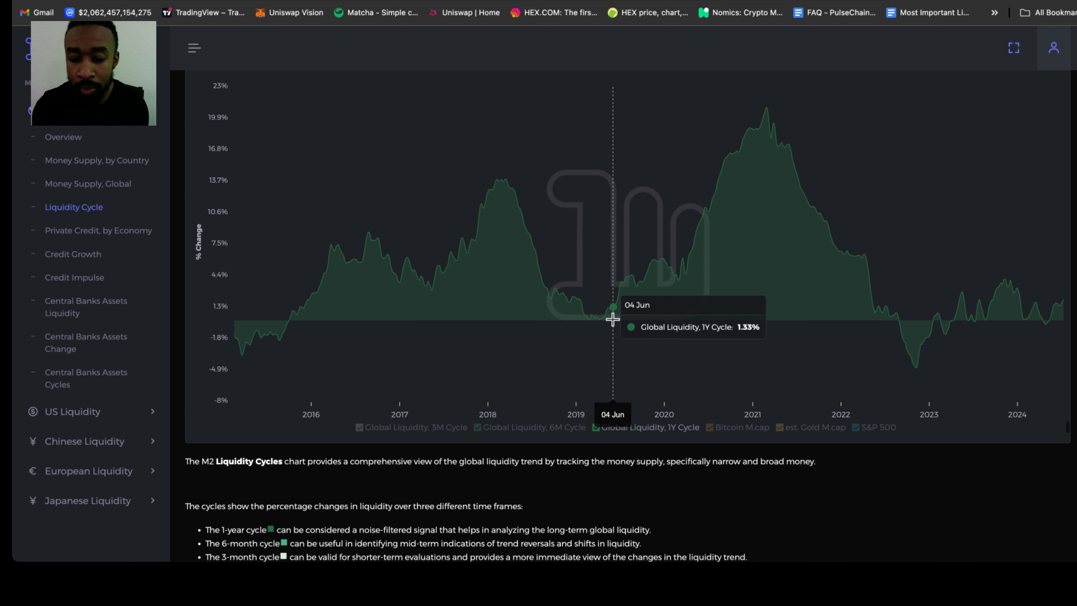
mouse_move(633, 279)
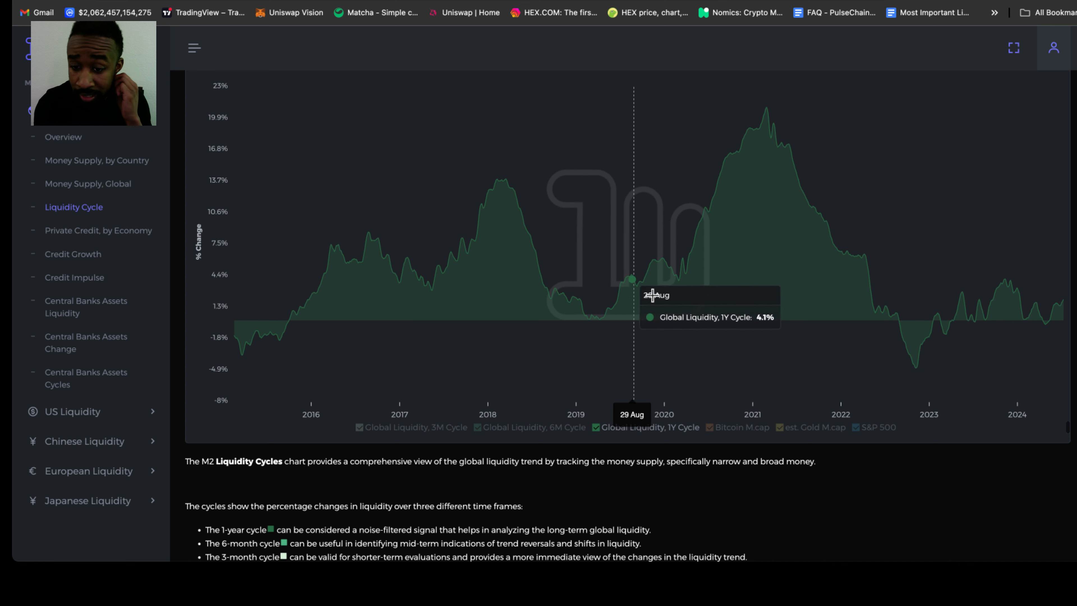
mouse_move(672, 280)
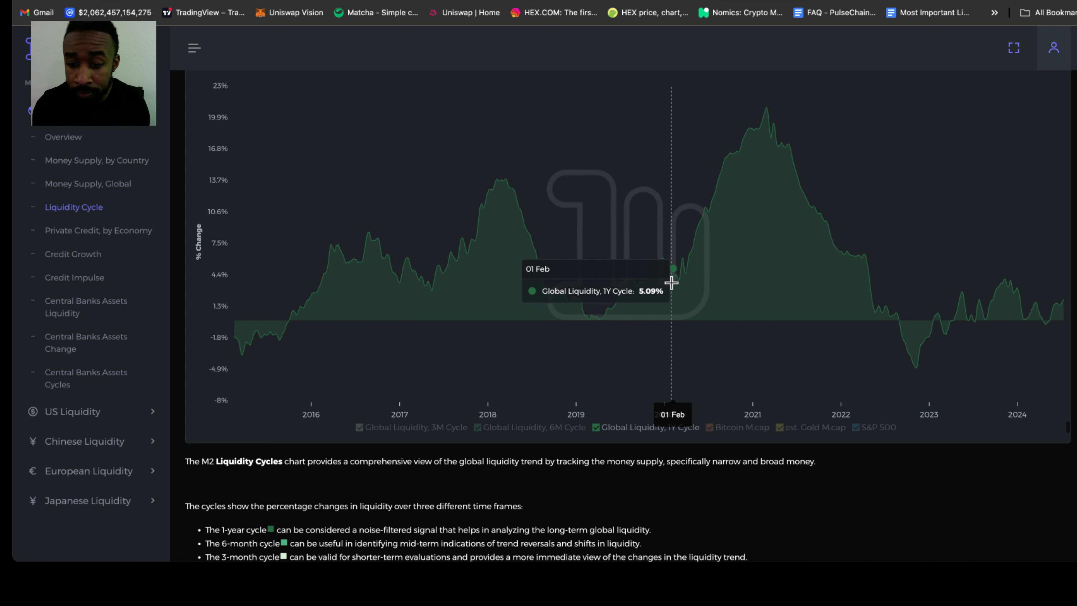
mouse_move(695, 250)
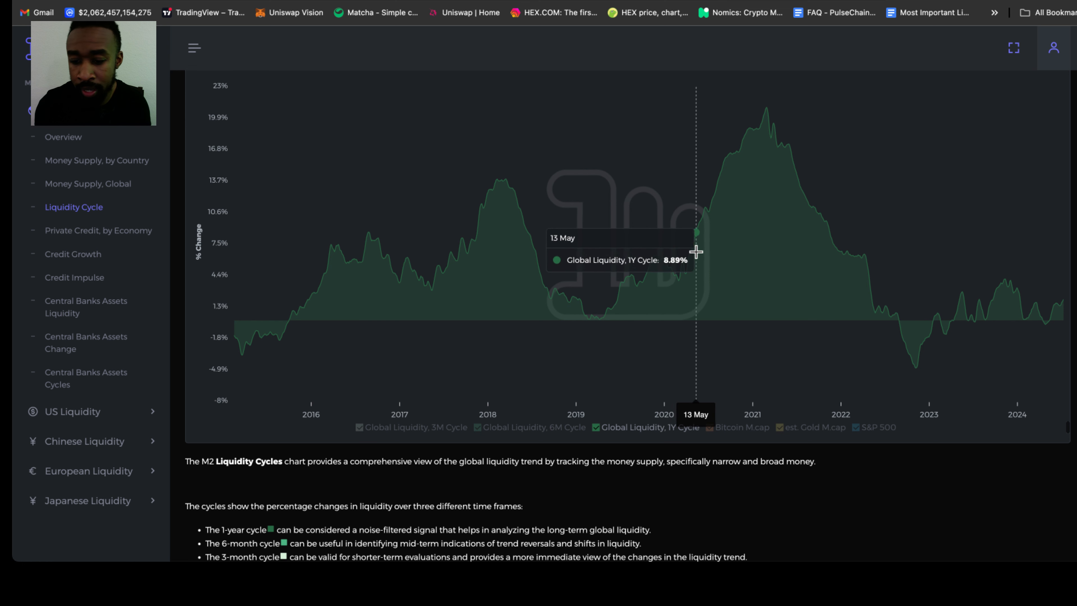
mouse_move(703, 235)
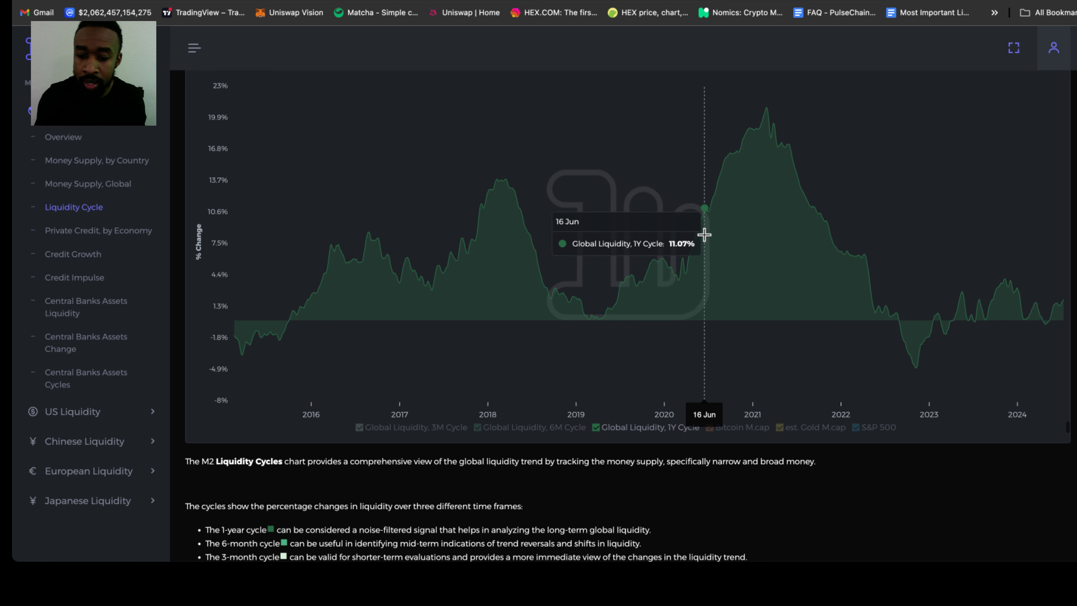
mouse_move(758, 114)
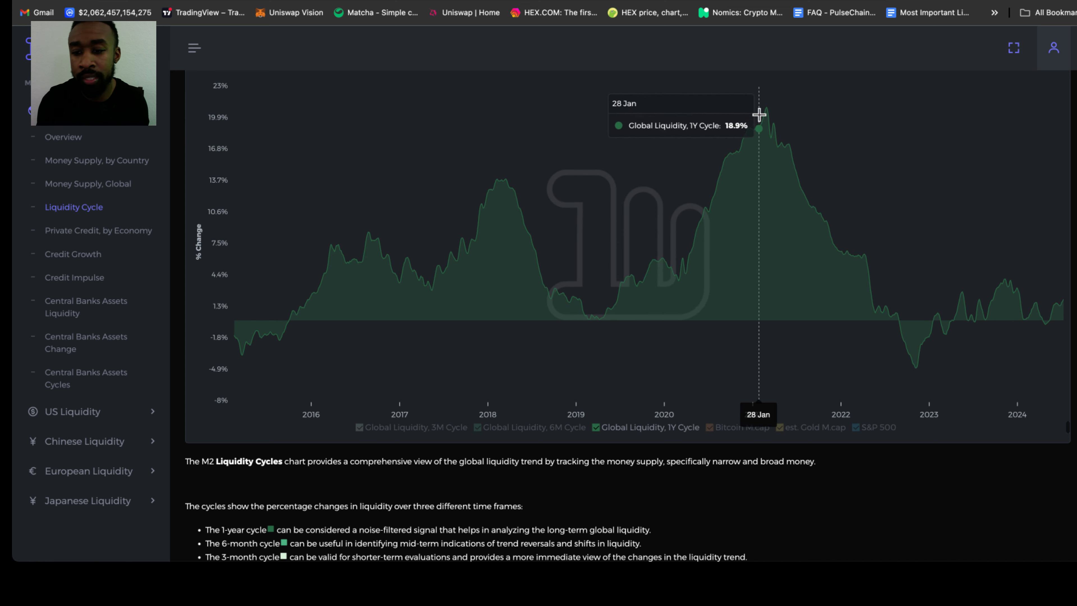
mouse_move(764, 105)
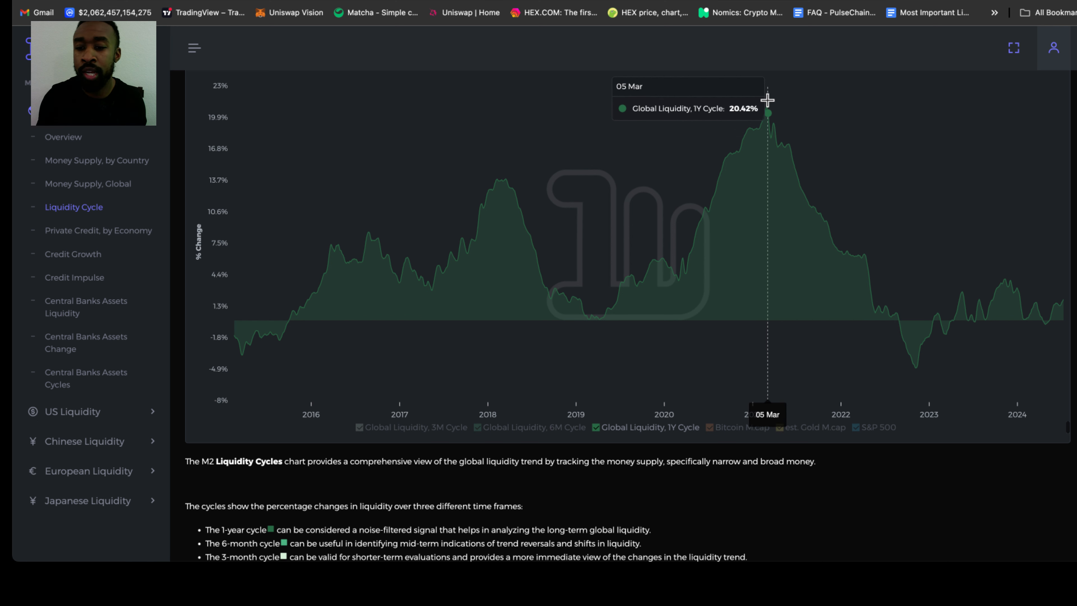
mouse_move(763, 95)
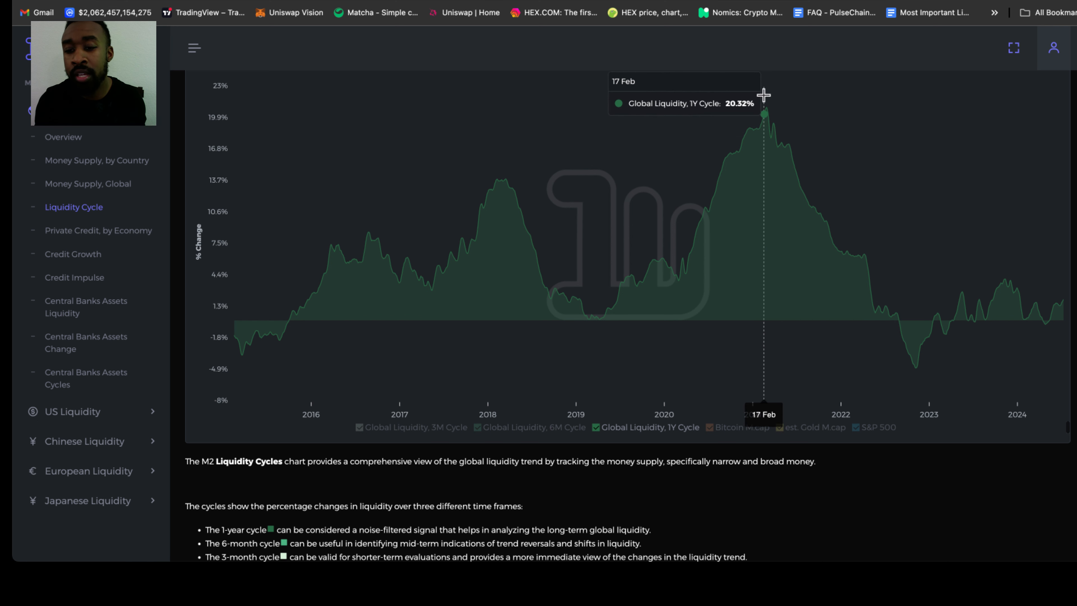
mouse_move(766, 105)
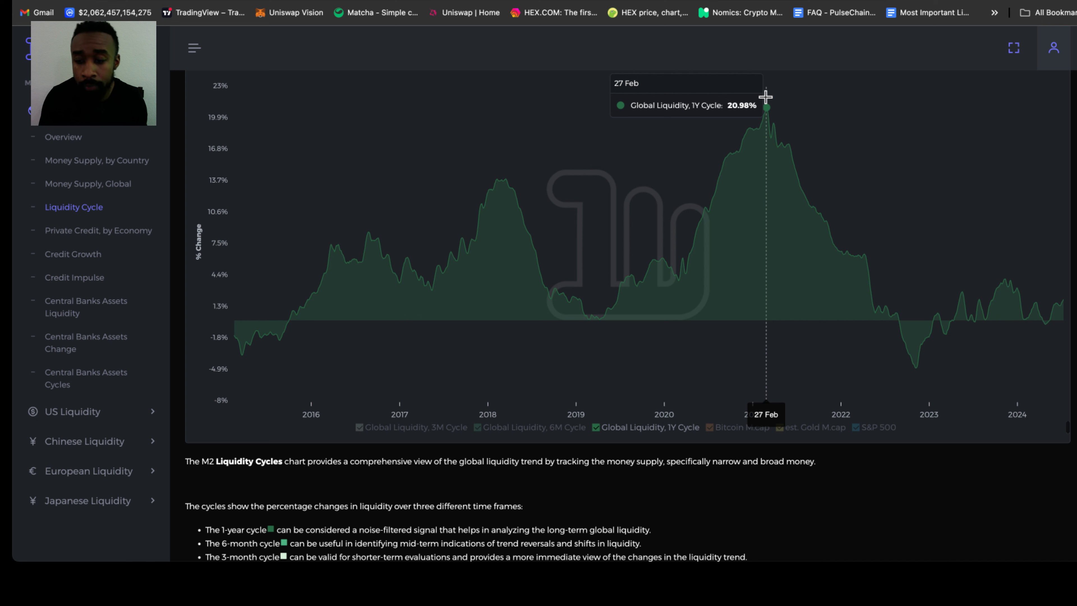
mouse_move(811, 156)
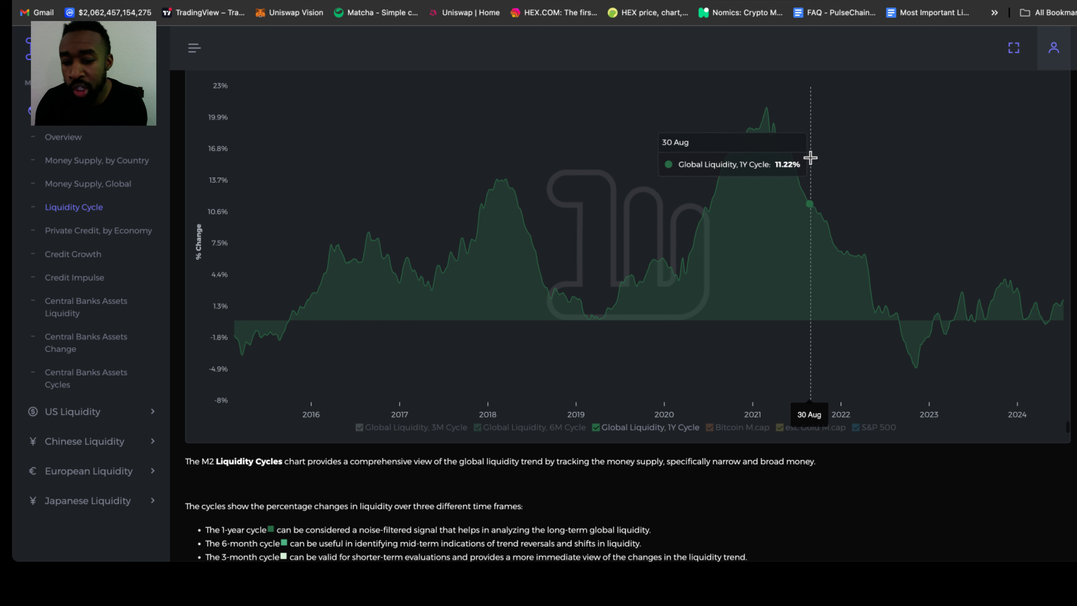
mouse_move(899, 324)
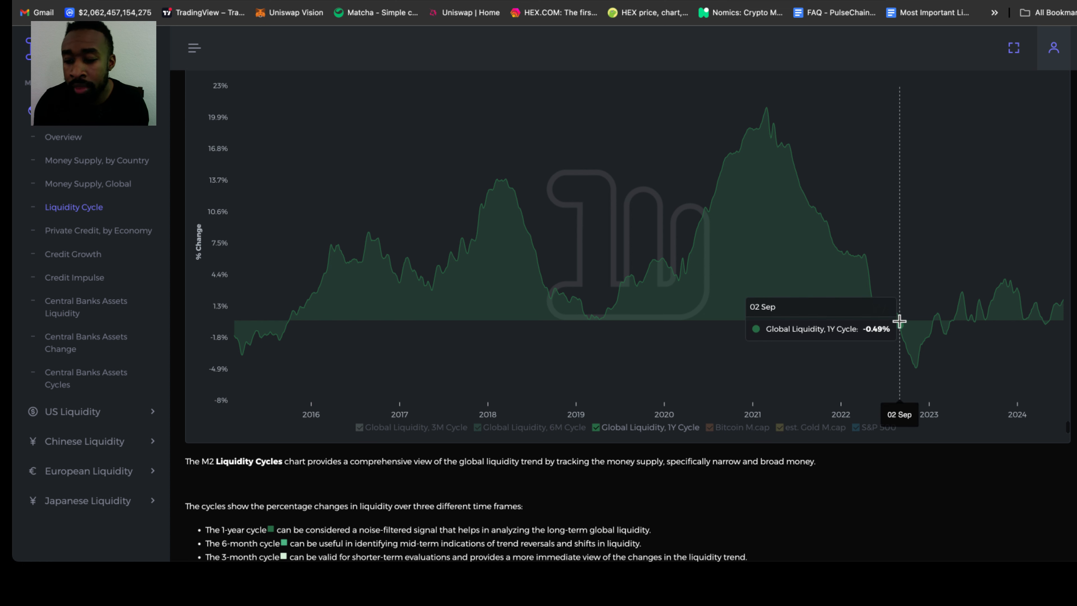
mouse_move(915, 366)
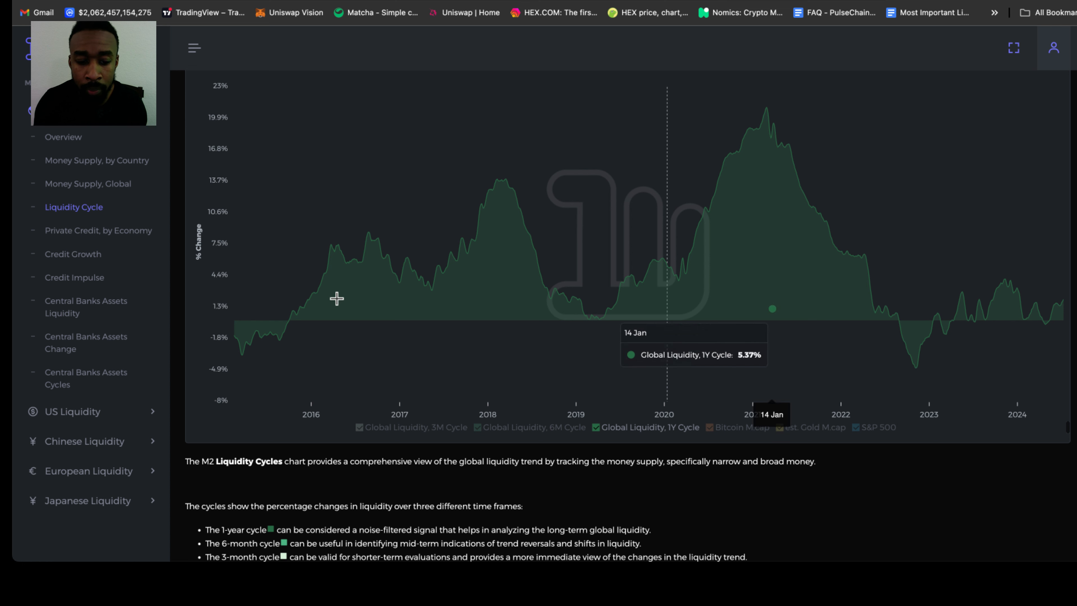
mouse_move(239, 320)
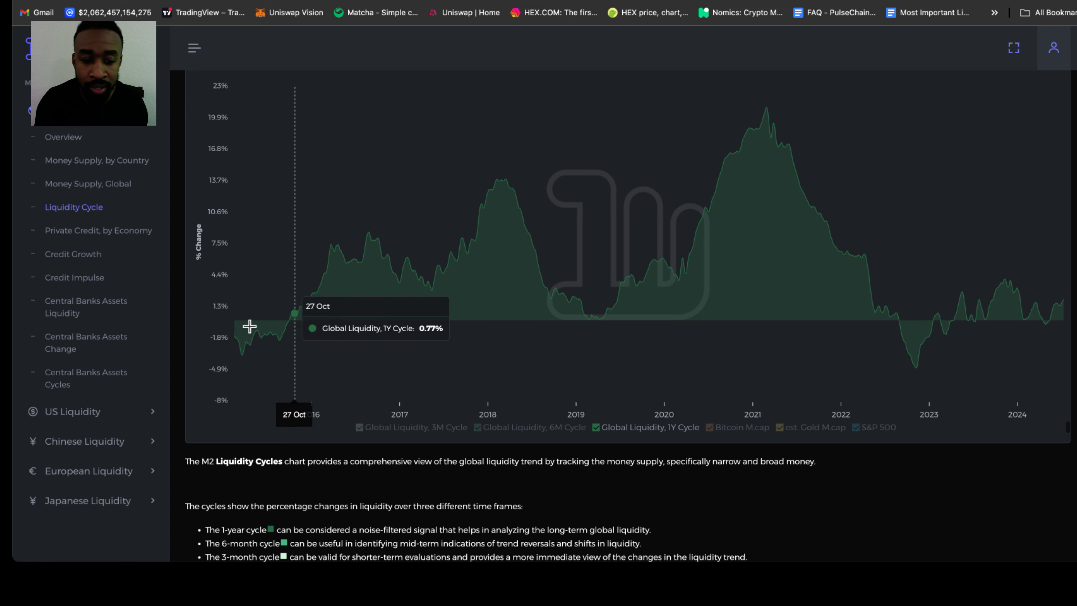
mouse_move(273, 337)
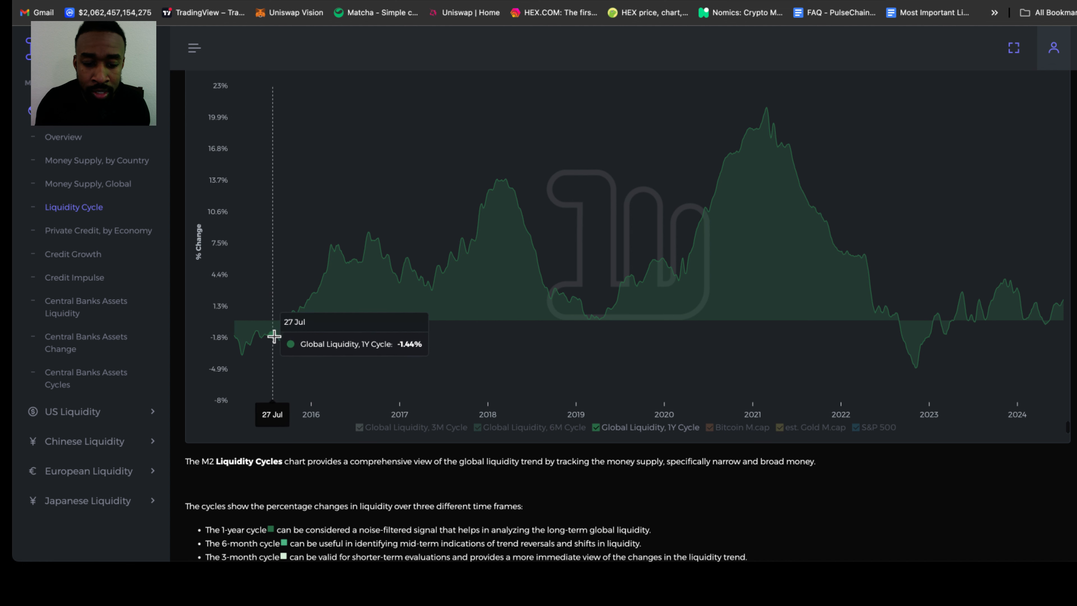
mouse_move(490, 314)
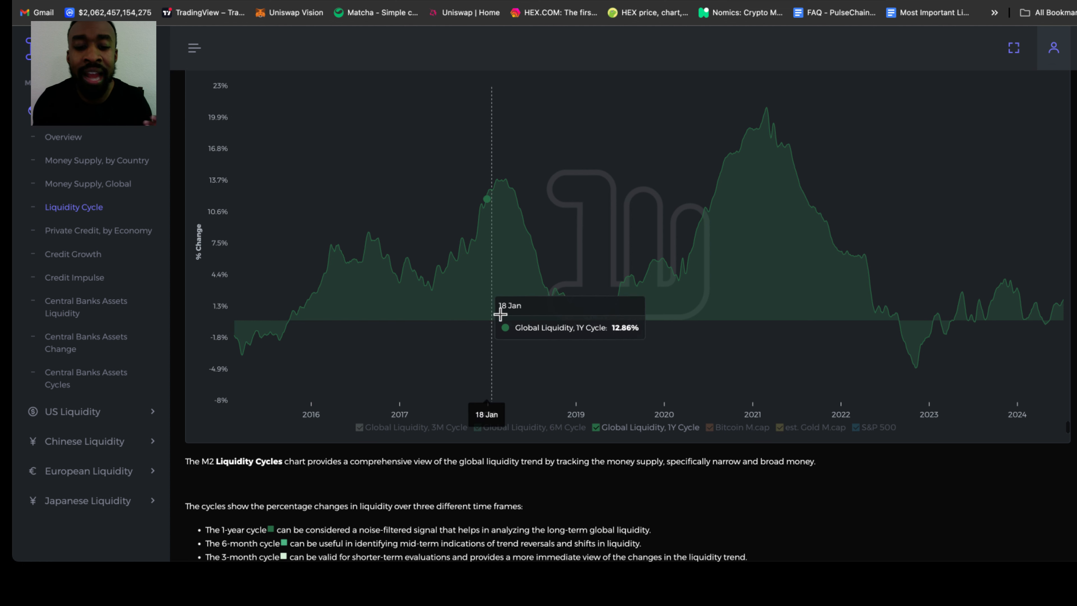
mouse_move(530, 314)
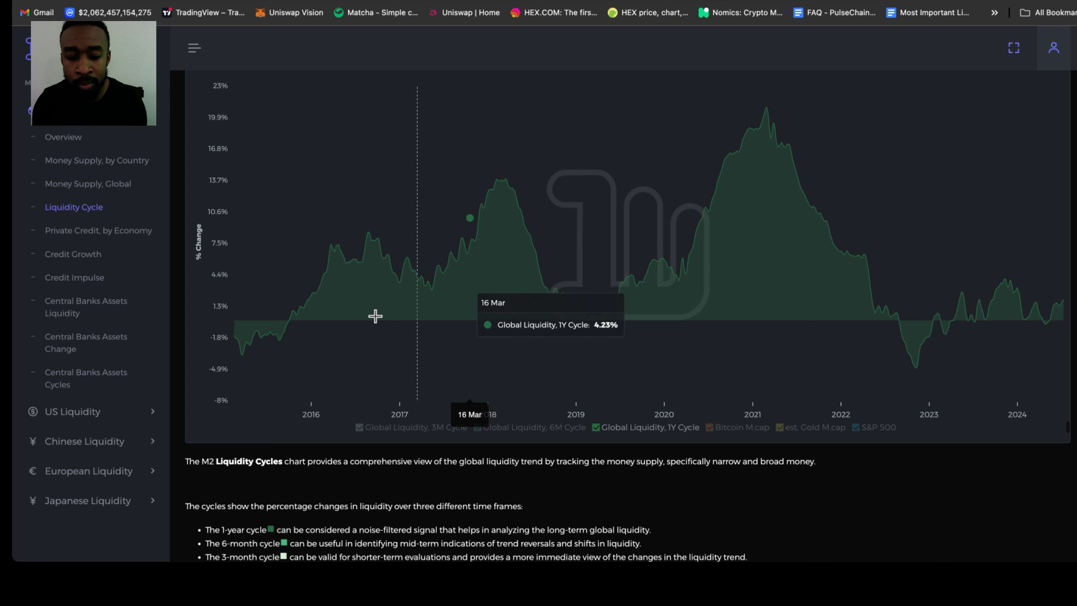
mouse_move(761, 135)
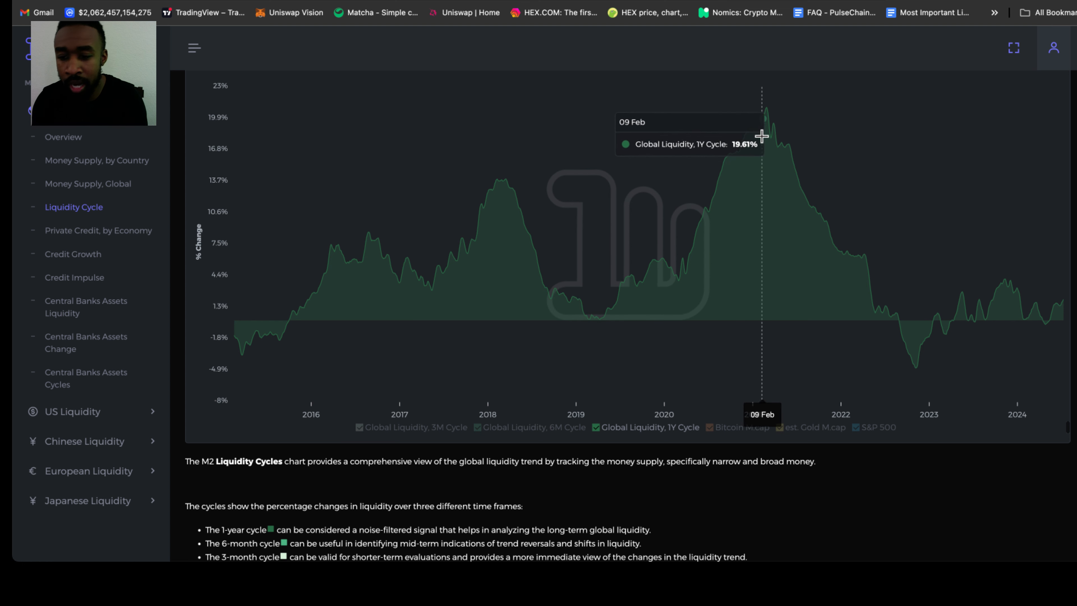
mouse_move(915, 341)
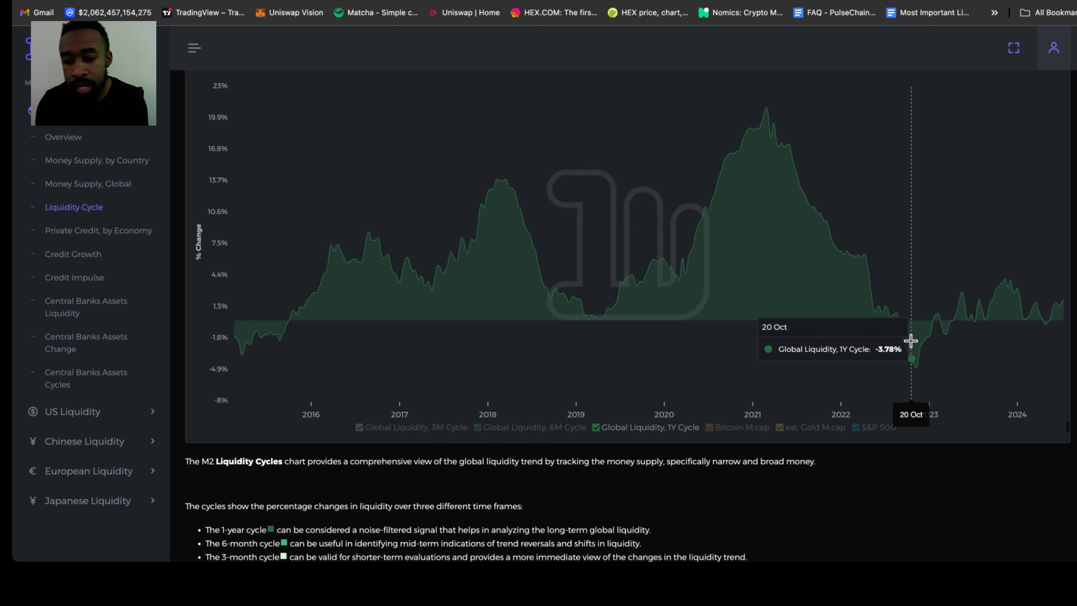
mouse_move(945, 335)
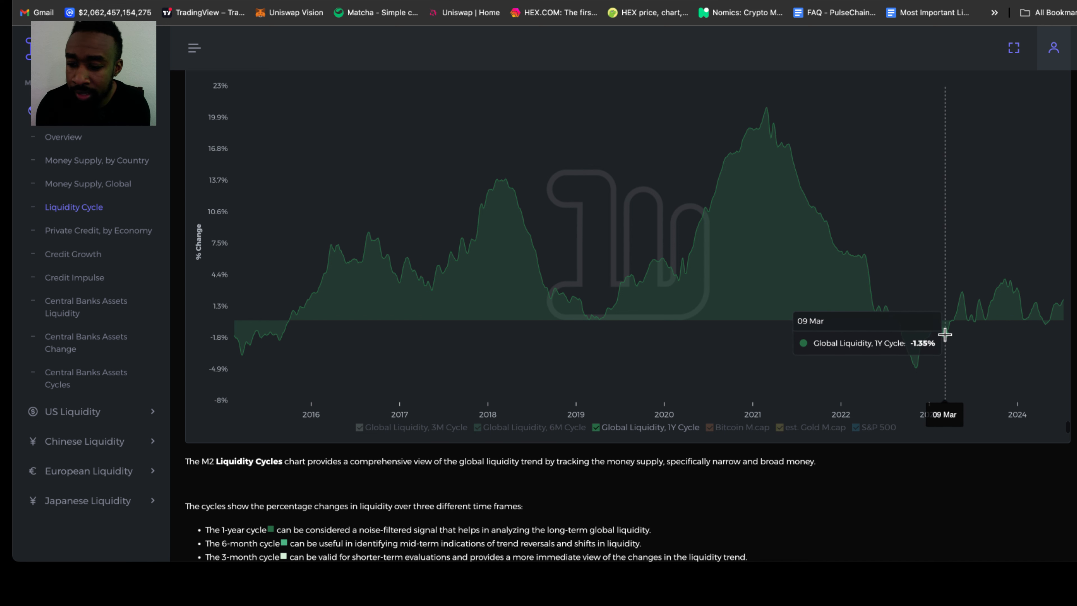
mouse_move(946, 336)
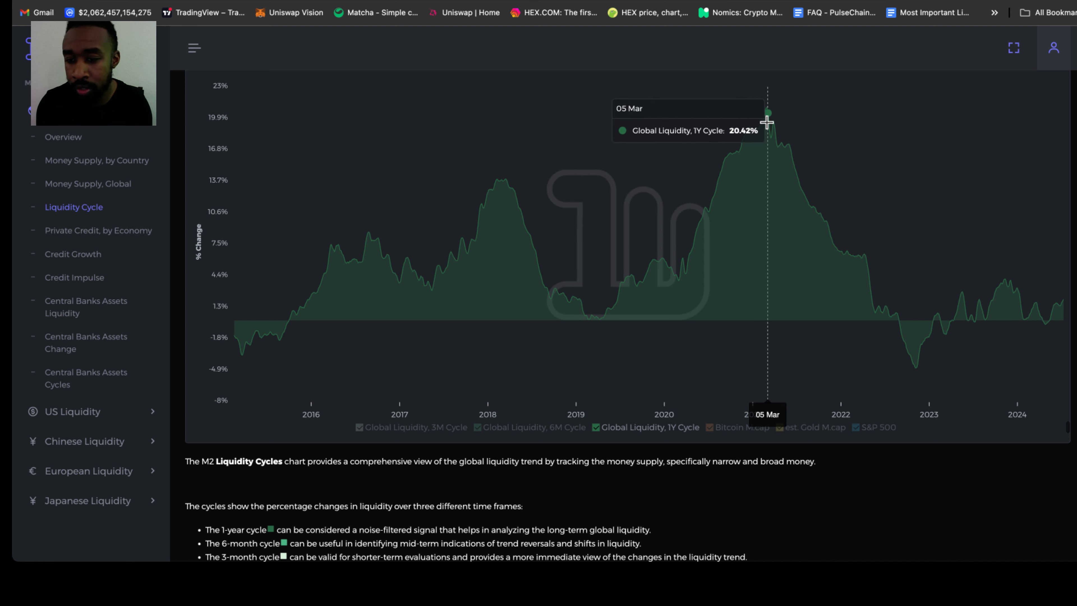
mouse_move(617, 313)
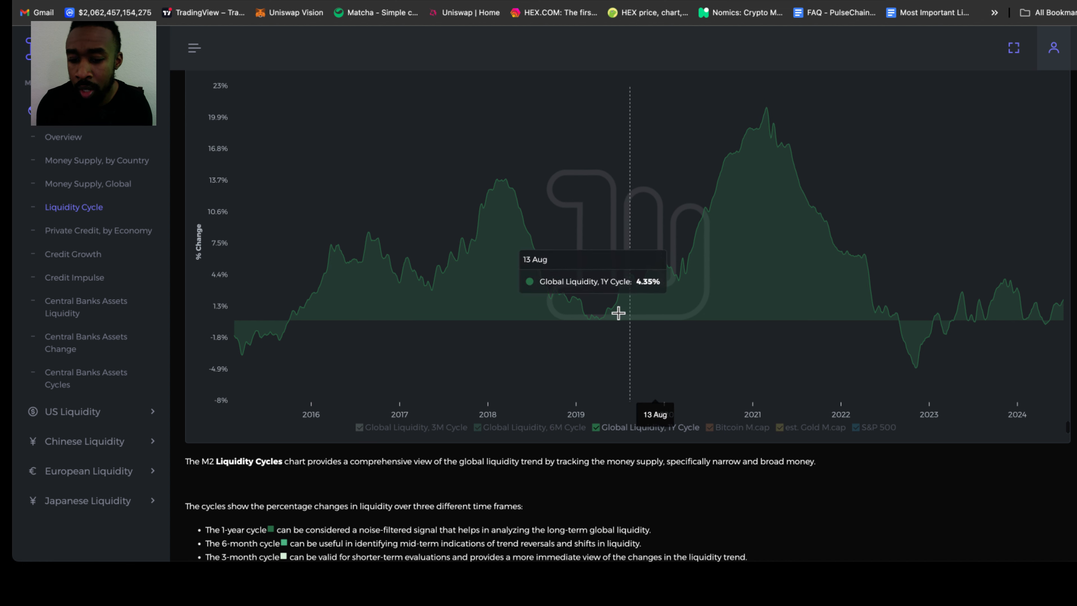
mouse_move(594, 321)
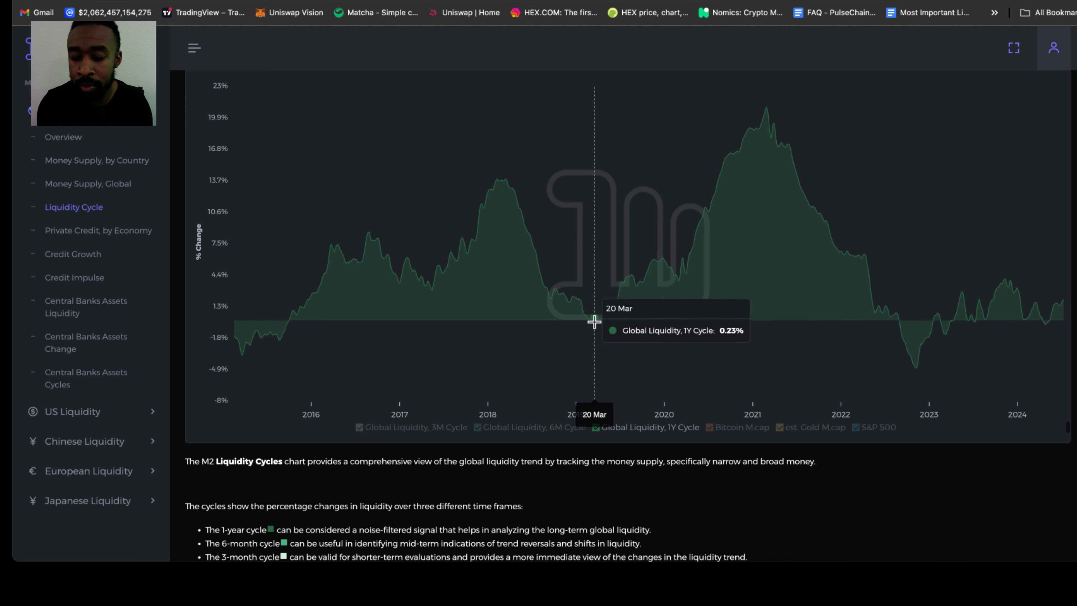
mouse_move(912, 349)
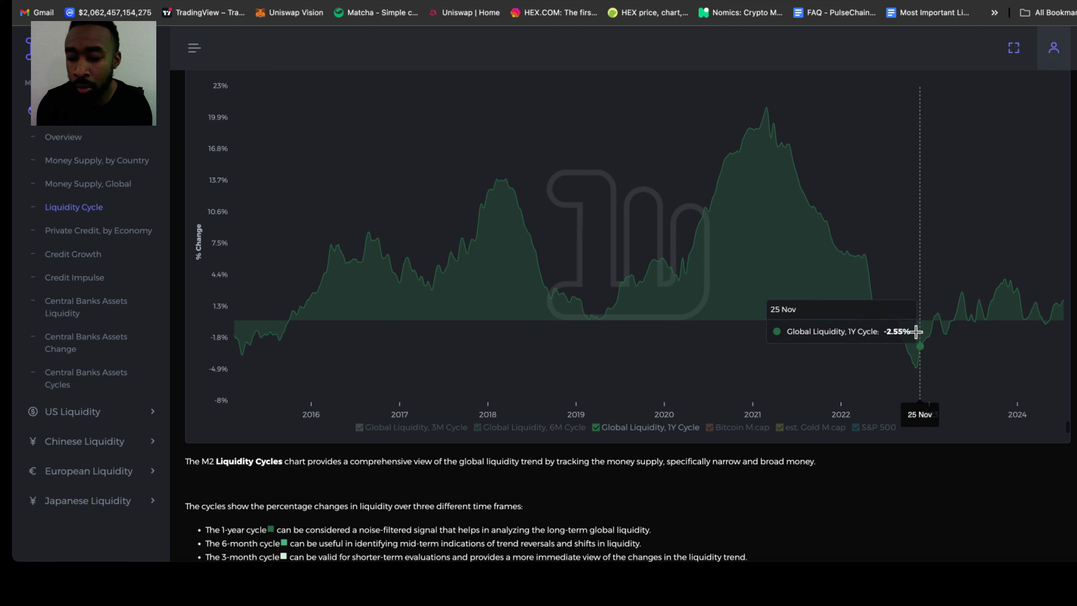
mouse_move(1064, 300)
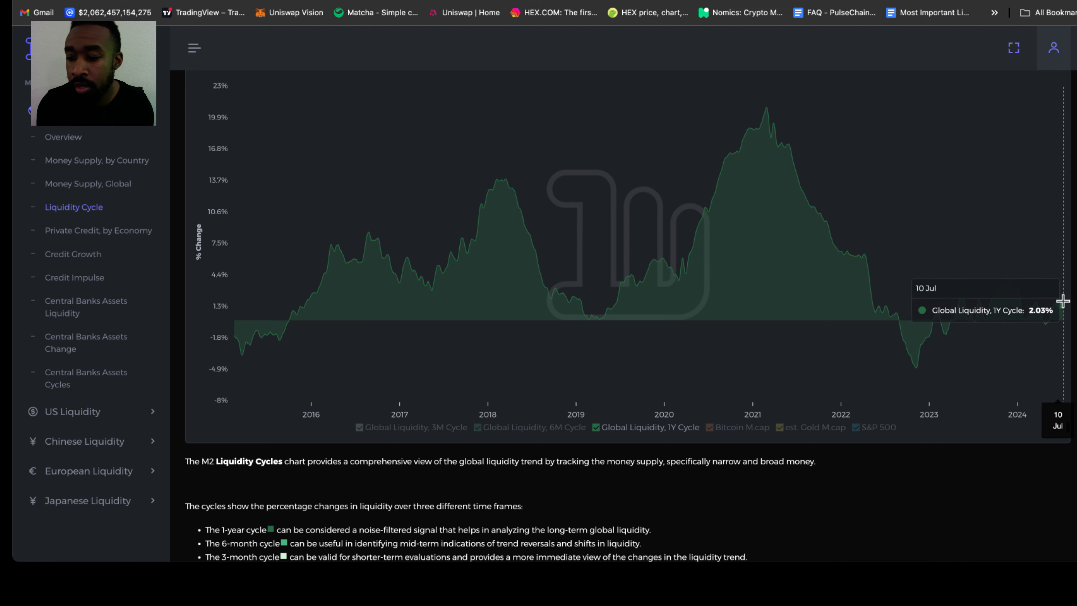
mouse_move(937, 336)
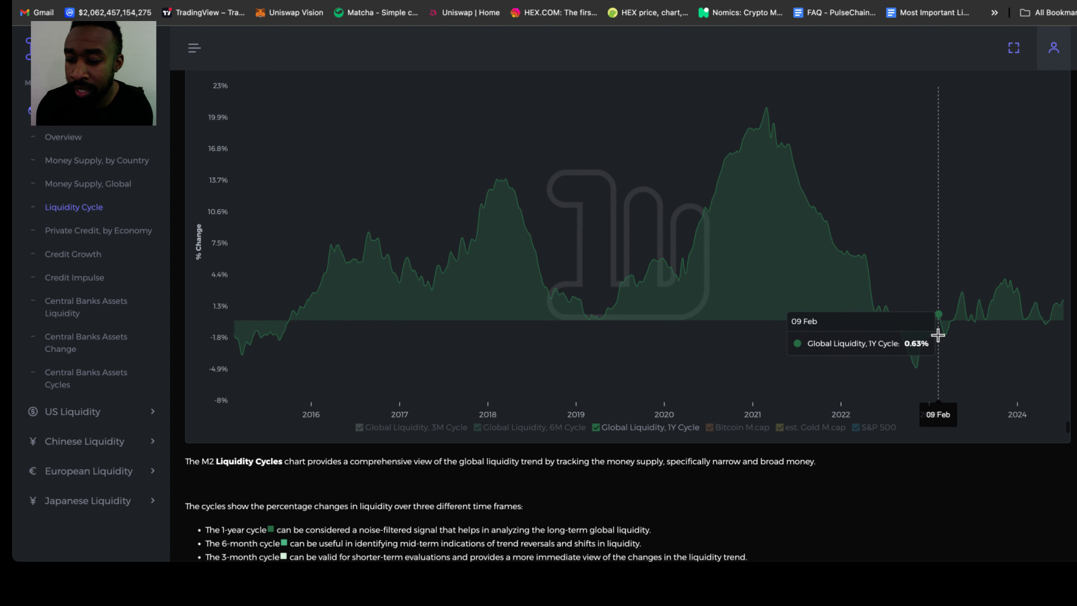
mouse_move(1056, 309)
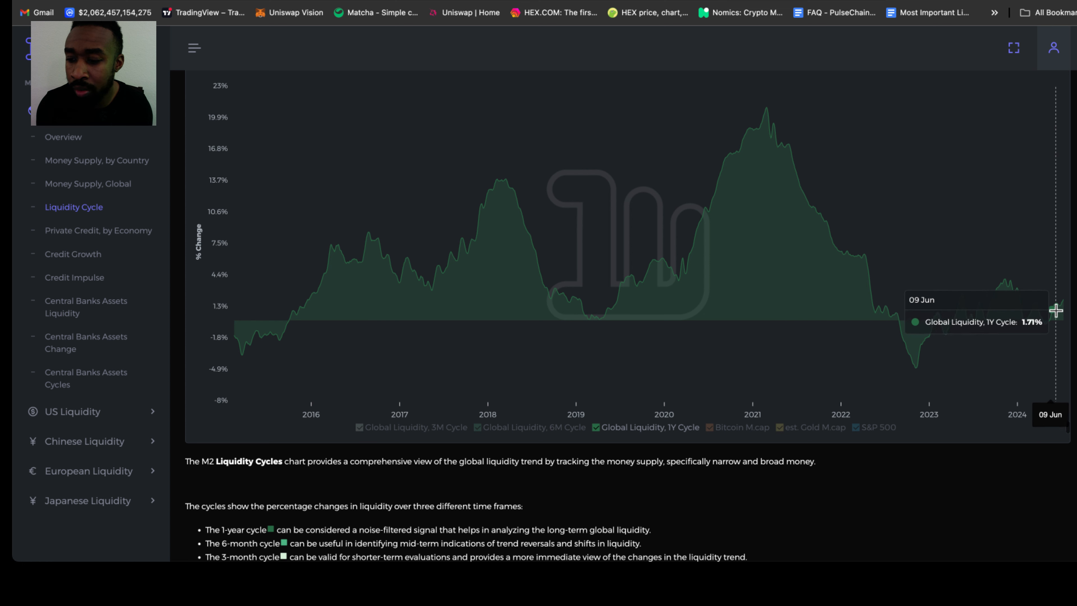
mouse_move(951, 316)
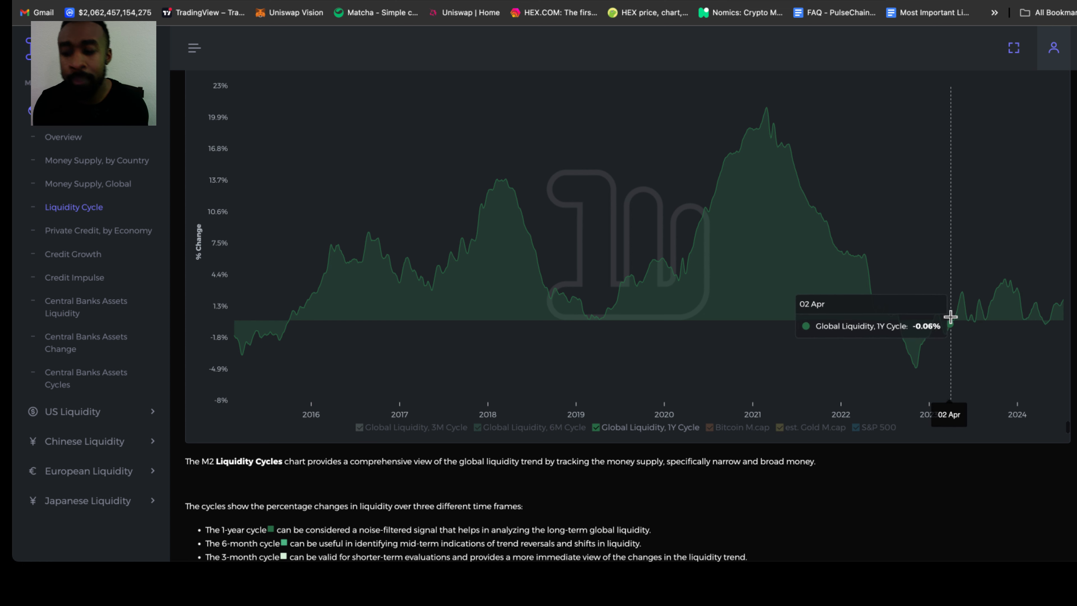
mouse_move(961, 298)
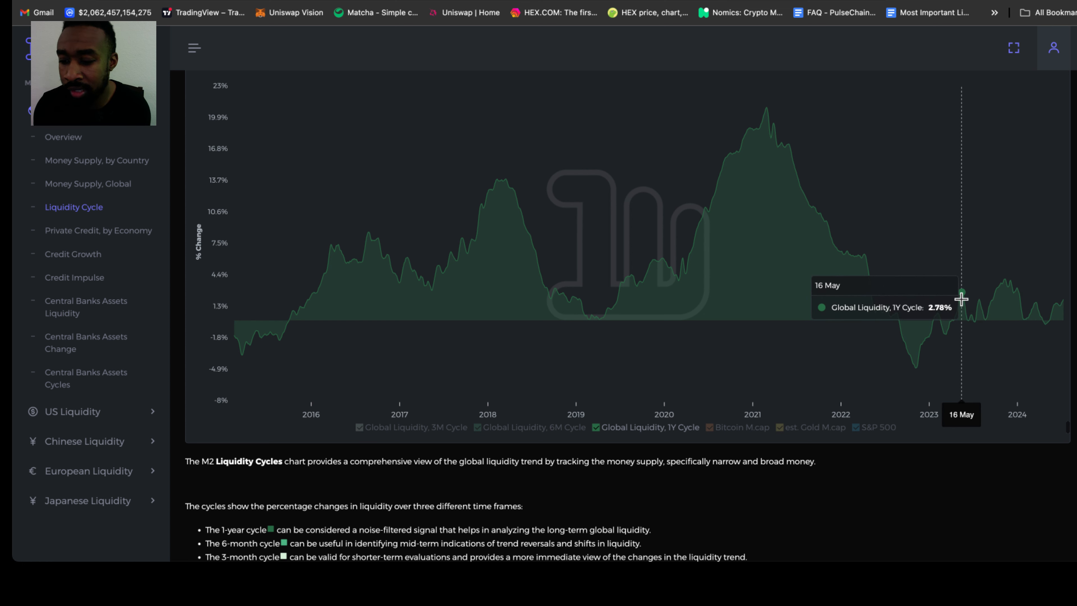
mouse_move(971, 296)
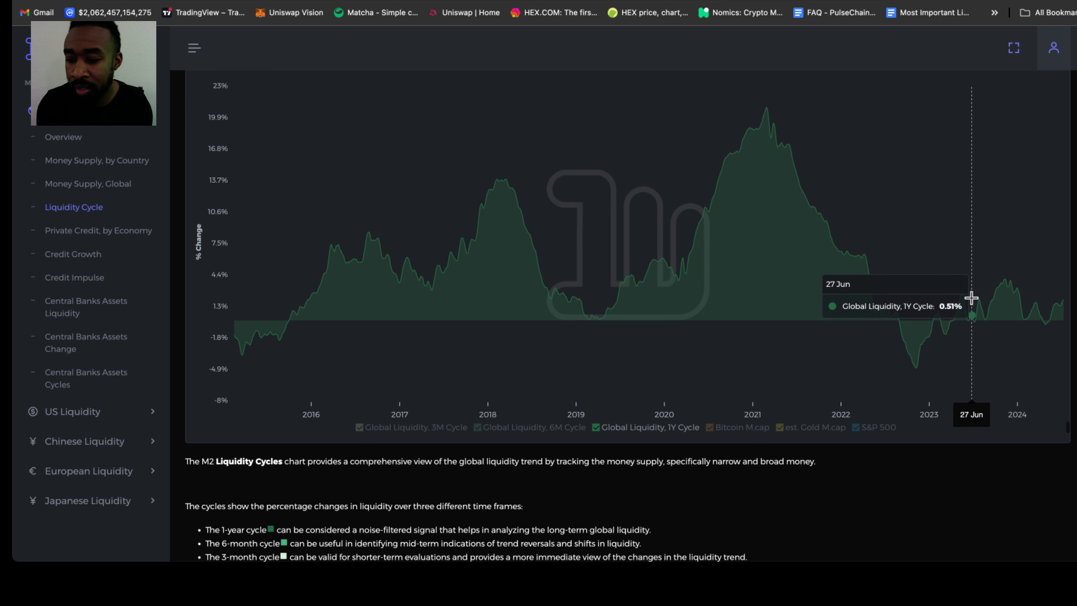
mouse_move(1006, 285)
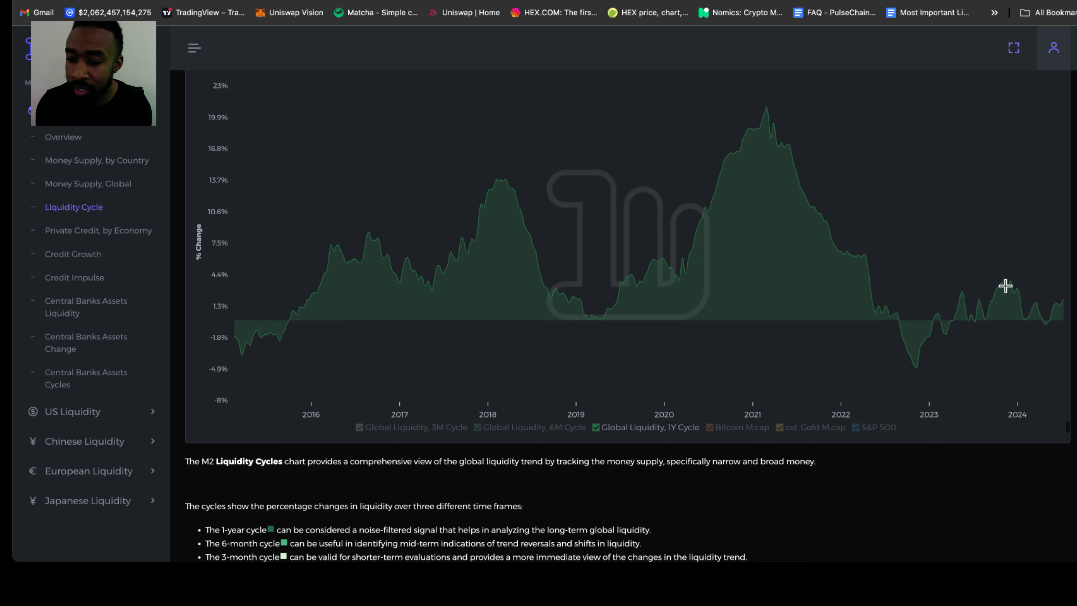
mouse_move(1005, 286)
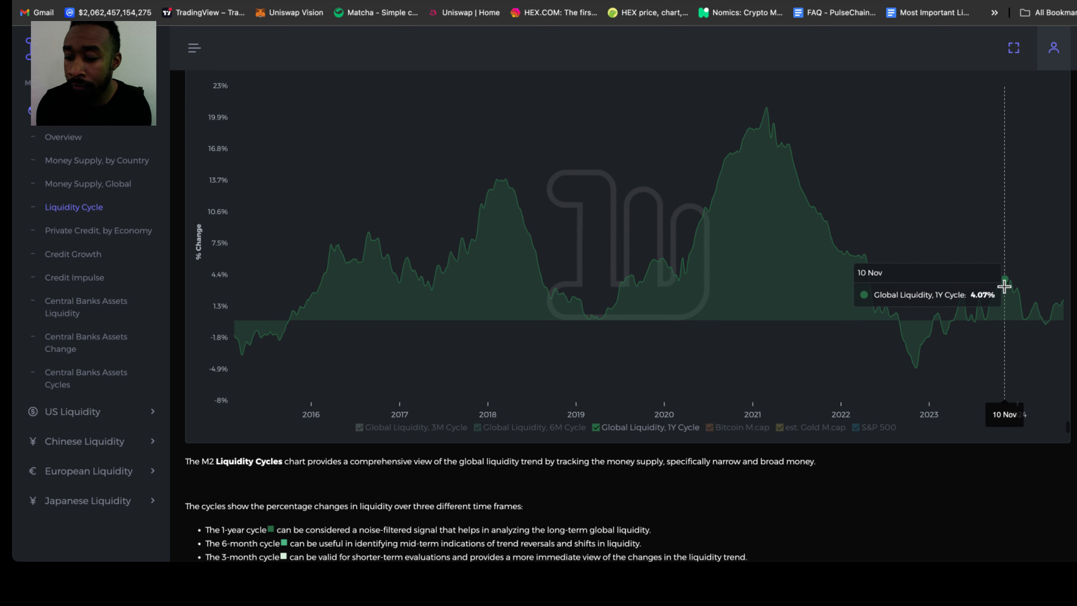
mouse_move(987, 318)
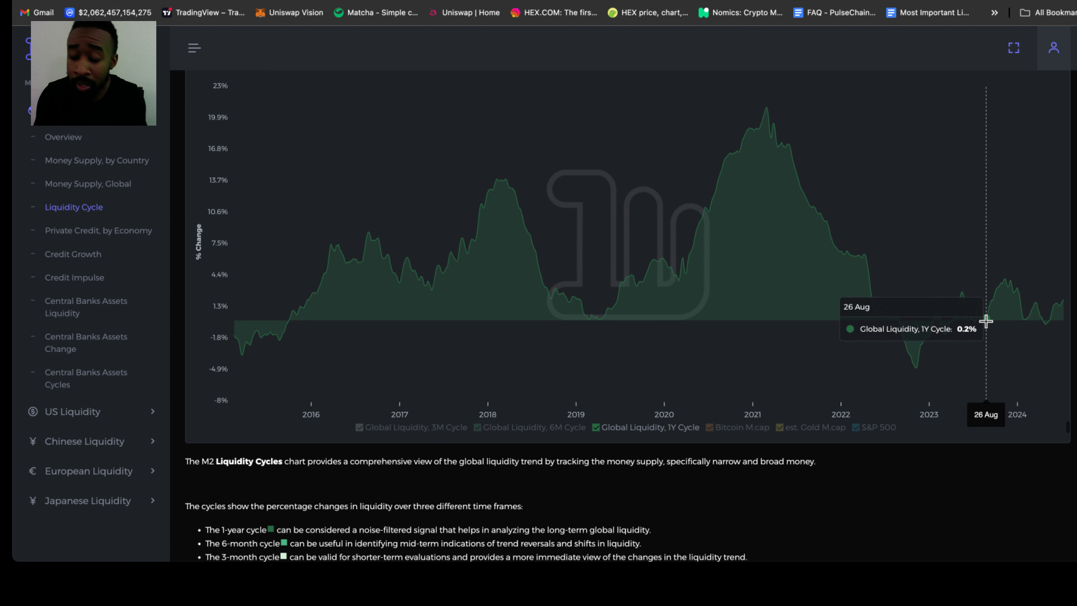
mouse_move(1009, 287)
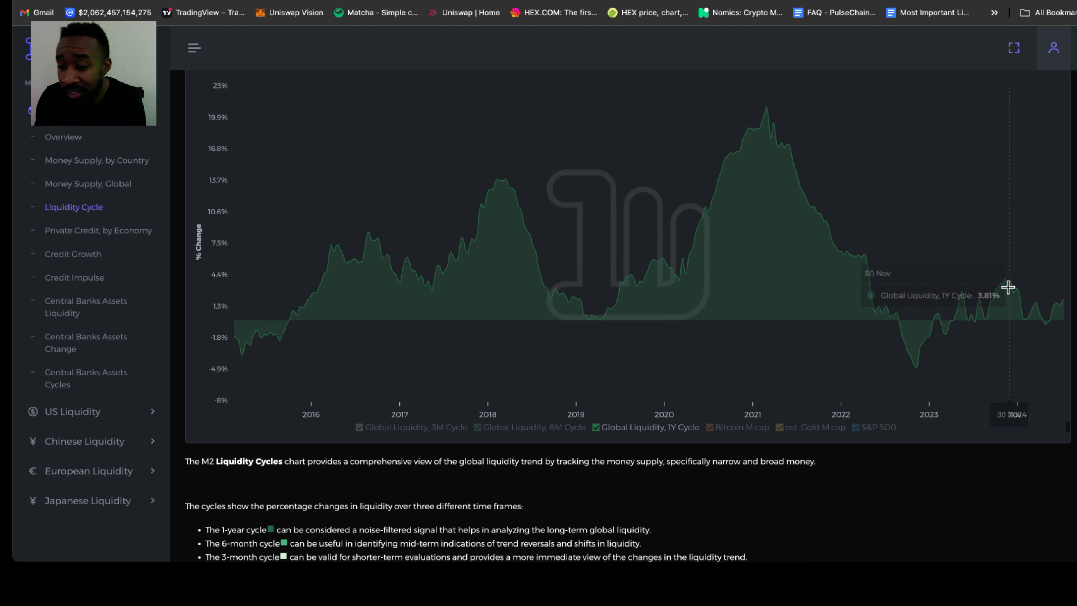
mouse_move(1006, 288)
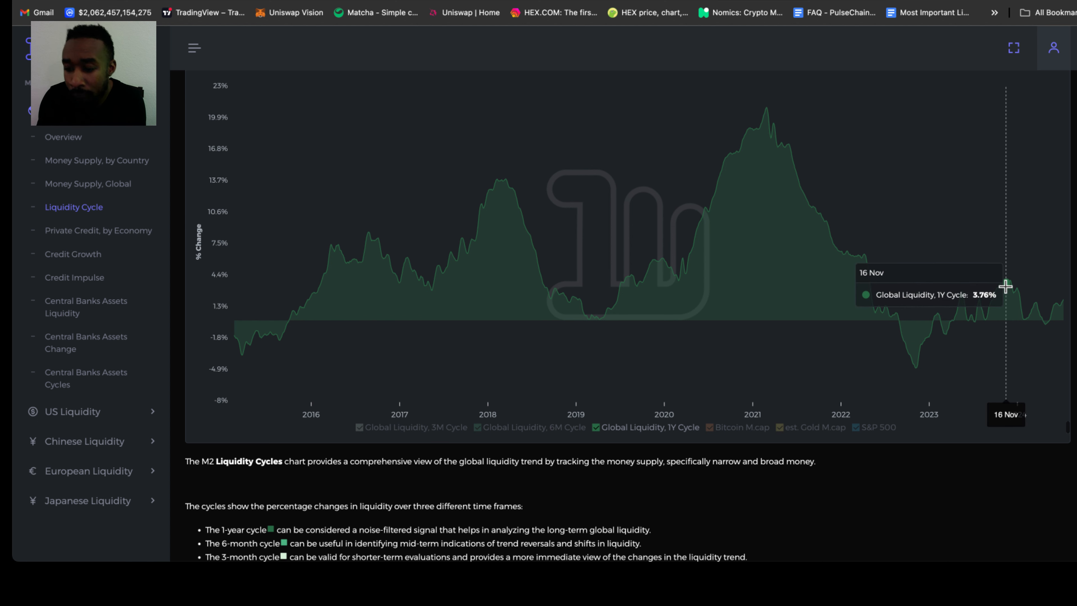
mouse_move(838, 260)
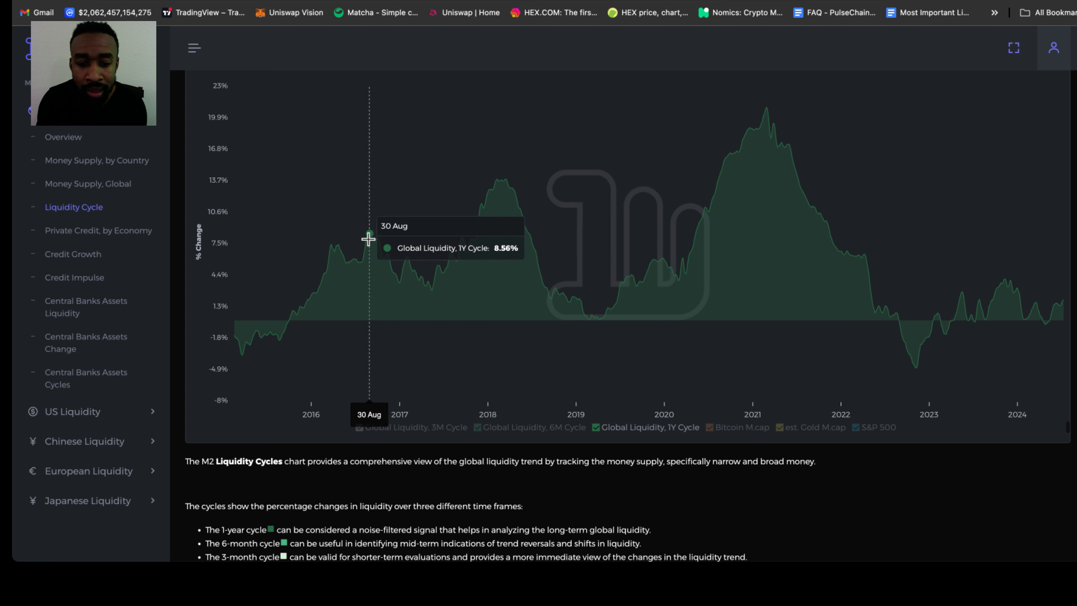
mouse_move(498, 186)
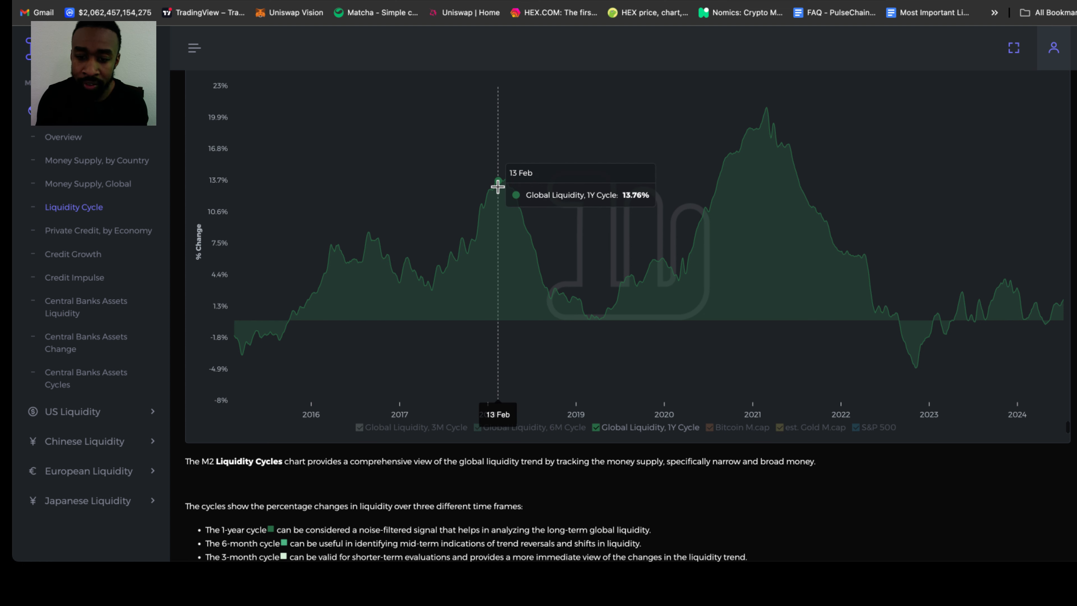
mouse_move(761, 113)
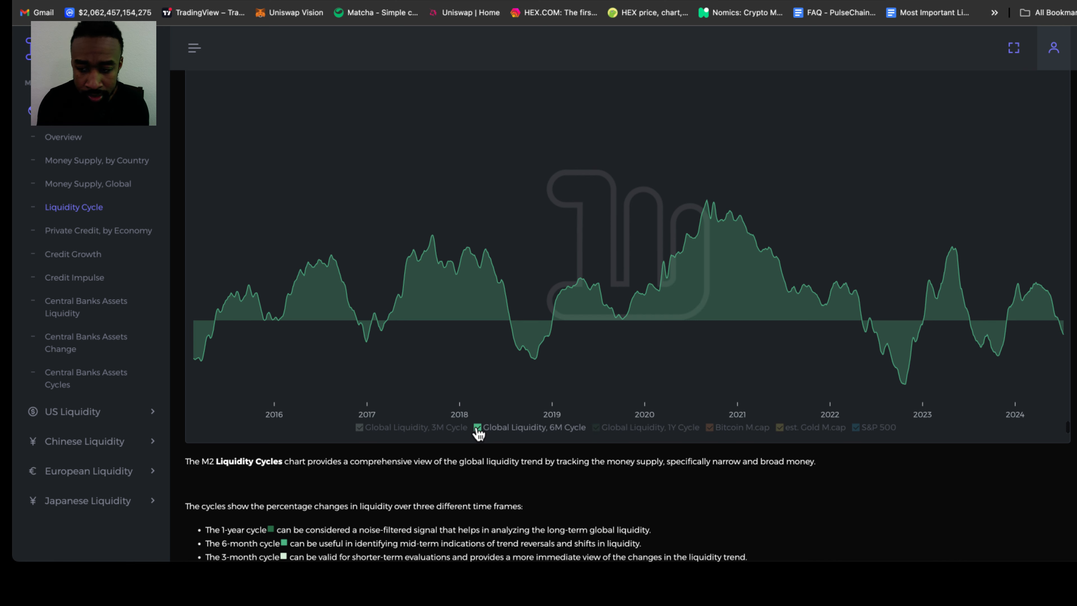
left_click(359, 426)
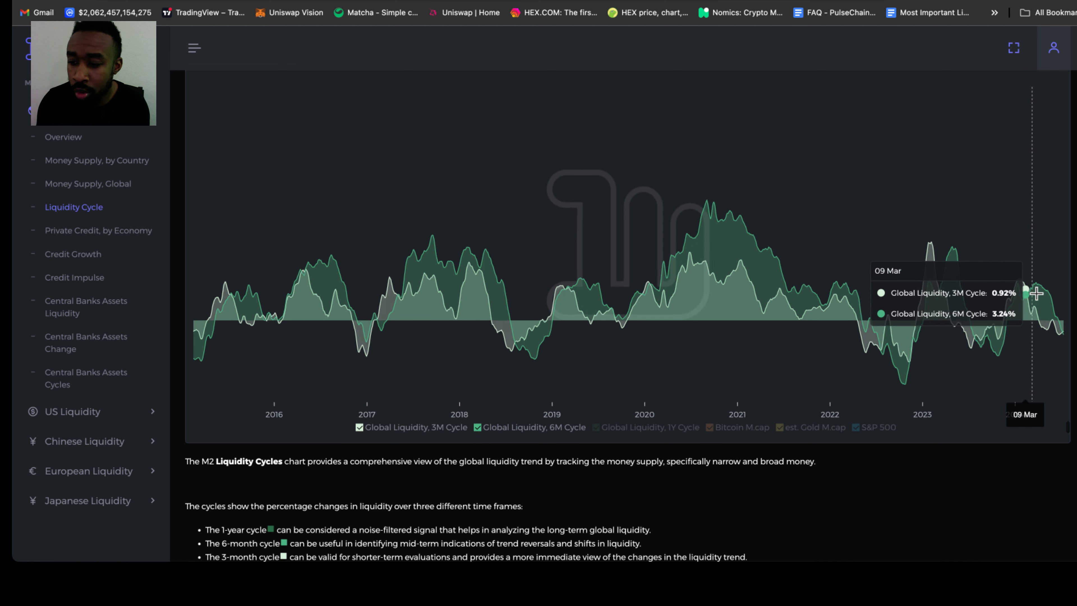
mouse_move(1018, 281)
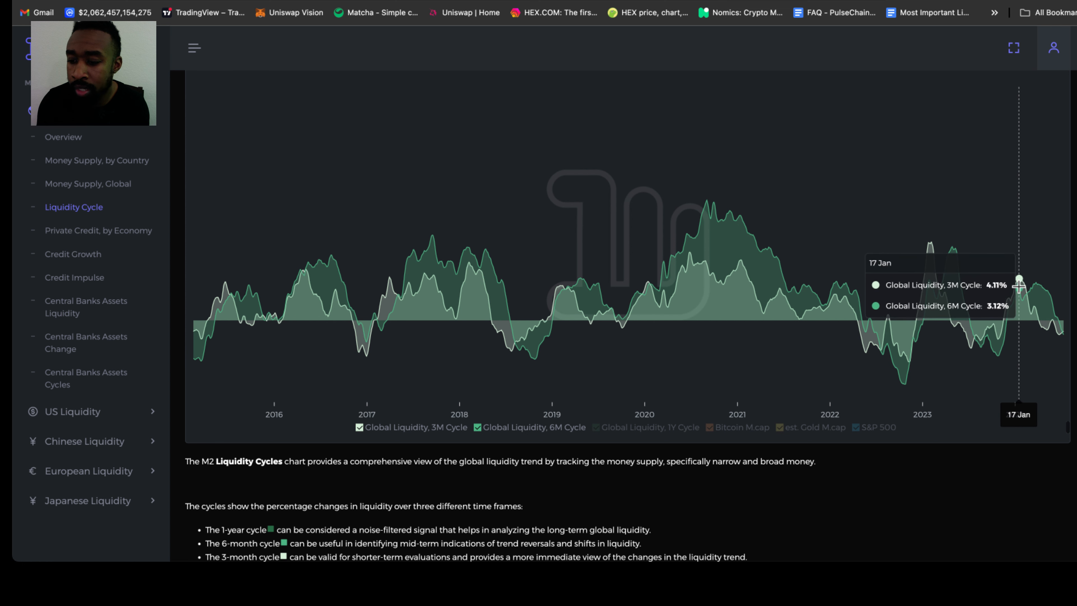
mouse_move(1023, 282)
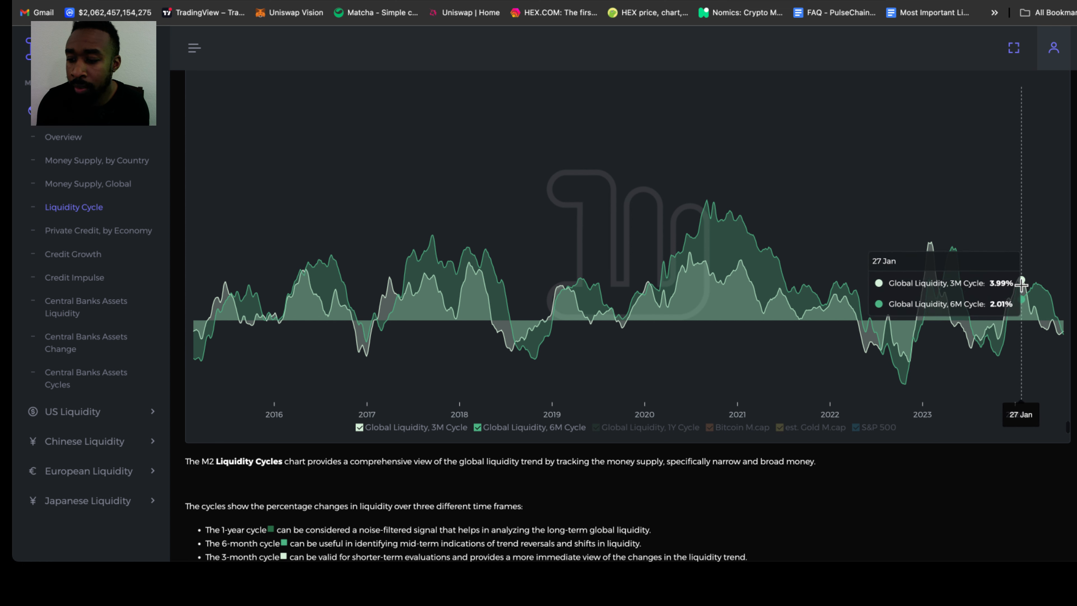
mouse_move(1022, 284)
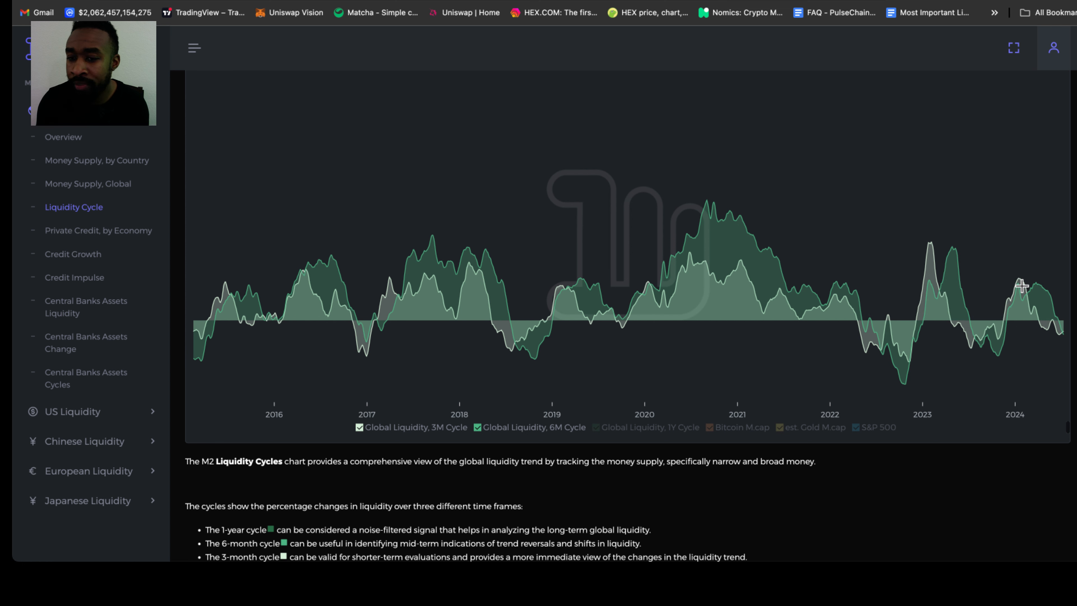
mouse_move(1020, 281)
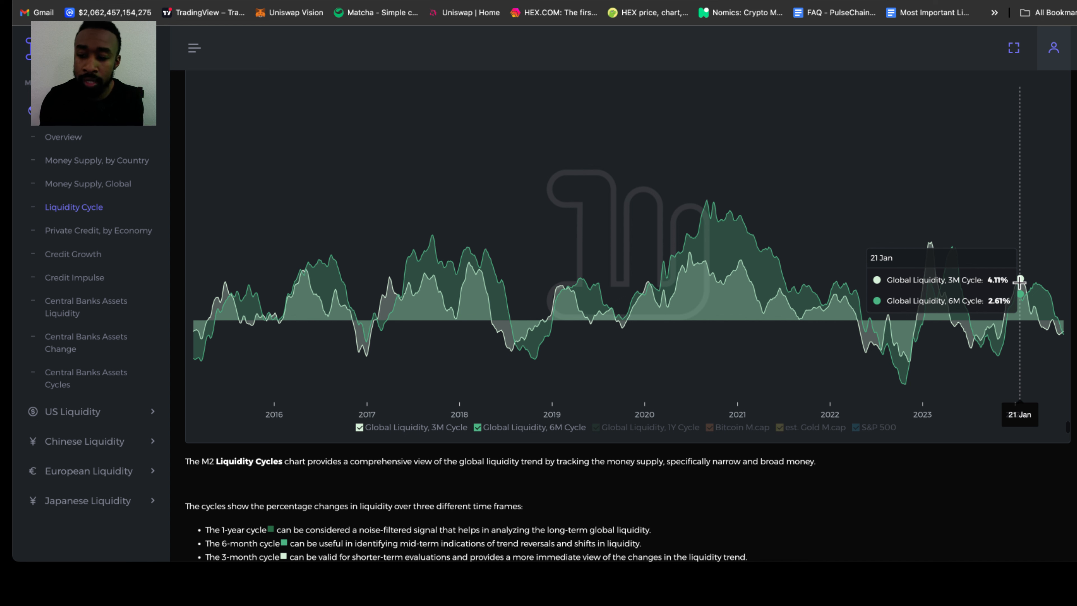
mouse_move(1040, 279)
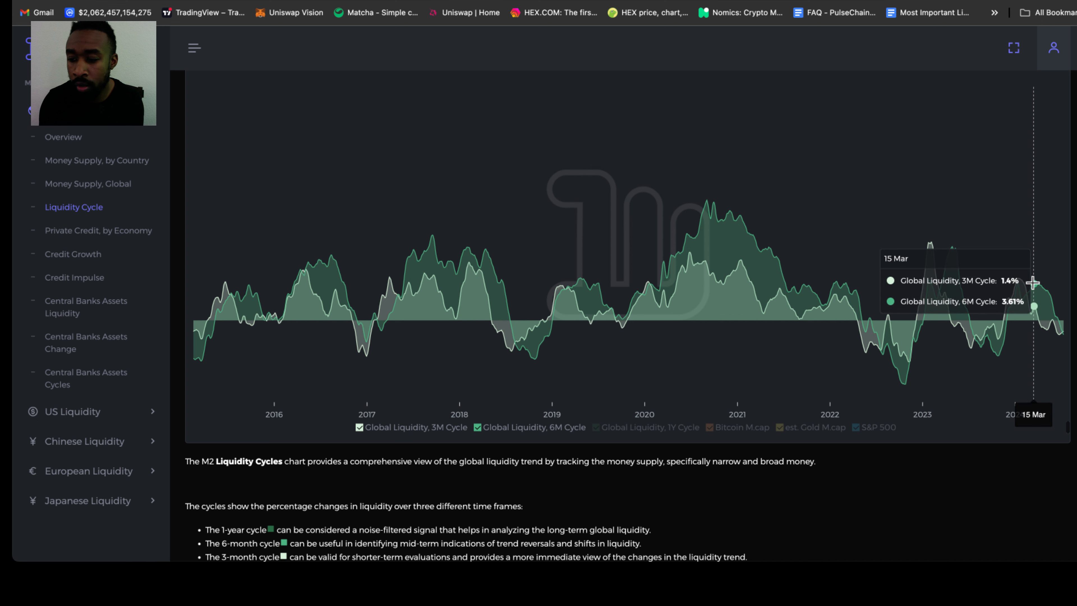
mouse_move(1034, 281)
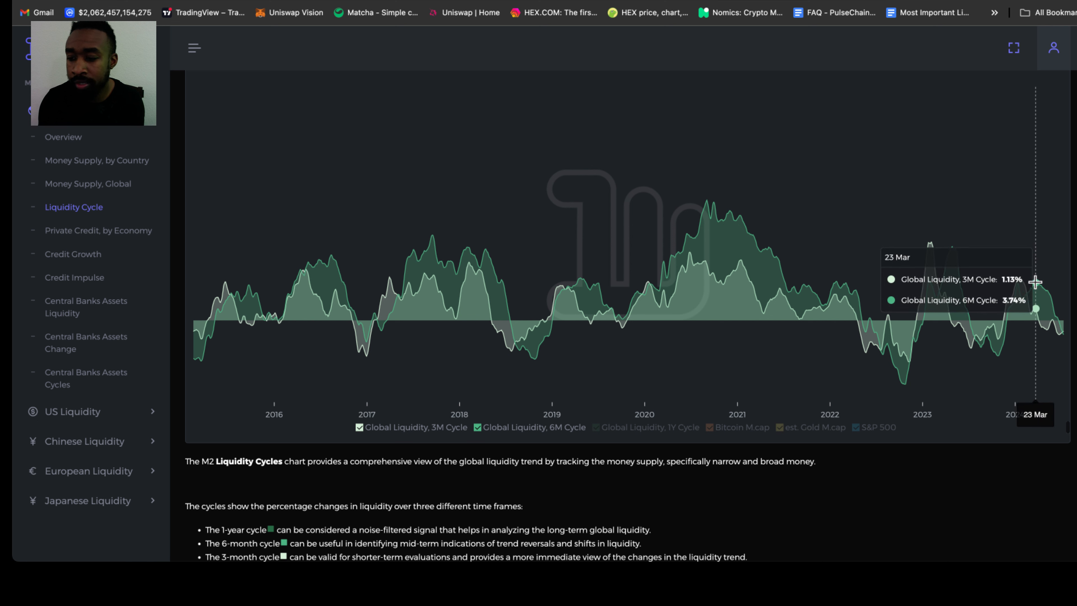
mouse_move(1046, 287)
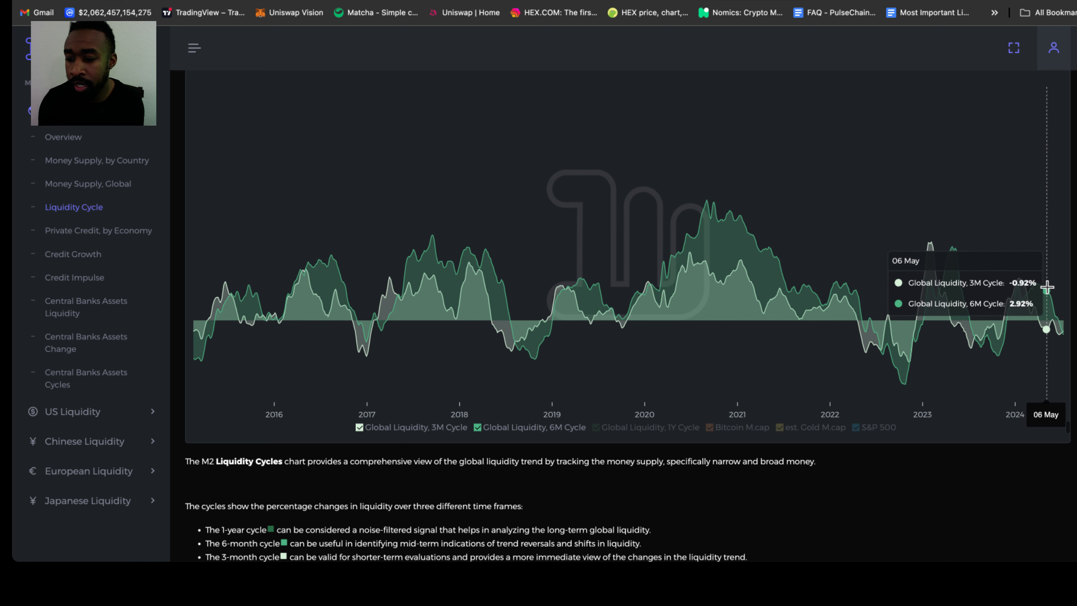
mouse_move(1036, 285)
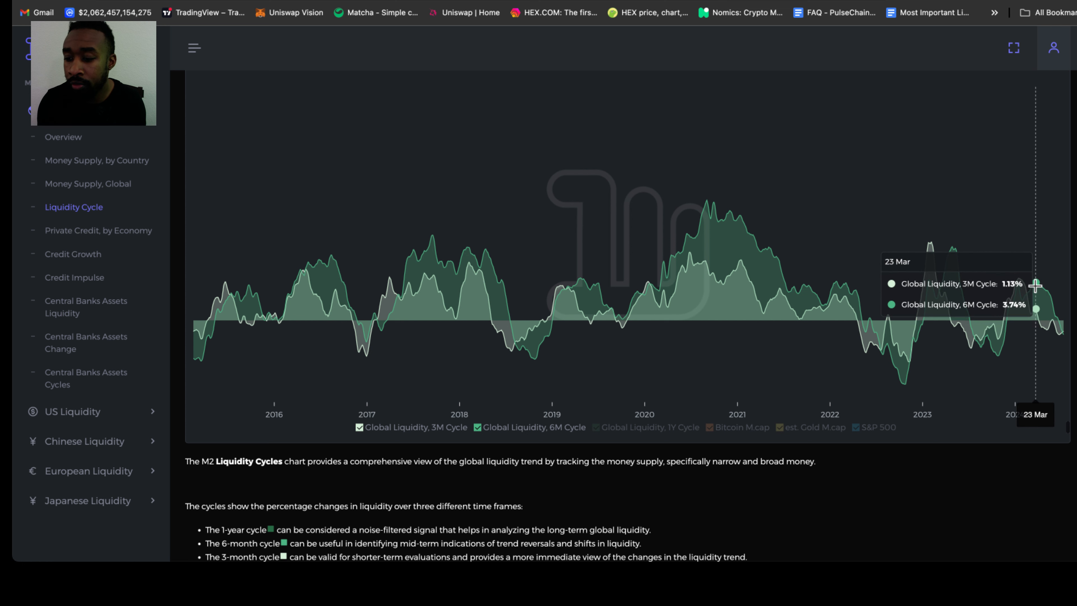
mouse_move(1044, 330)
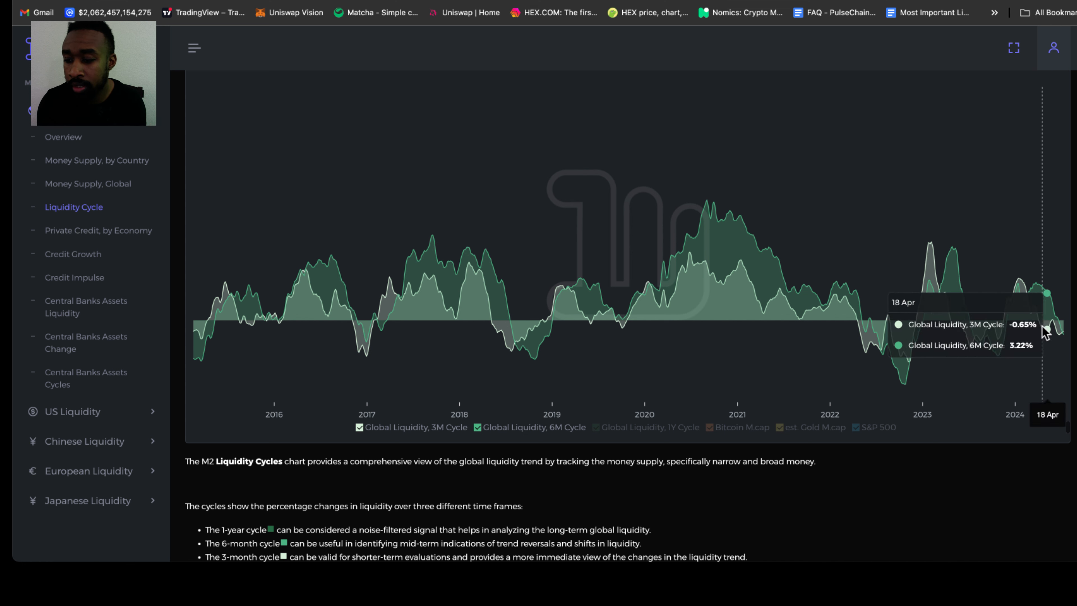
mouse_move(961, 347)
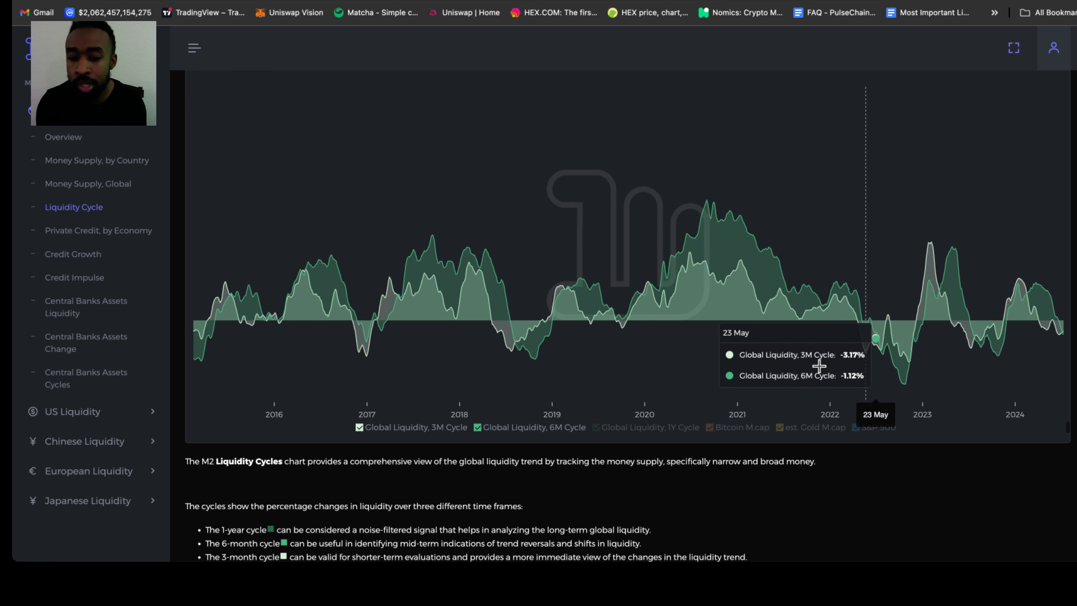
mouse_move(580, 374)
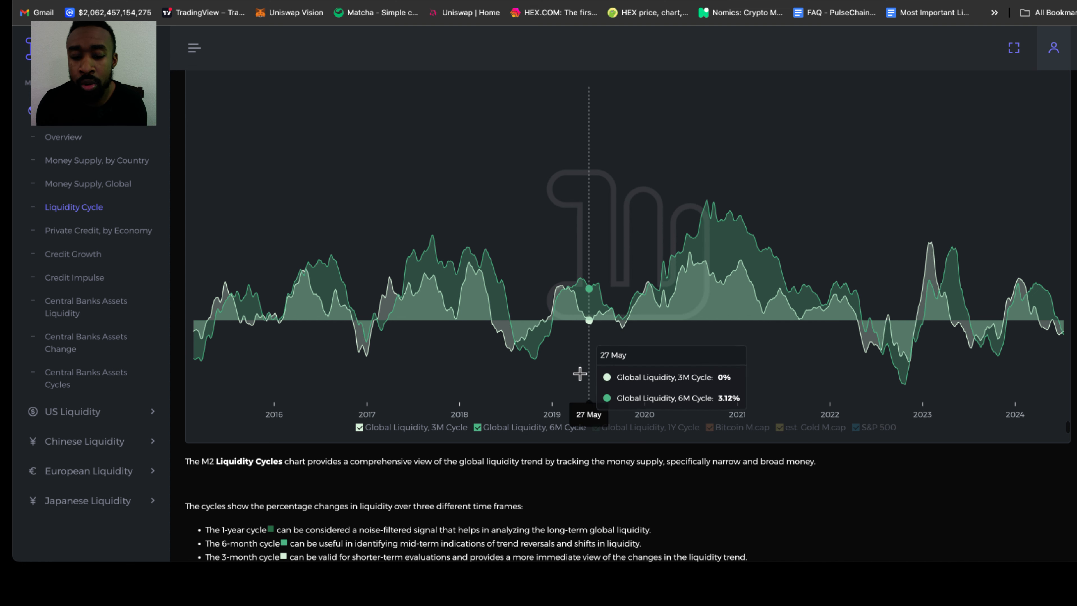
mouse_move(260, 323)
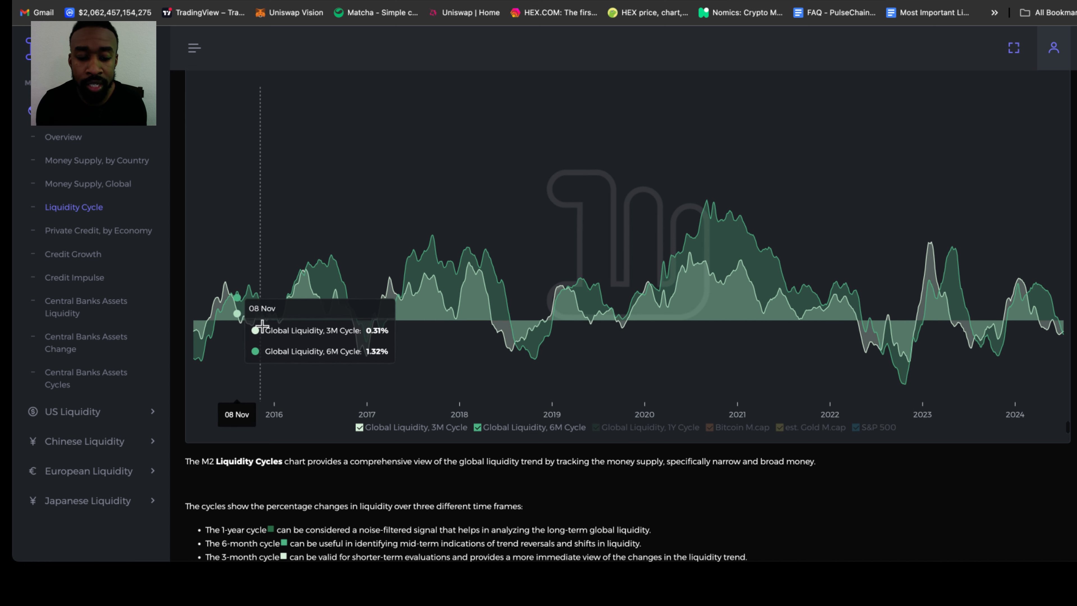
mouse_move(377, 347)
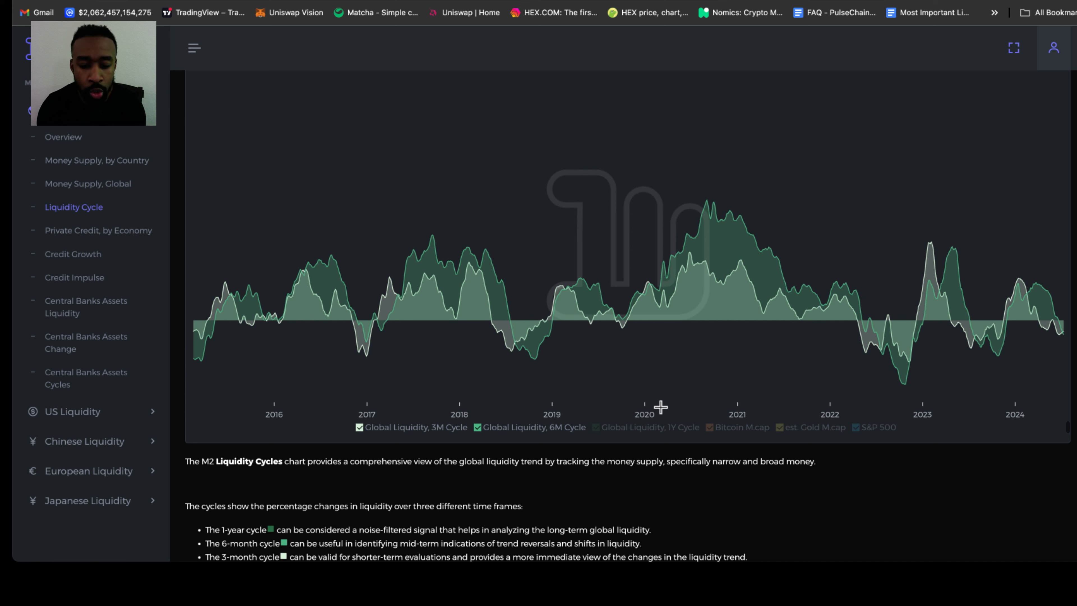
left_click(715, 426)
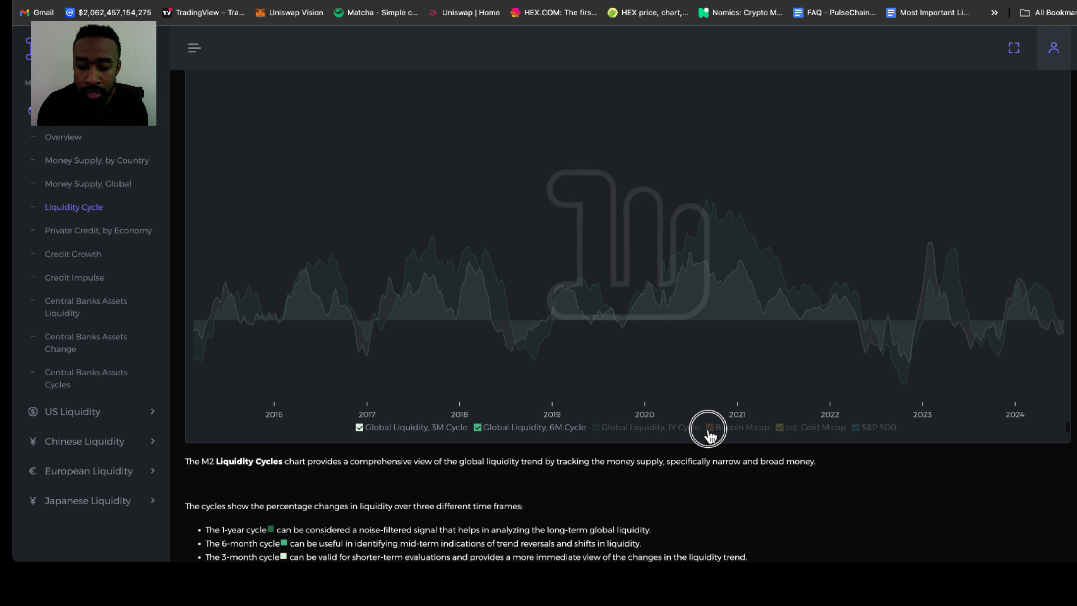
Enable the Bitcoin M.cap and S&P 500 legend entries on the Liquidity Cycles chart.
left_click(710, 426)
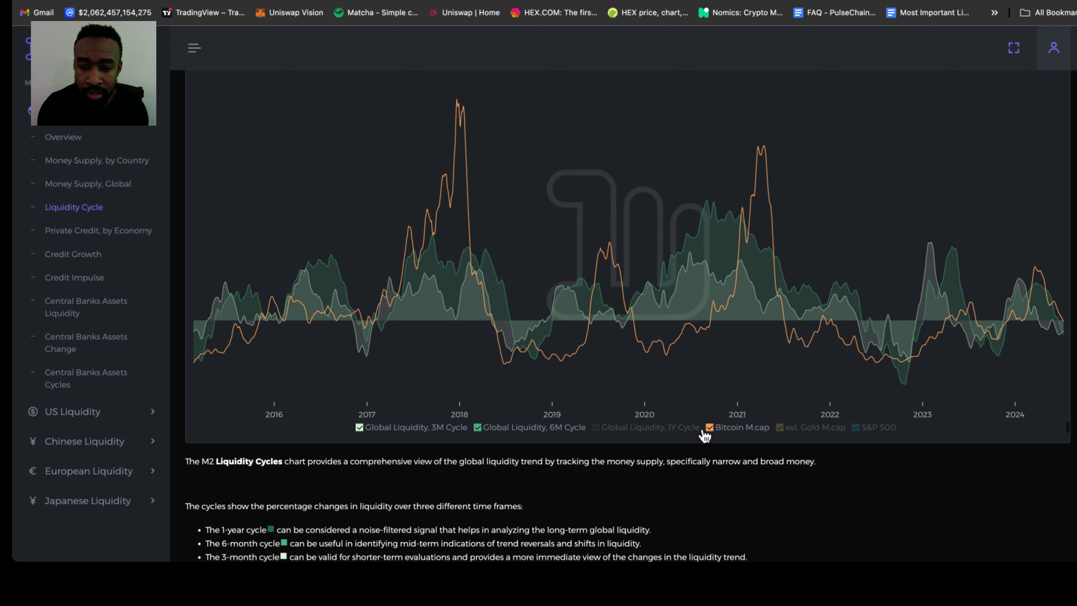
mouse_move(370, 342)
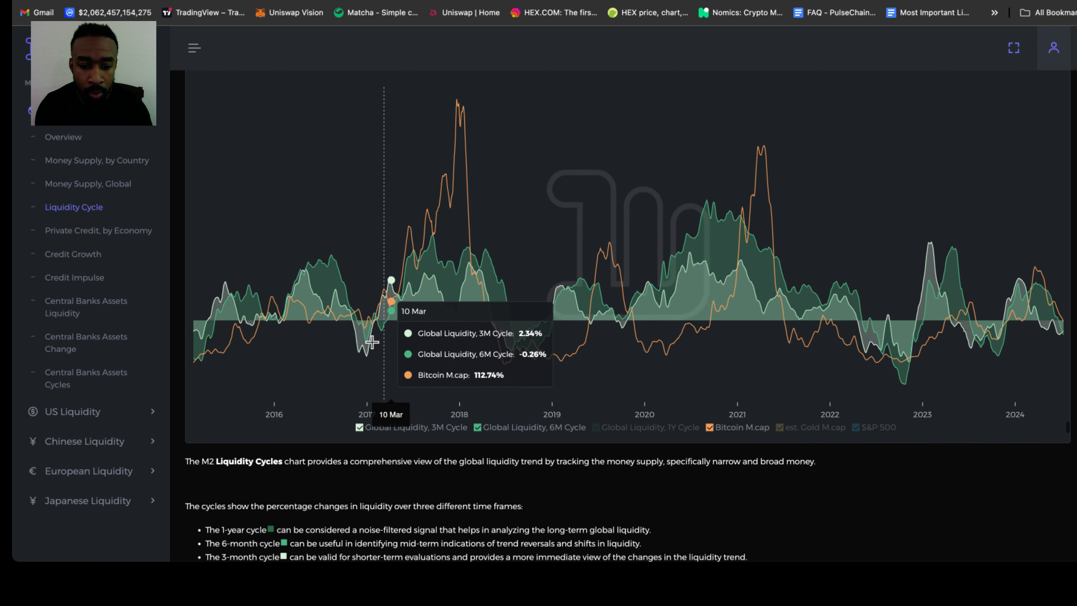
mouse_move(377, 314)
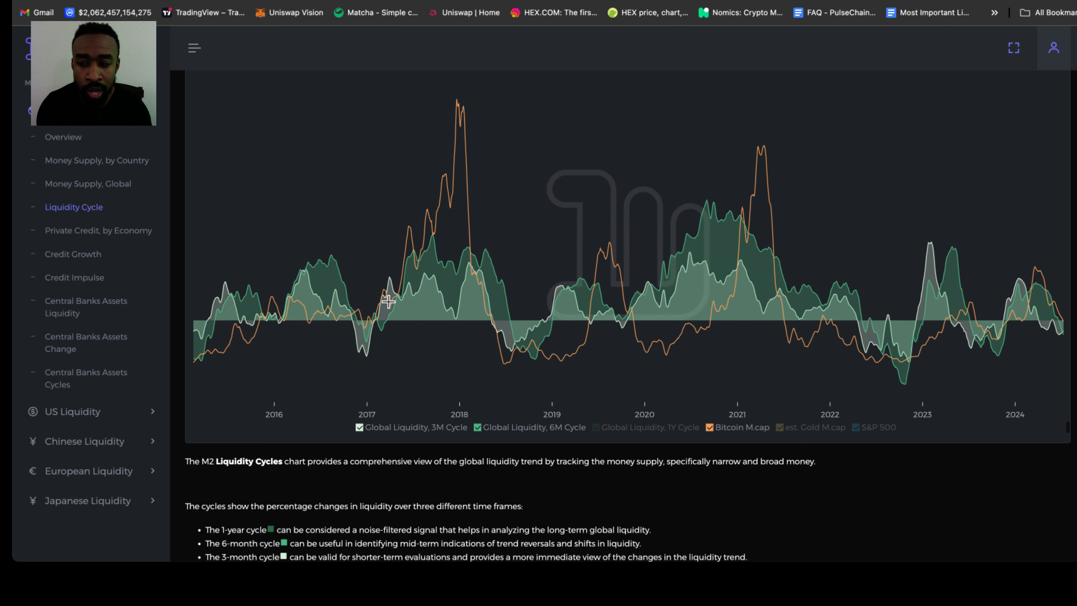
mouse_move(426, 244)
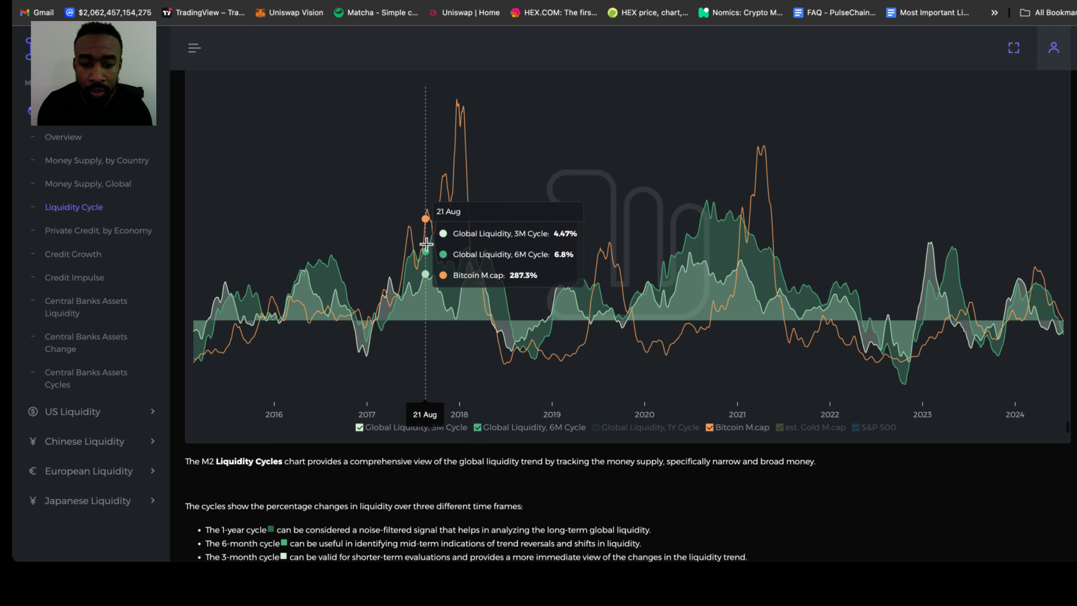
mouse_move(426, 244)
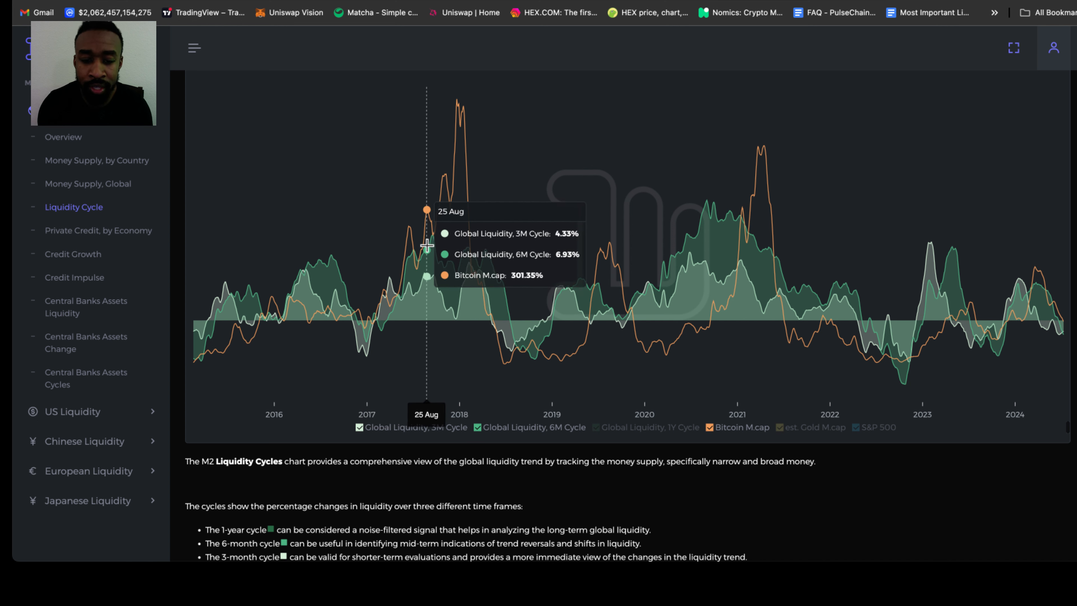
mouse_move(433, 245)
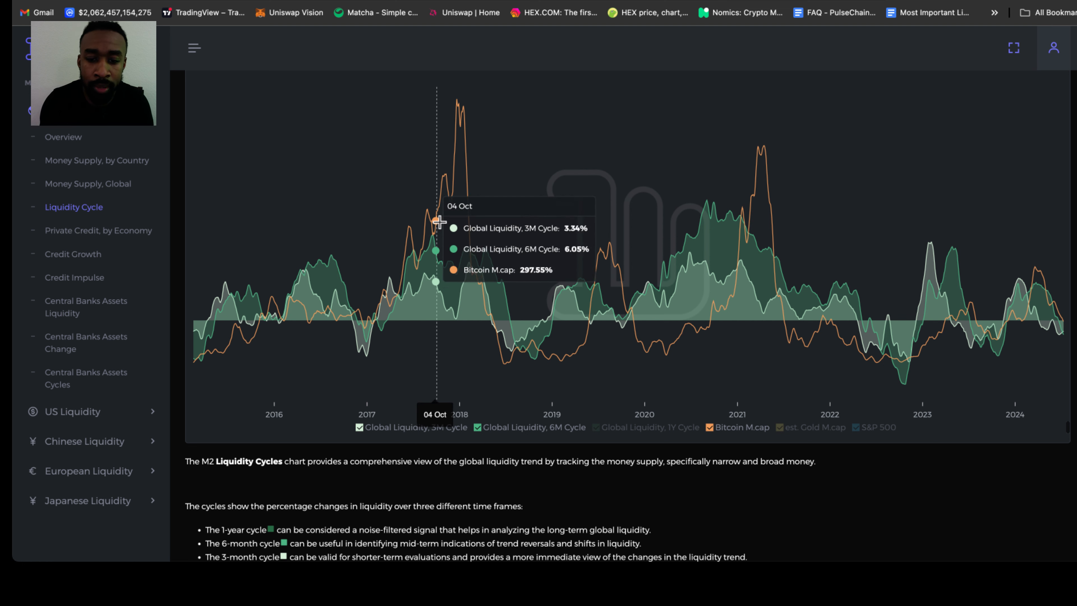
mouse_move(457, 101)
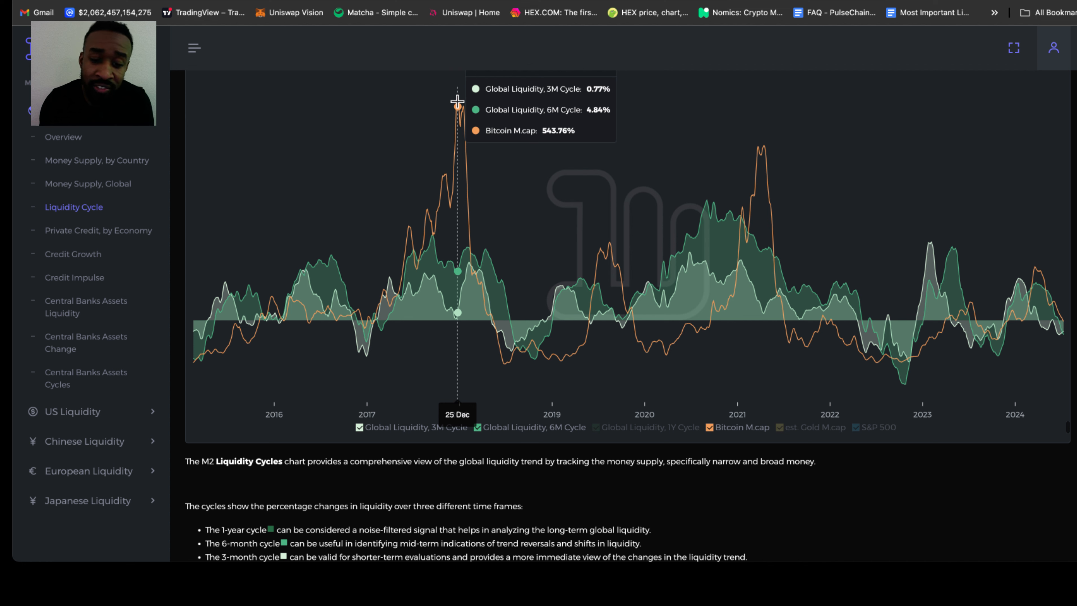
mouse_move(606, 258)
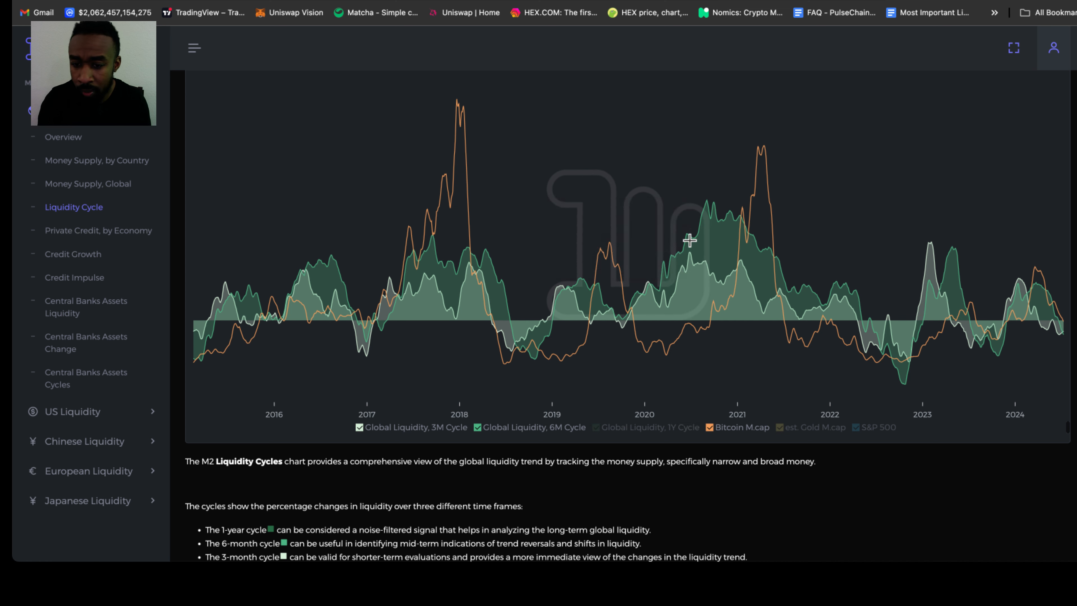
mouse_move(711, 220)
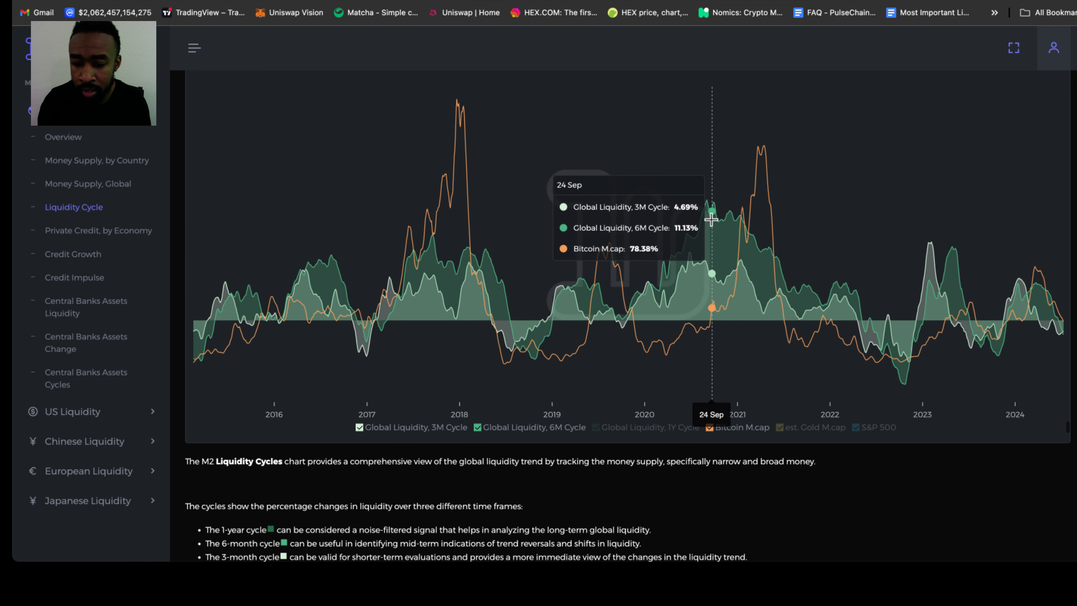
mouse_move(760, 197)
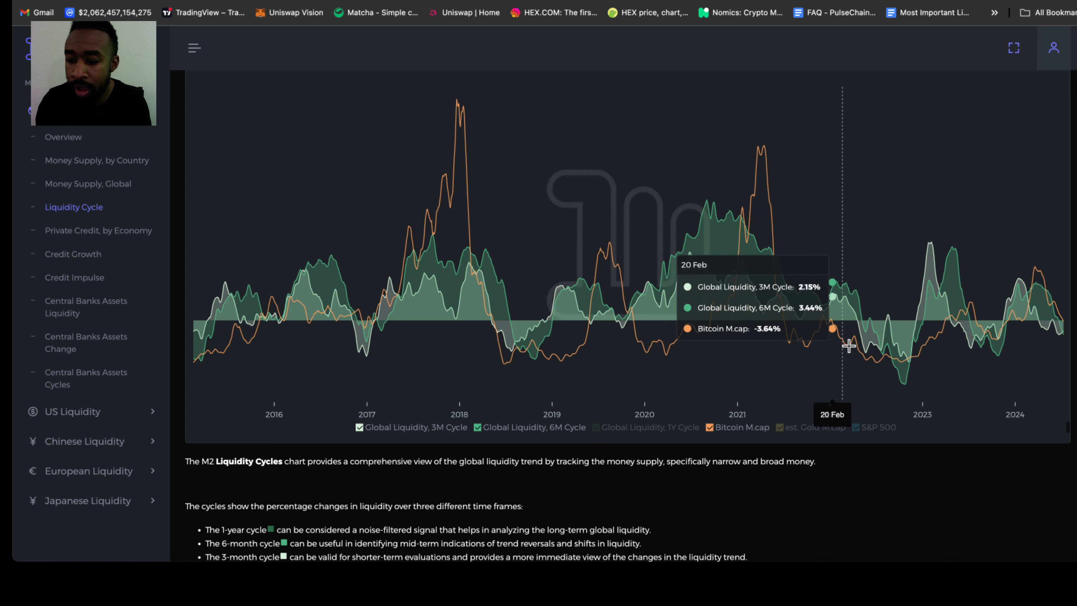
mouse_move(886, 375)
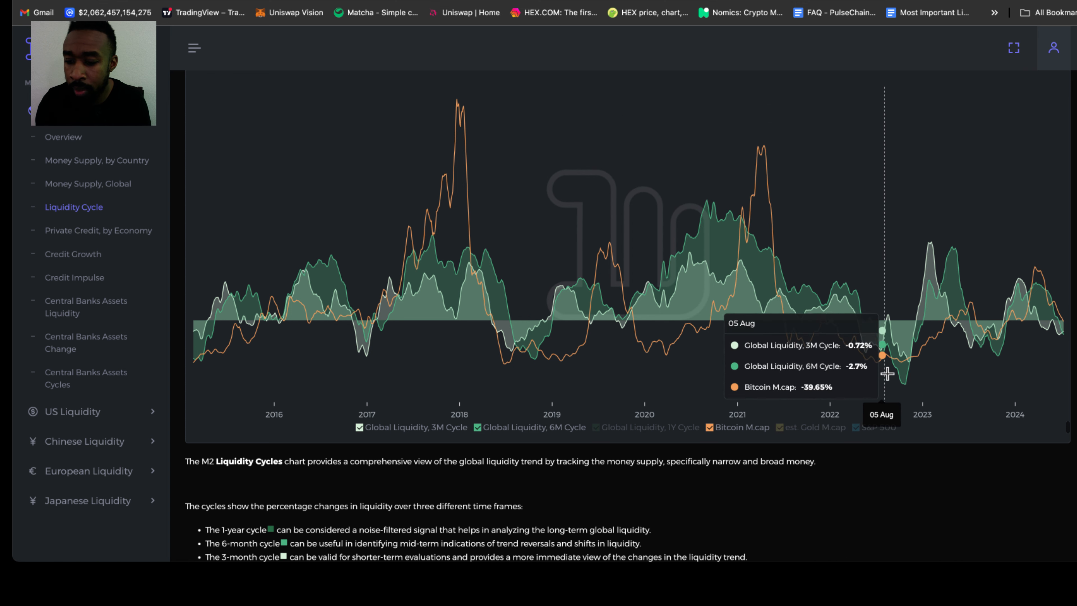
mouse_move(800, 354)
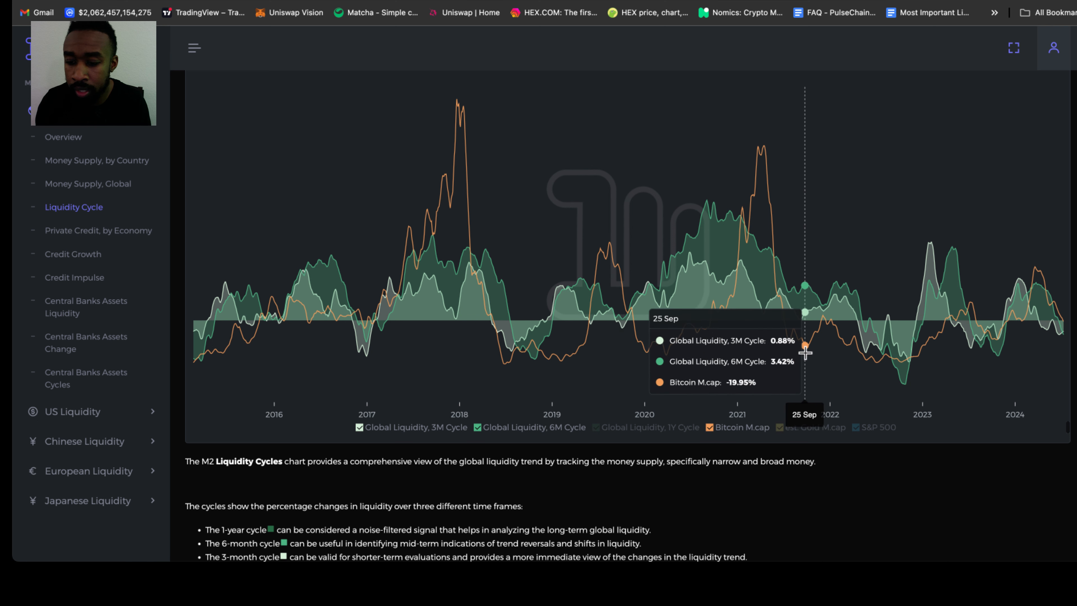
mouse_move(873, 364)
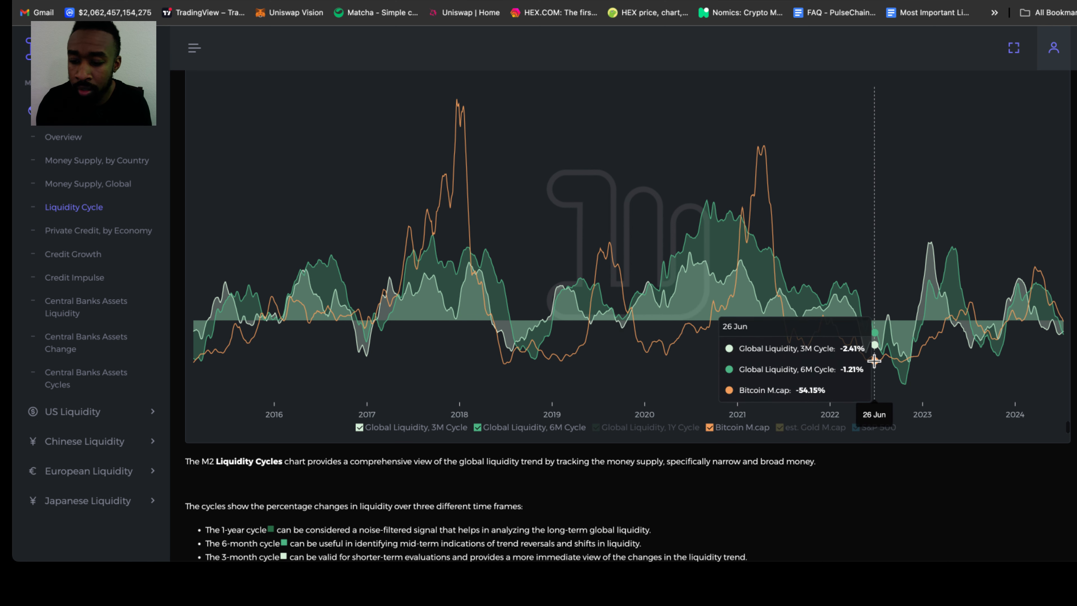
mouse_move(893, 363)
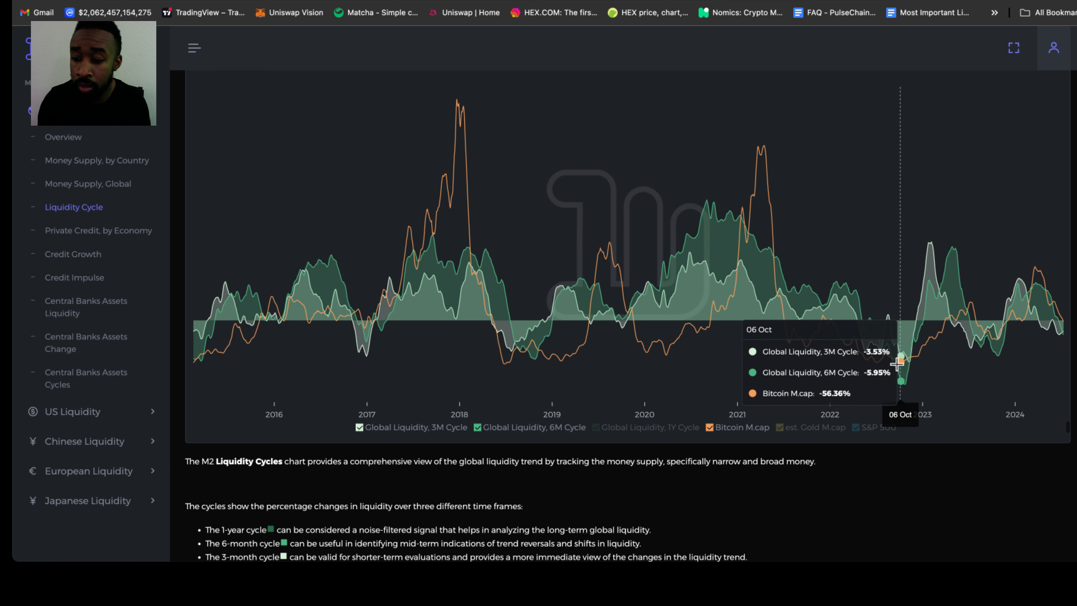
mouse_move(912, 336)
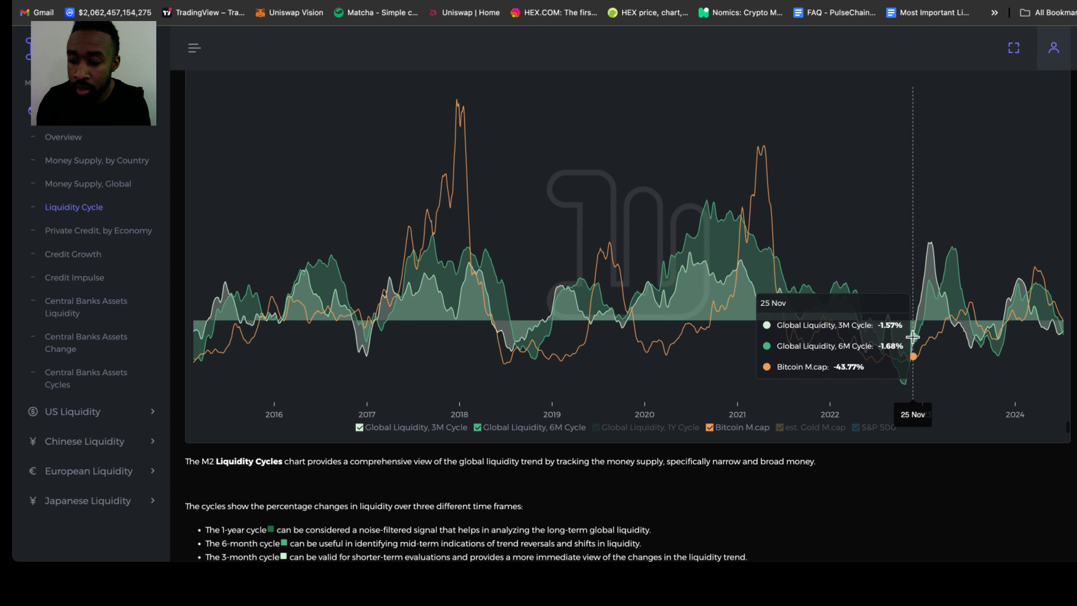
mouse_move(920, 350)
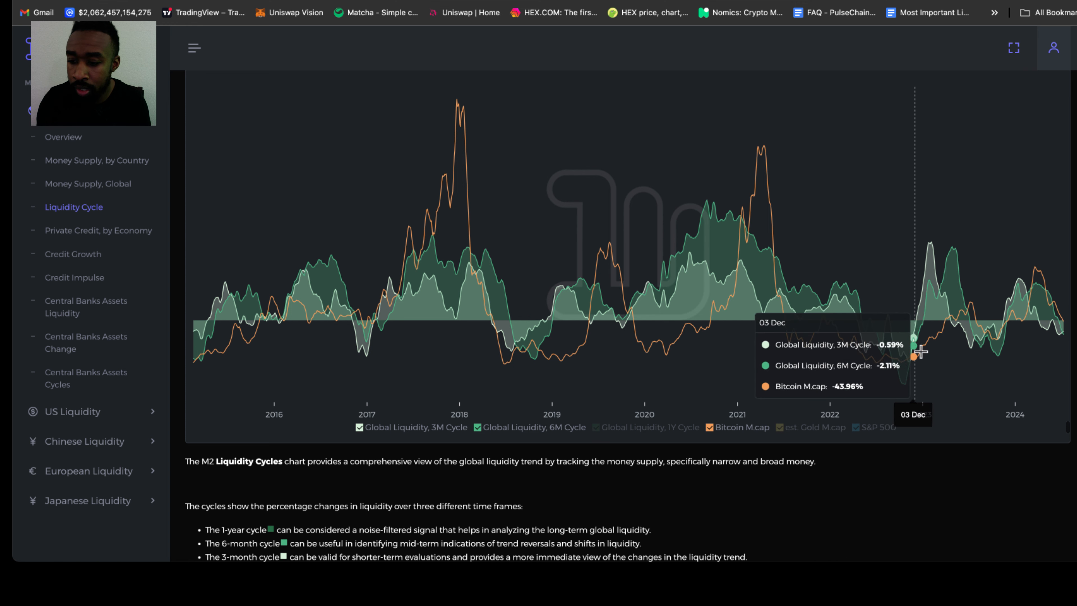
mouse_move(961, 275)
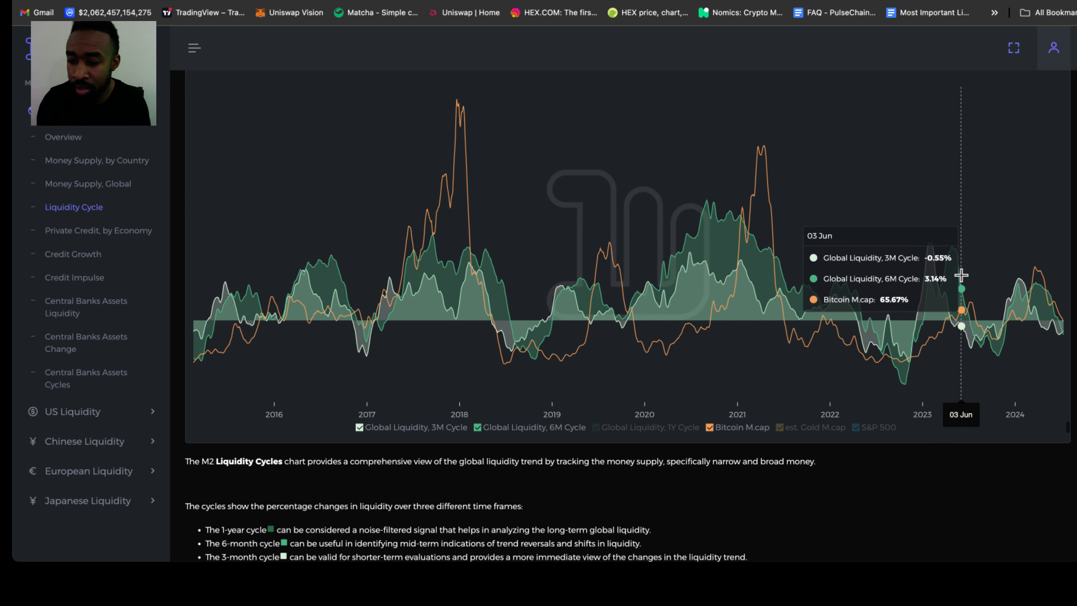
mouse_move(971, 306)
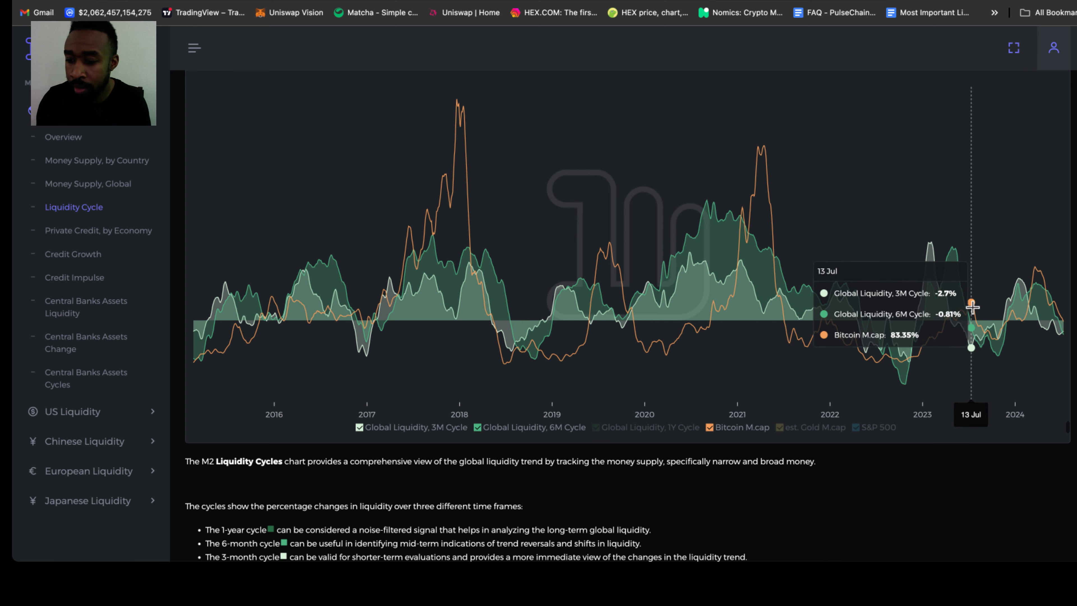
mouse_move(992, 335)
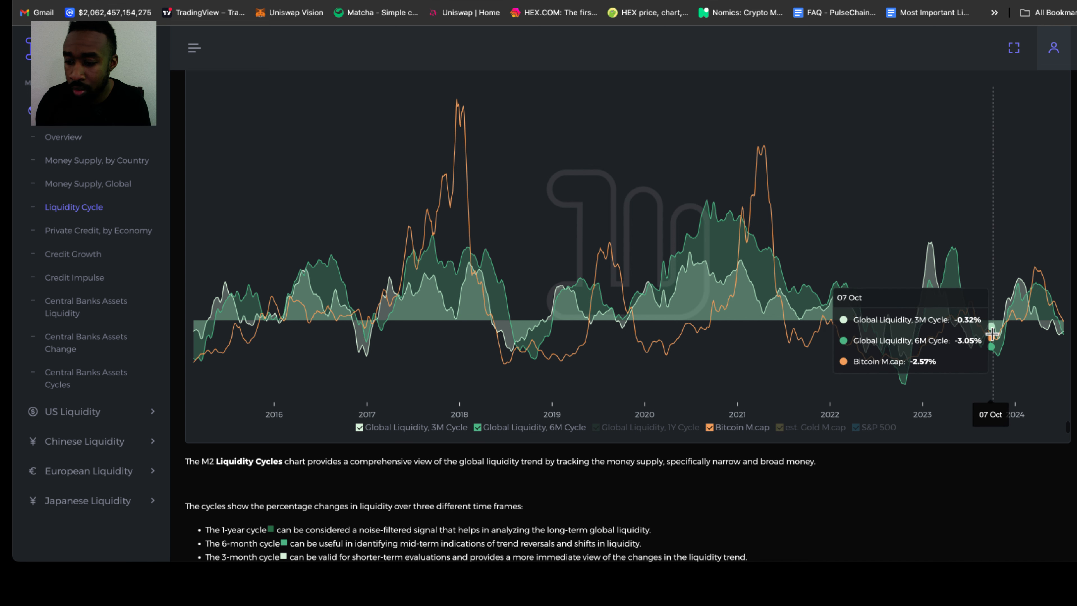
mouse_move(1015, 327)
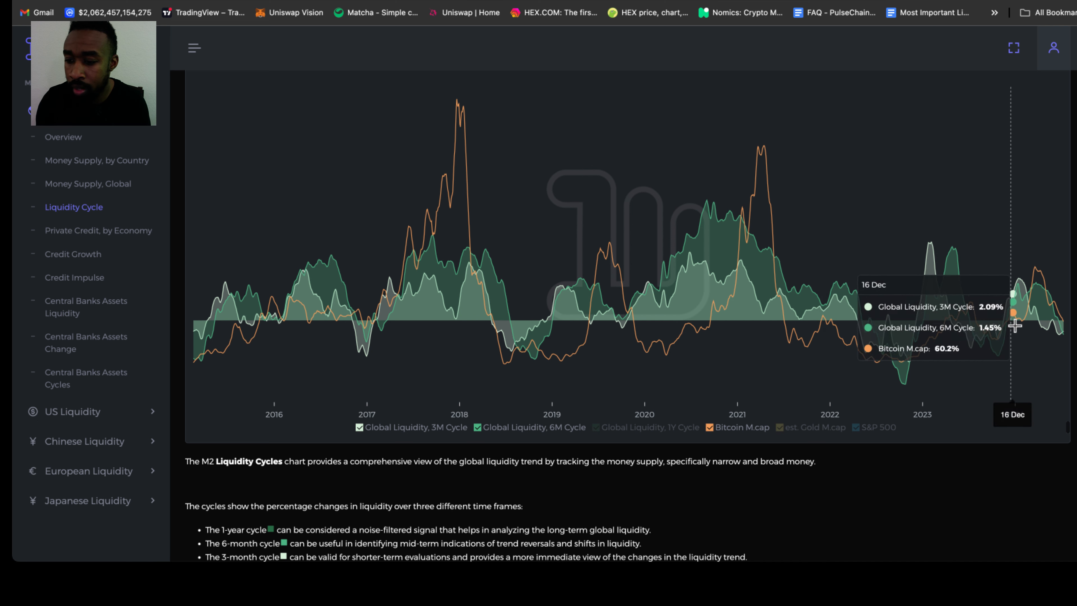
mouse_move(1037, 287)
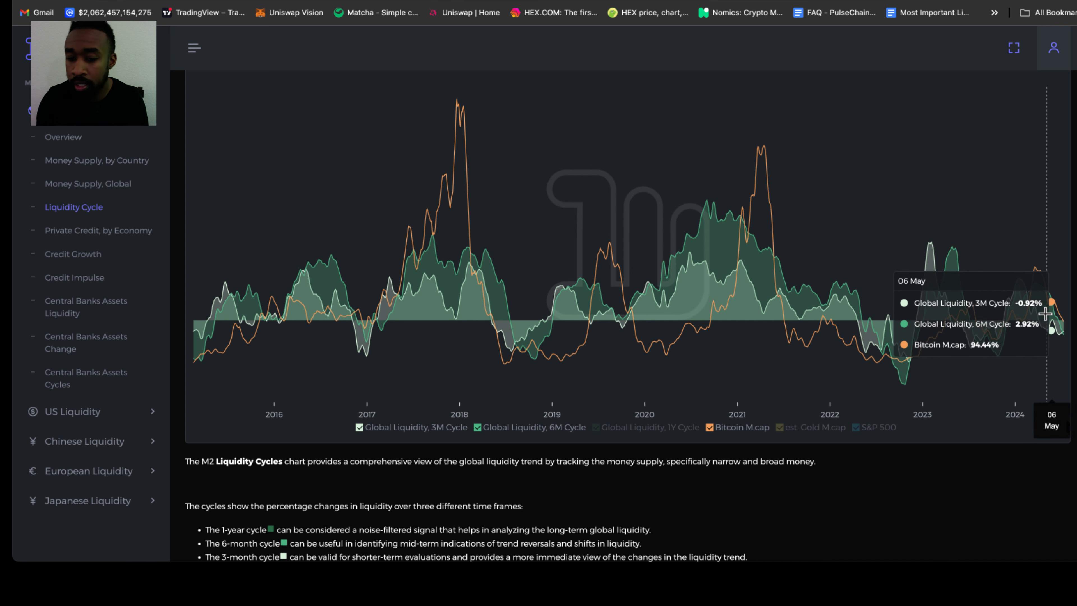
mouse_move(1044, 313)
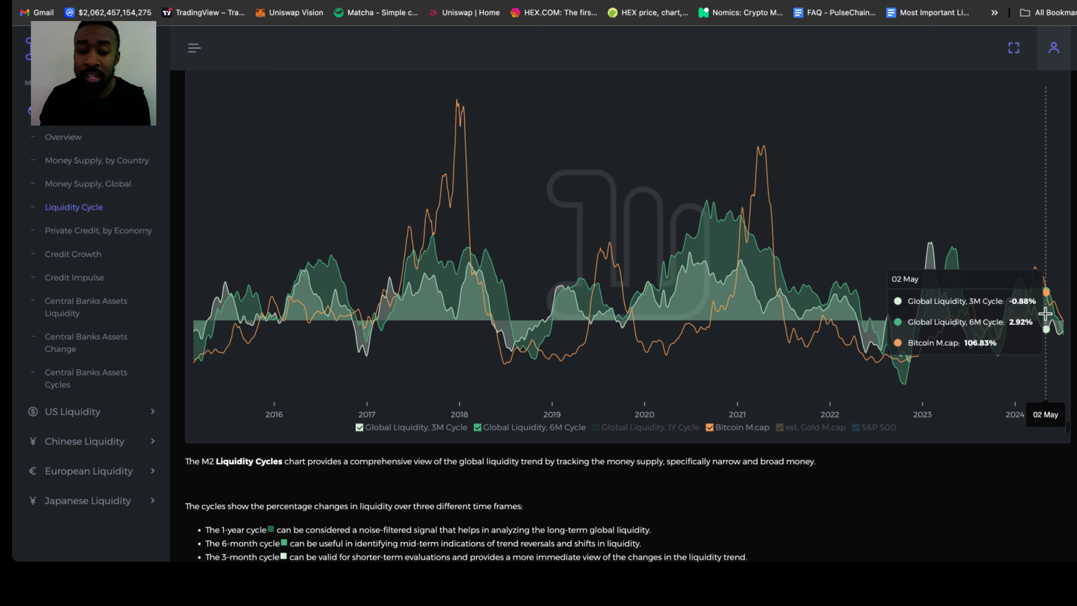
mouse_move(1046, 327)
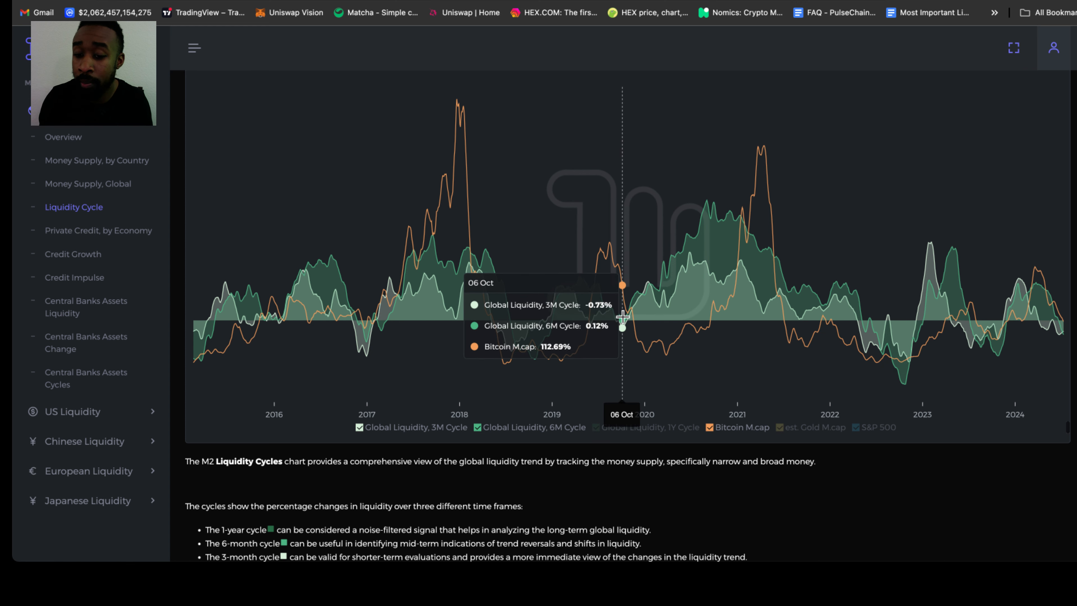
mouse_move(637, 304)
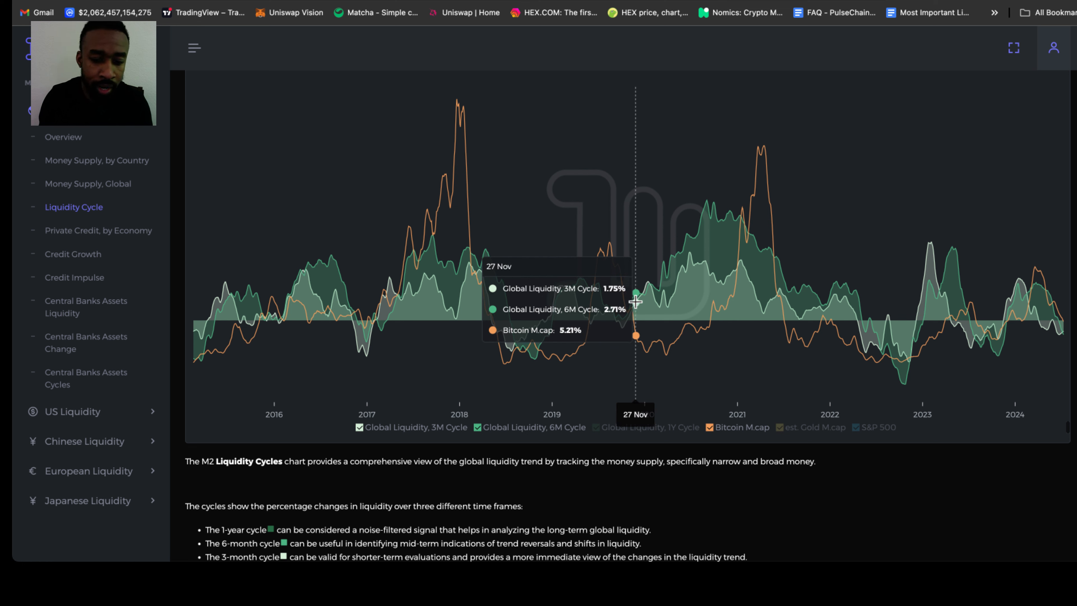
mouse_move(848, 434)
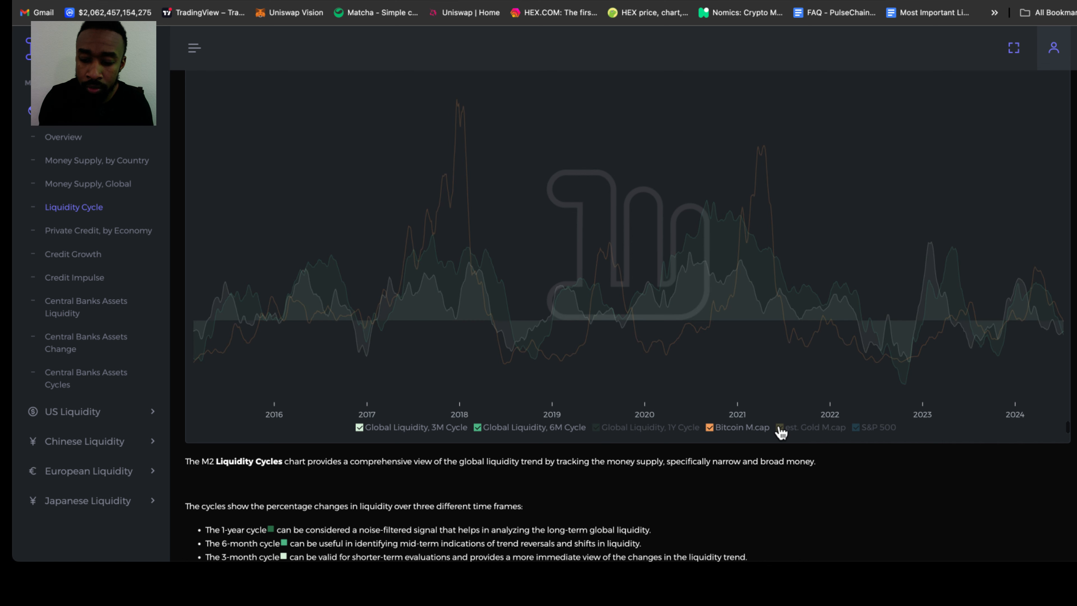
left_click(874, 427)
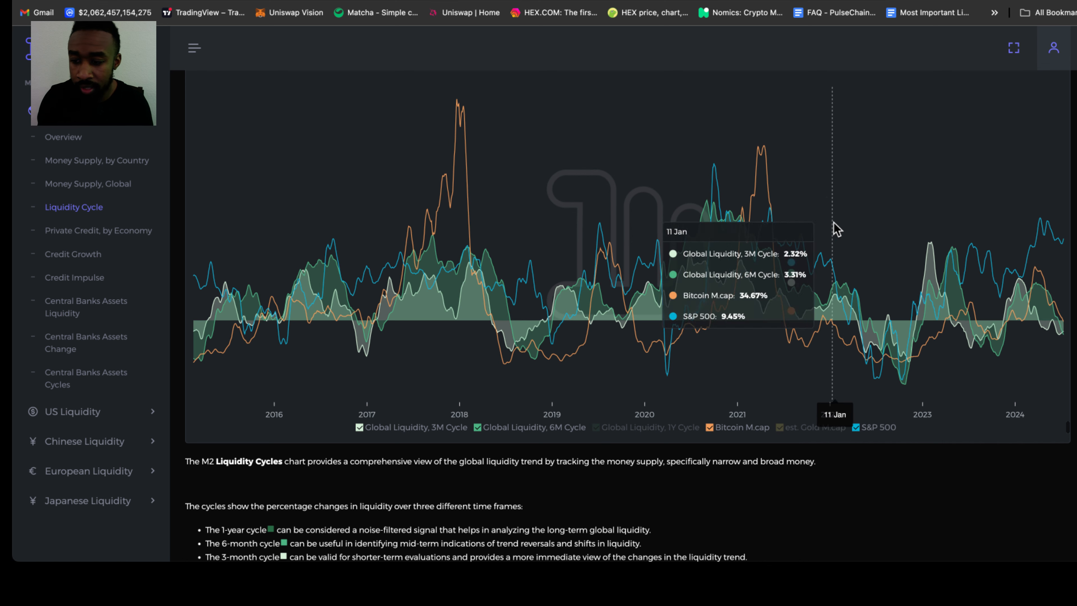
mouse_move(836, 216)
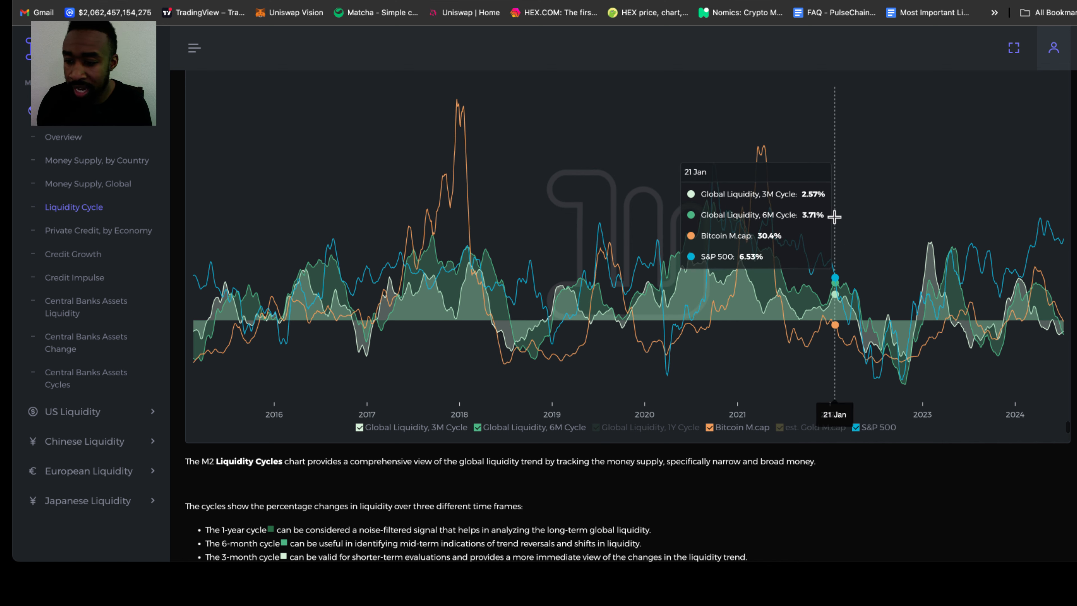
mouse_move(942, 253)
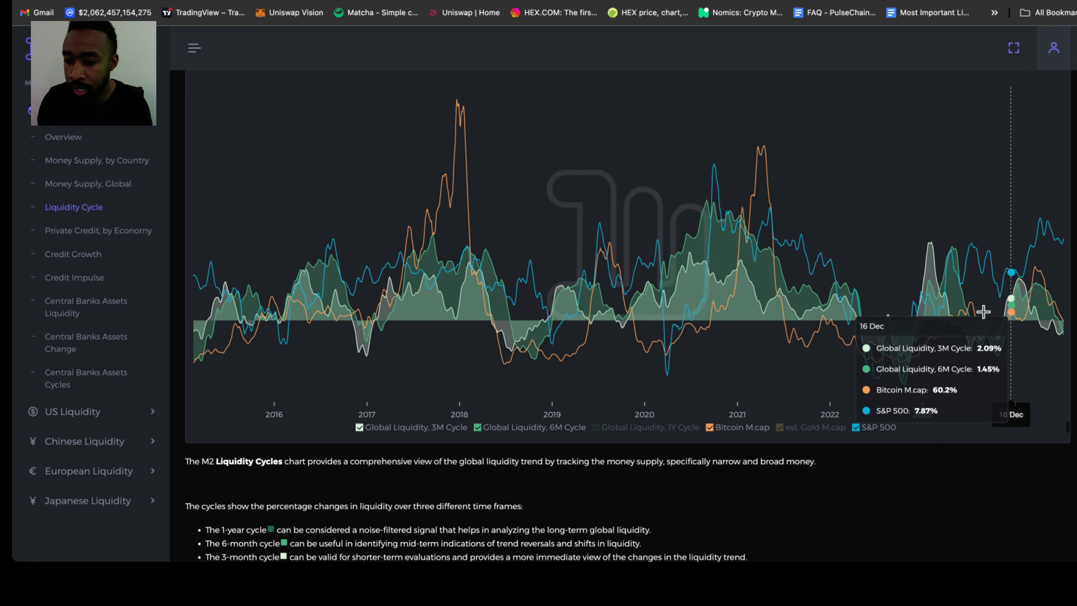
mouse_move(1000, 278)
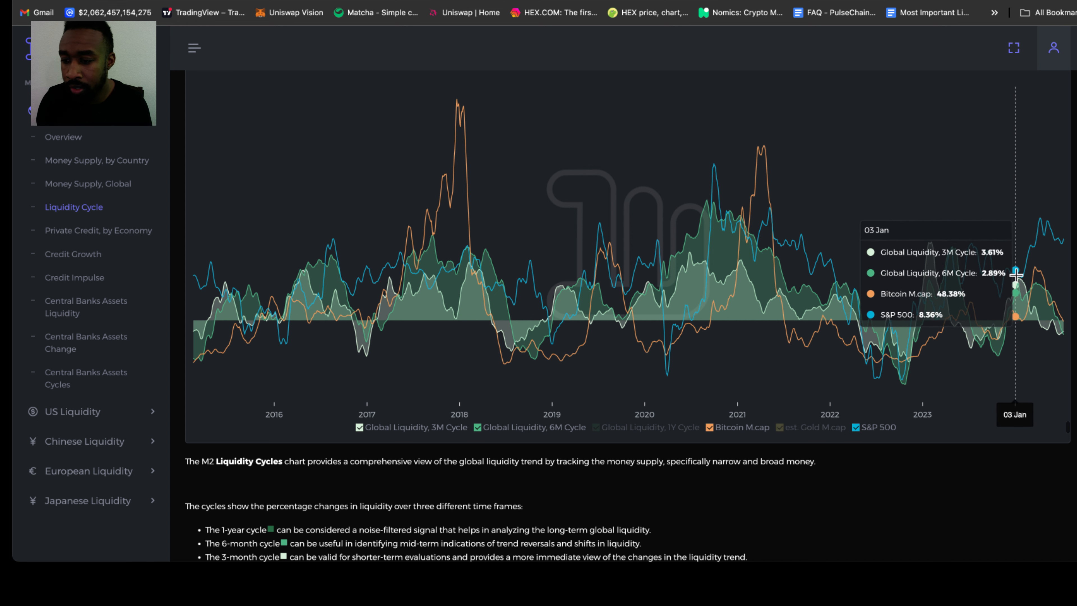
mouse_move(1026, 282)
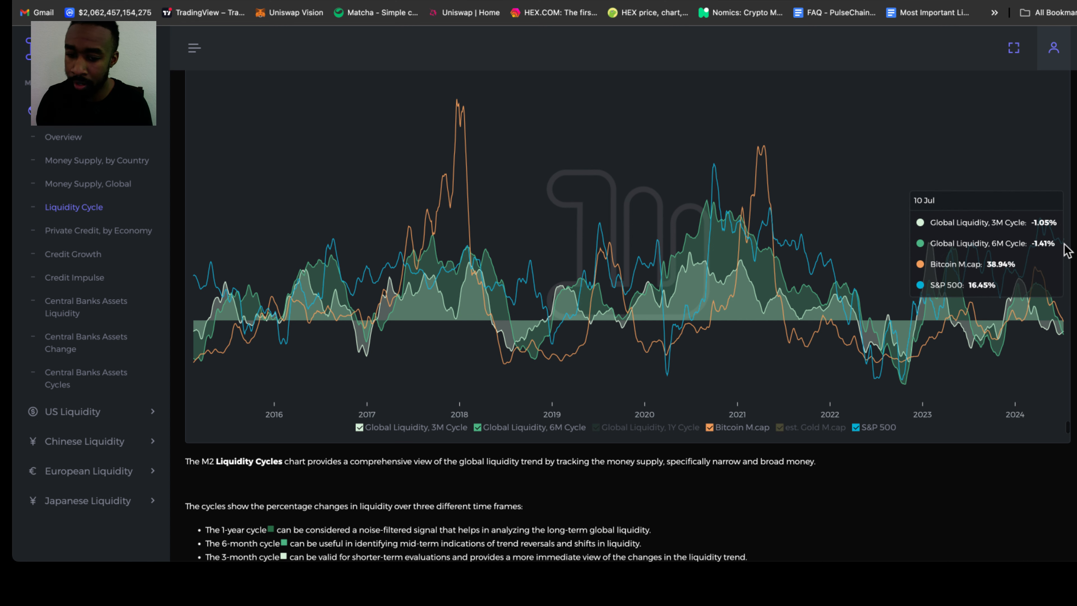
mouse_move(1059, 245)
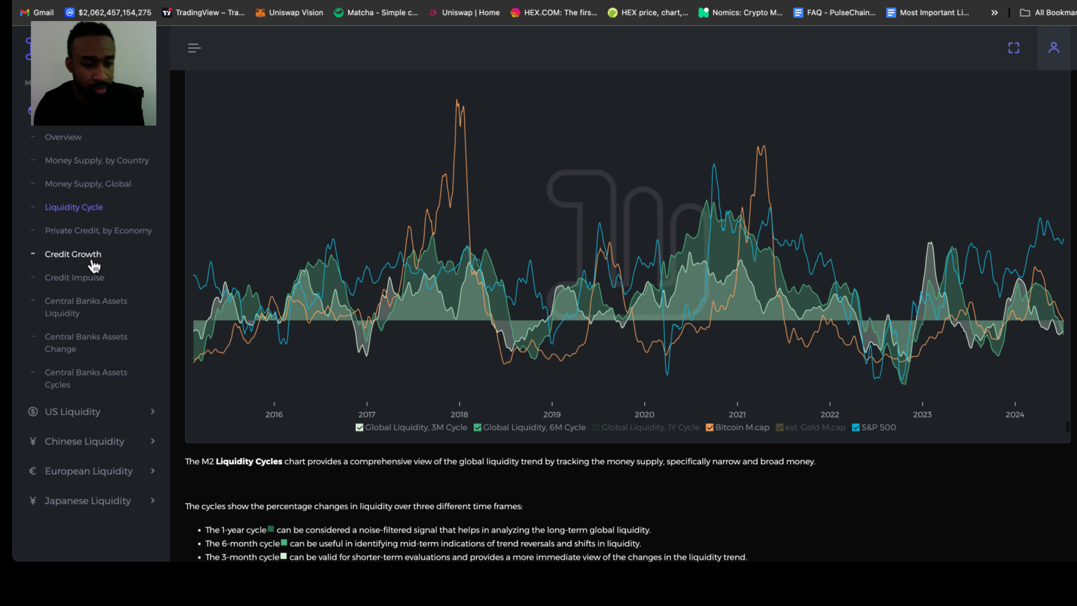
Switch to the Credit Growth dashboard from the sidebar.
left_click(72, 254)
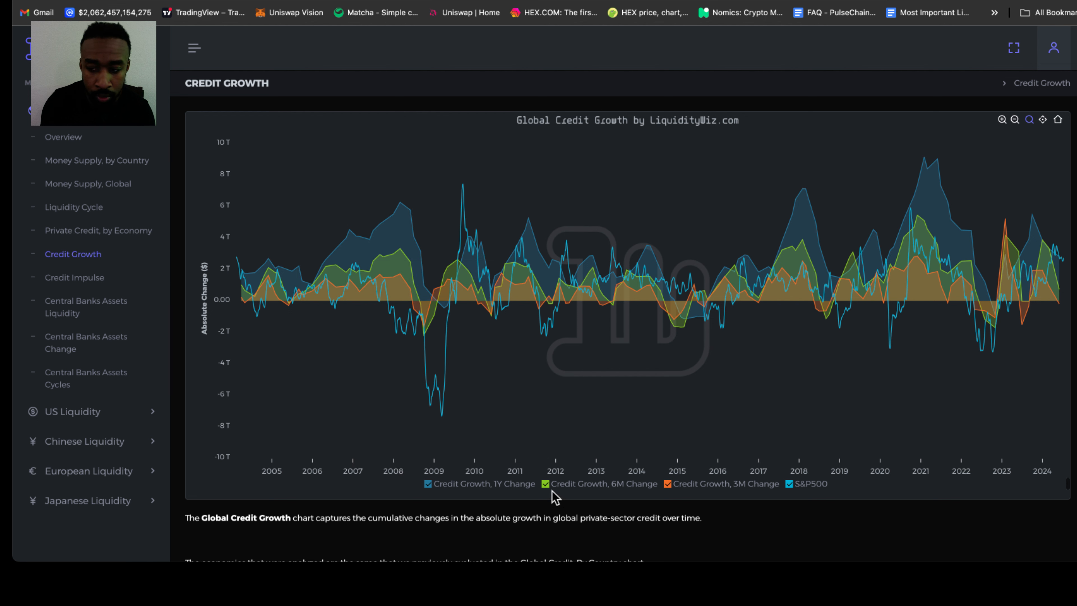
Hide the 6M Change series so the Credit Growth chart shows the 1-year change.
left_click(545, 483)
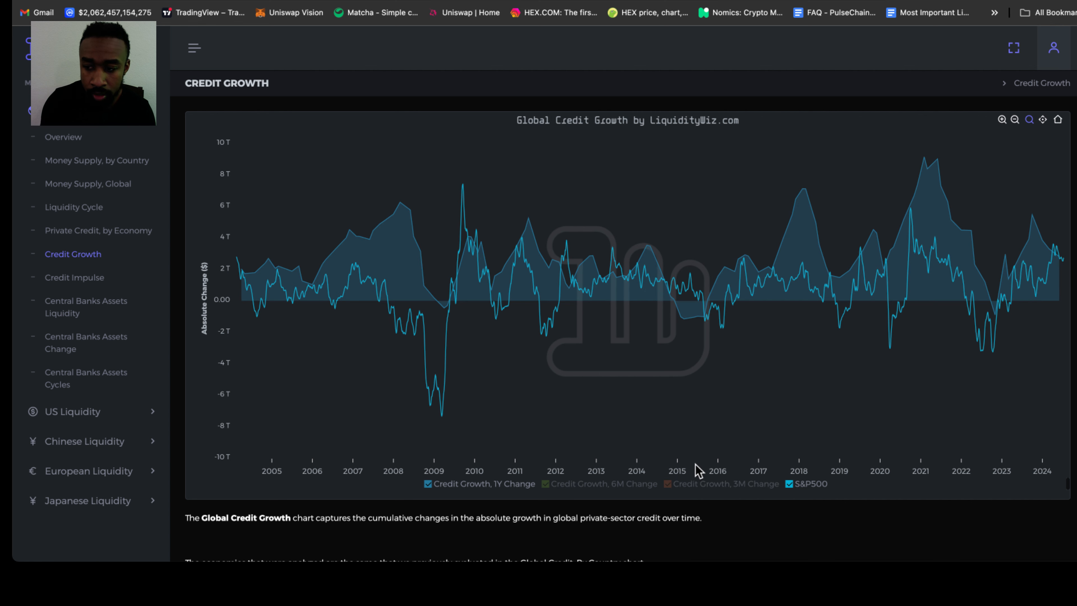
mouse_move(994, 302)
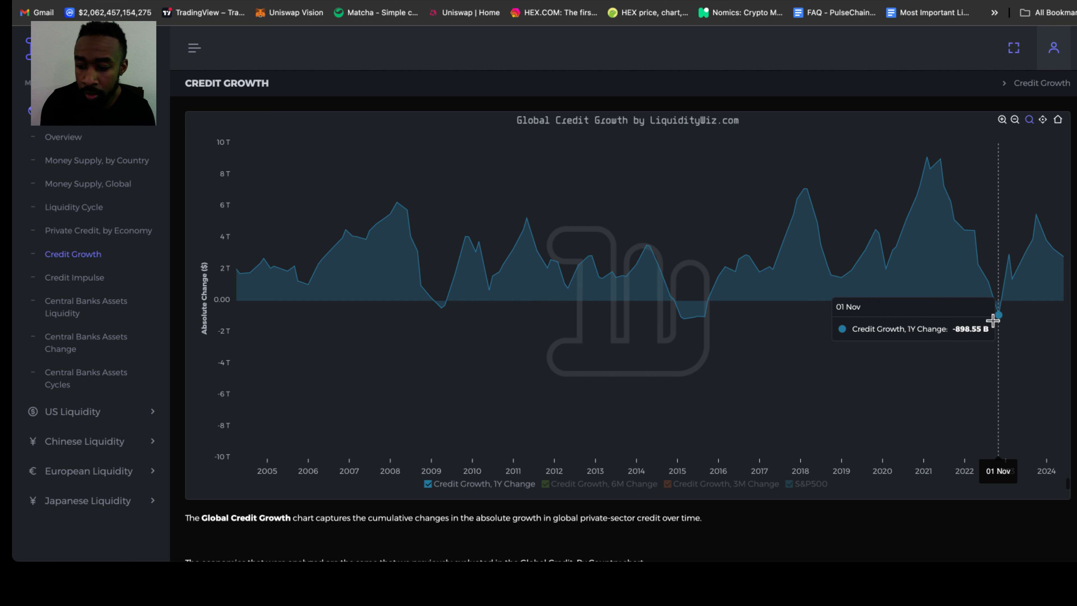
mouse_move(997, 319)
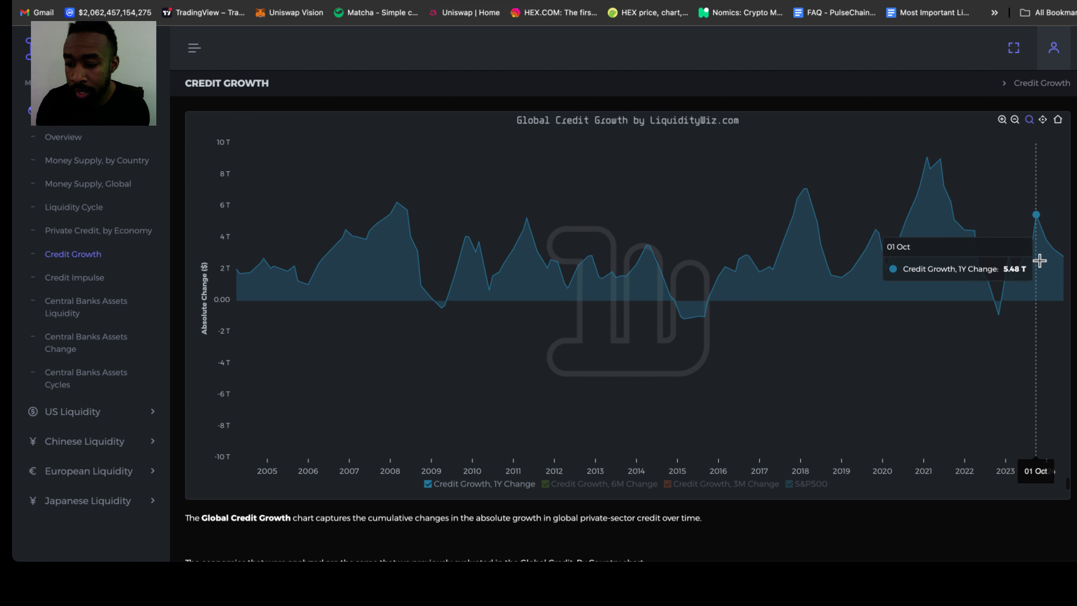
mouse_move(1044, 226)
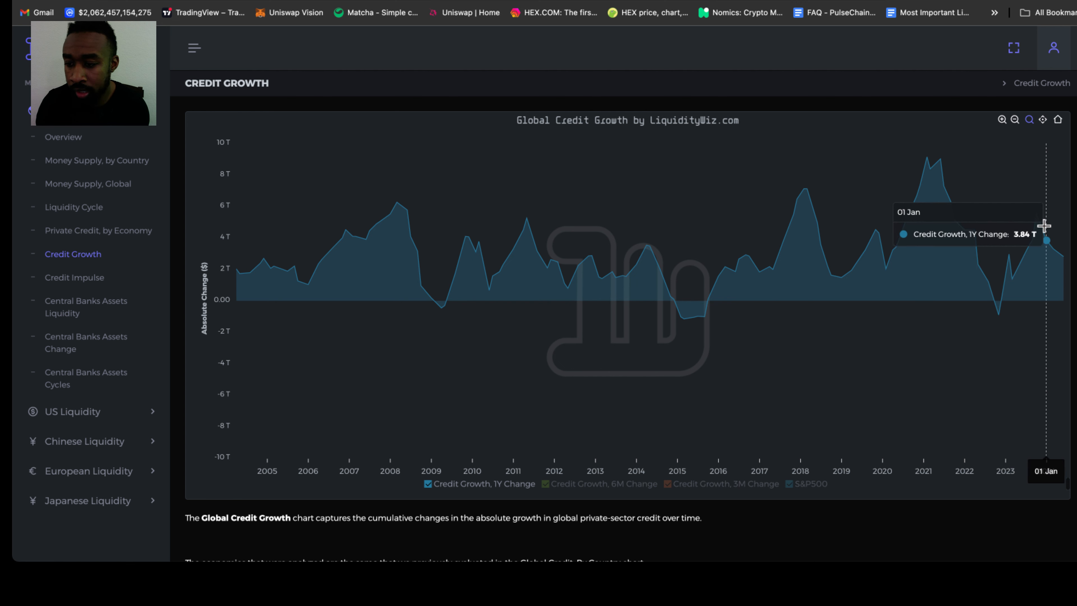
mouse_move(1052, 227)
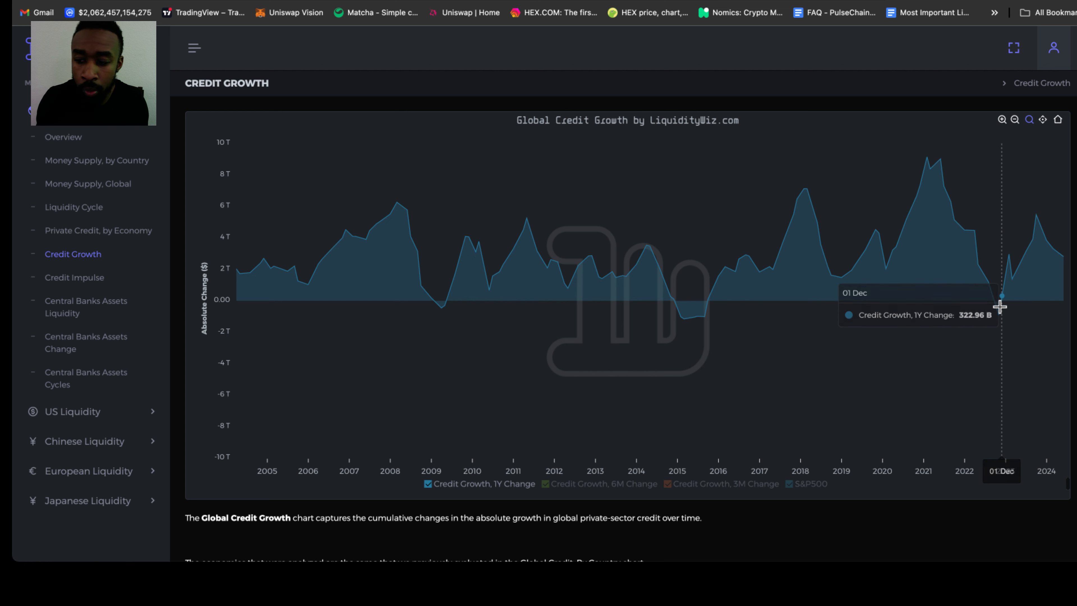
mouse_move(998, 310)
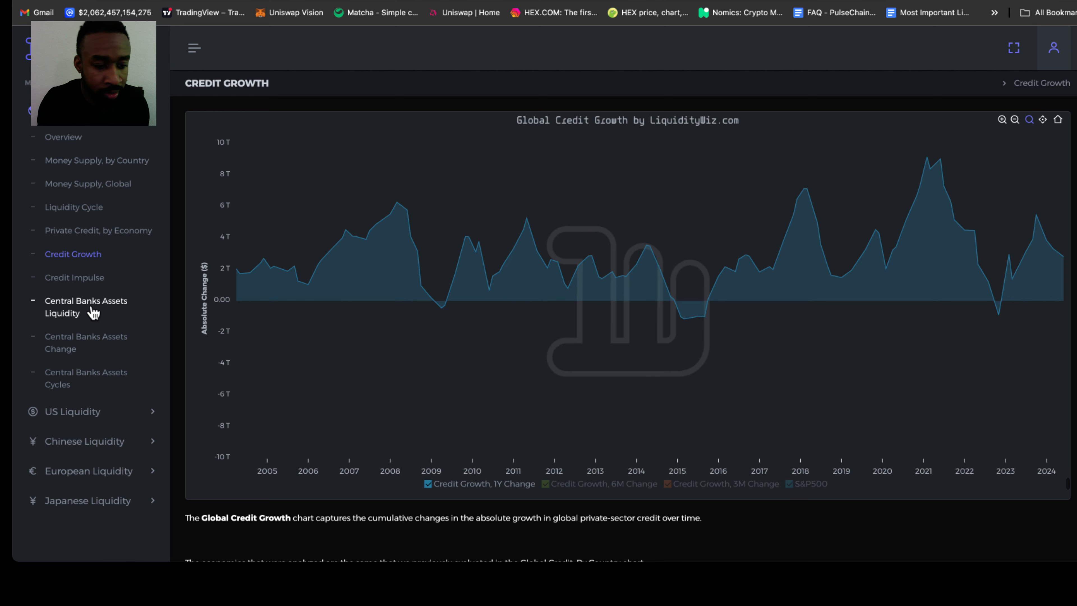
scroll("down", 3)
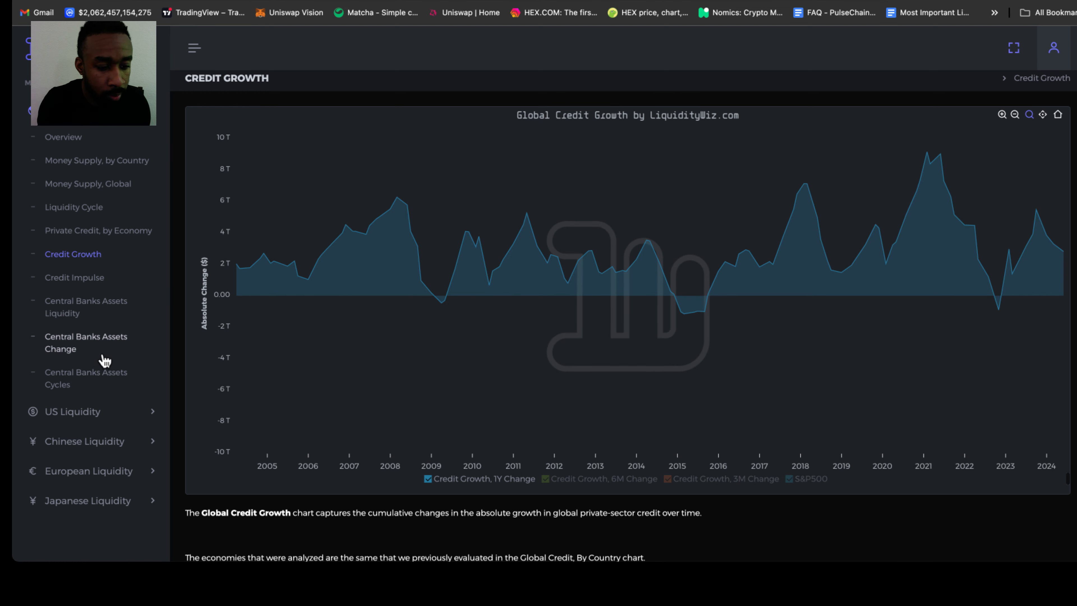
mouse_move(86, 377)
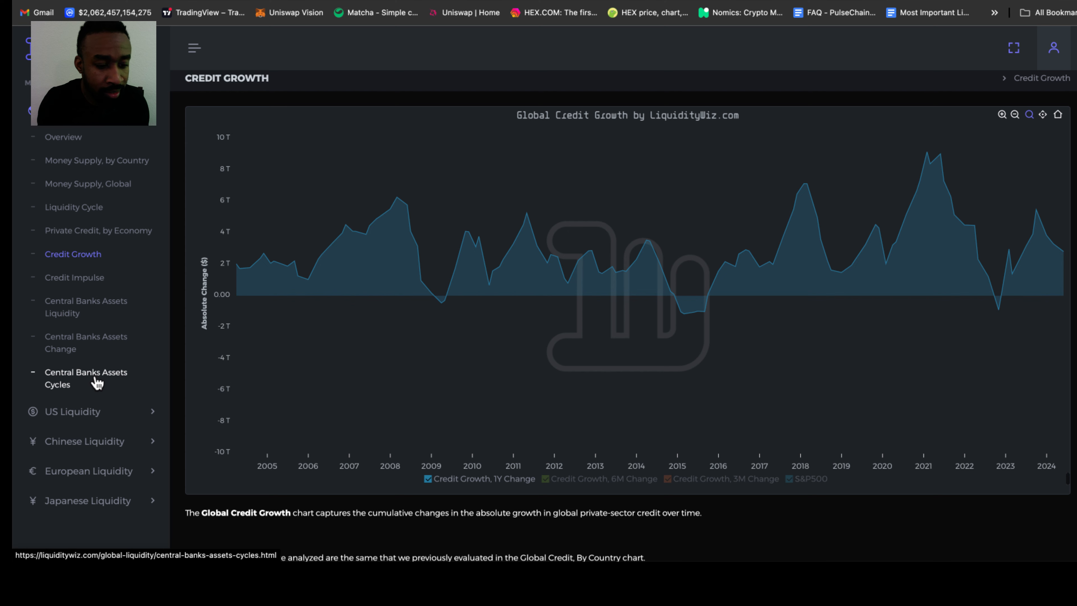
Switch to the Central Banks Assets Cycles dashboard from the sidebar.
left_click(85, 378)
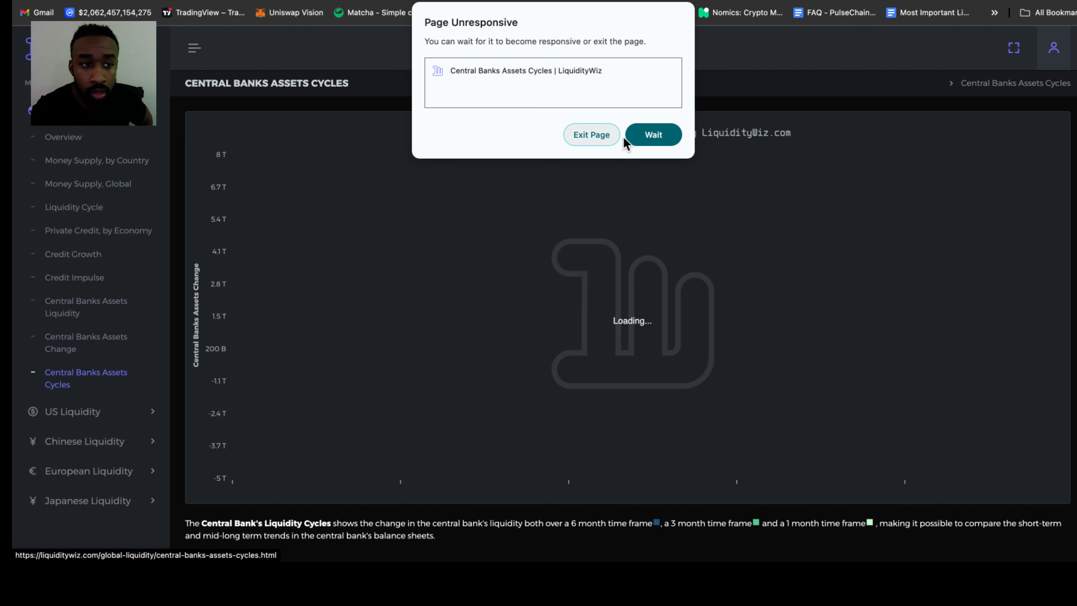
Wait out the unresponsive-page warning, then hide the S&P 500 6m % Change overlay.
left_click(651, 134)
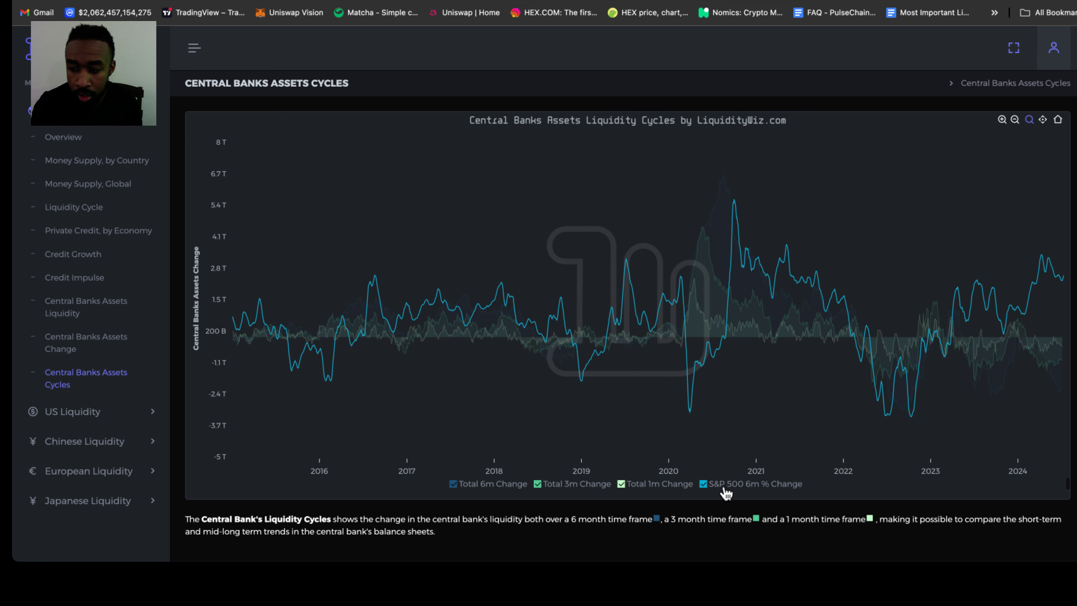
left_click(704, 484)
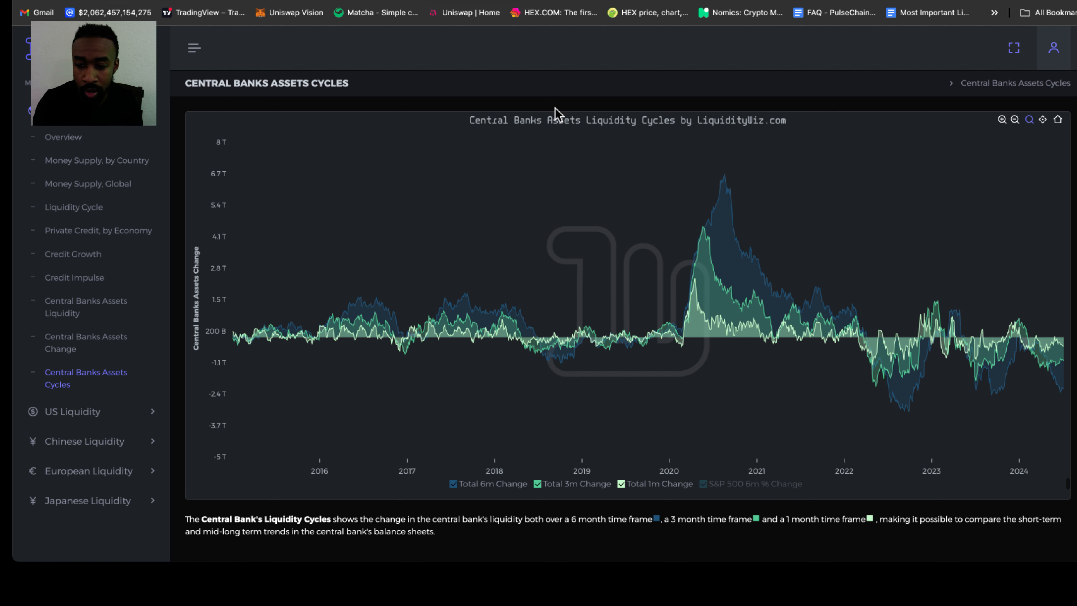
mouse_move(857, 318)
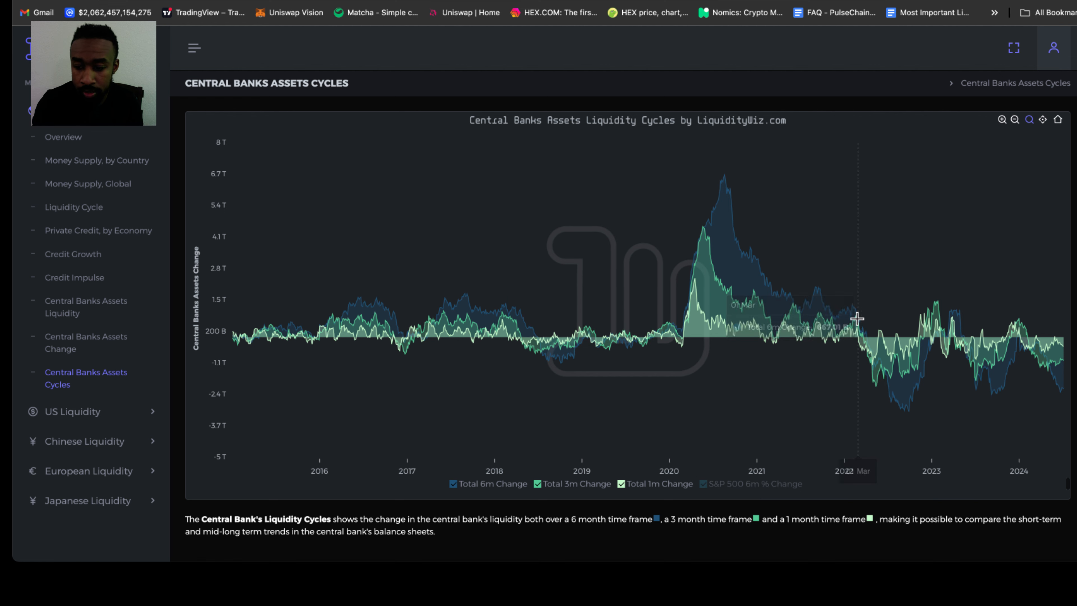
mouse_move(857, 318)
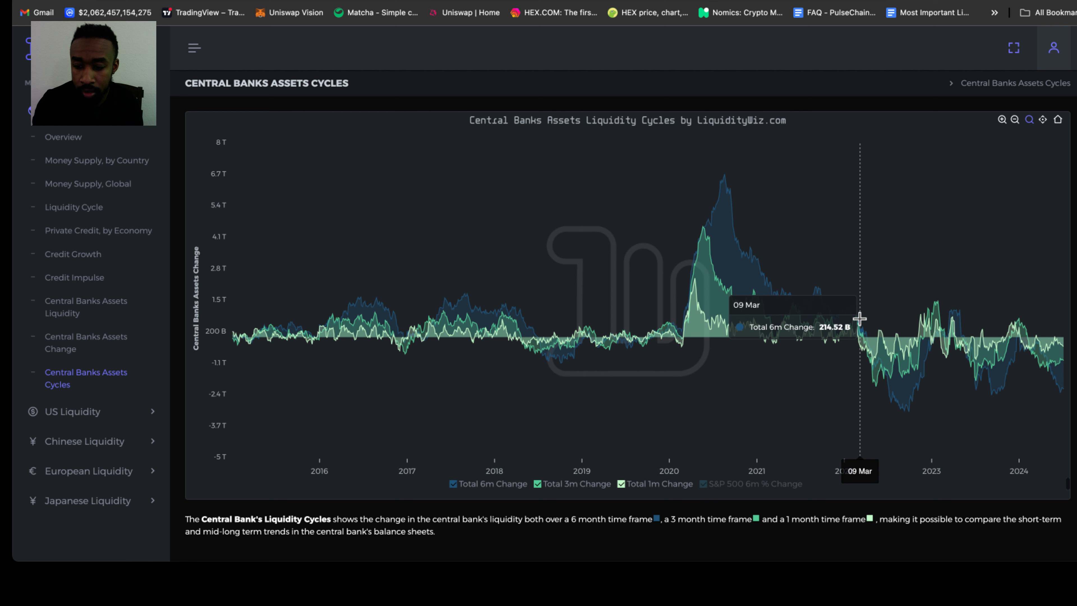
mouse_move(861, 318)
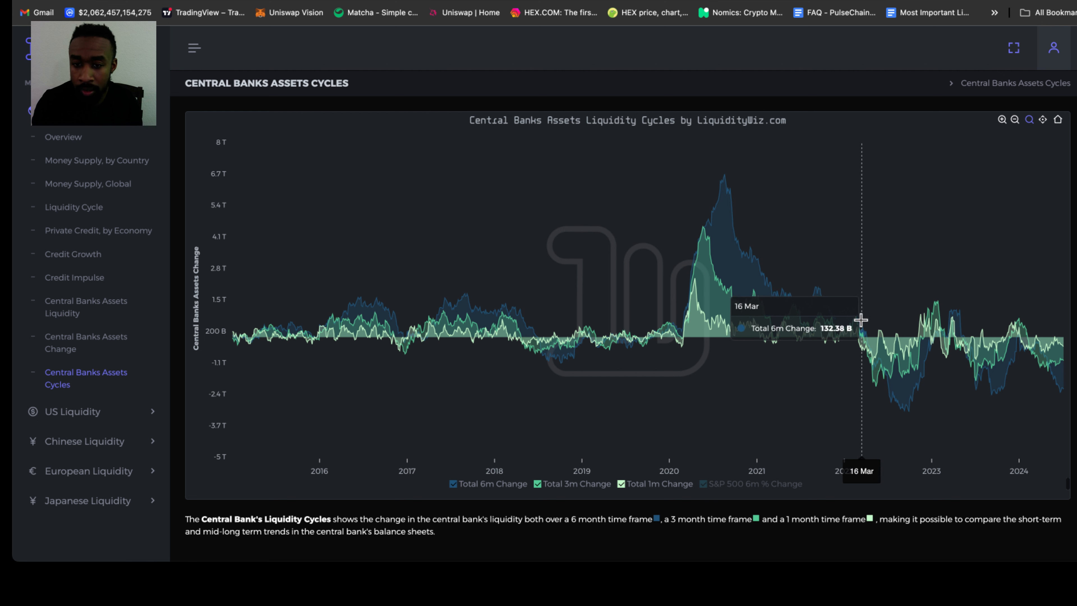
mouse_move(902, 383)
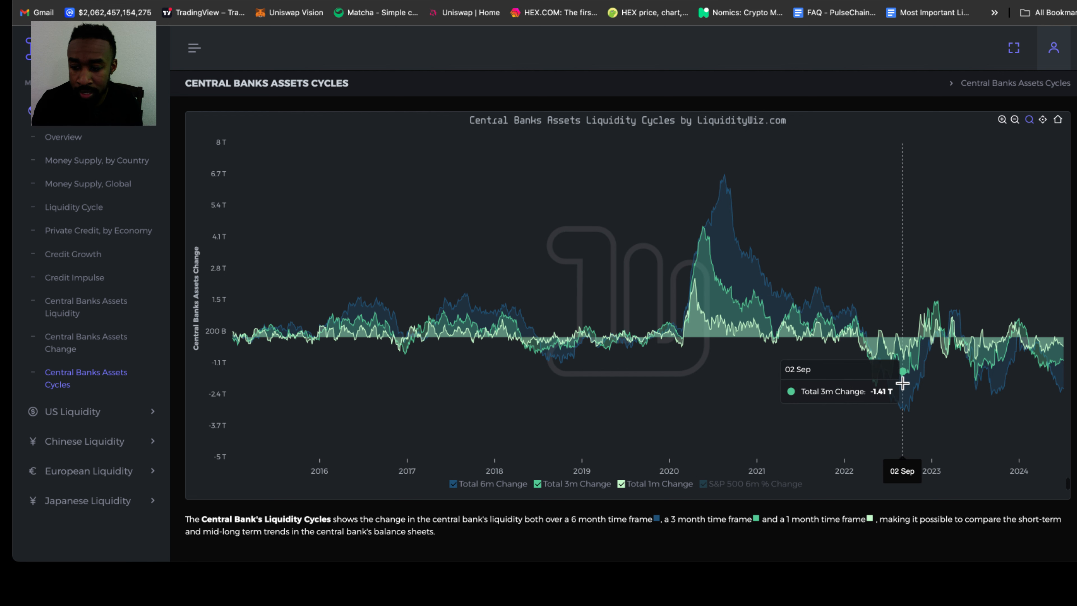
mouse_move(924, 336)
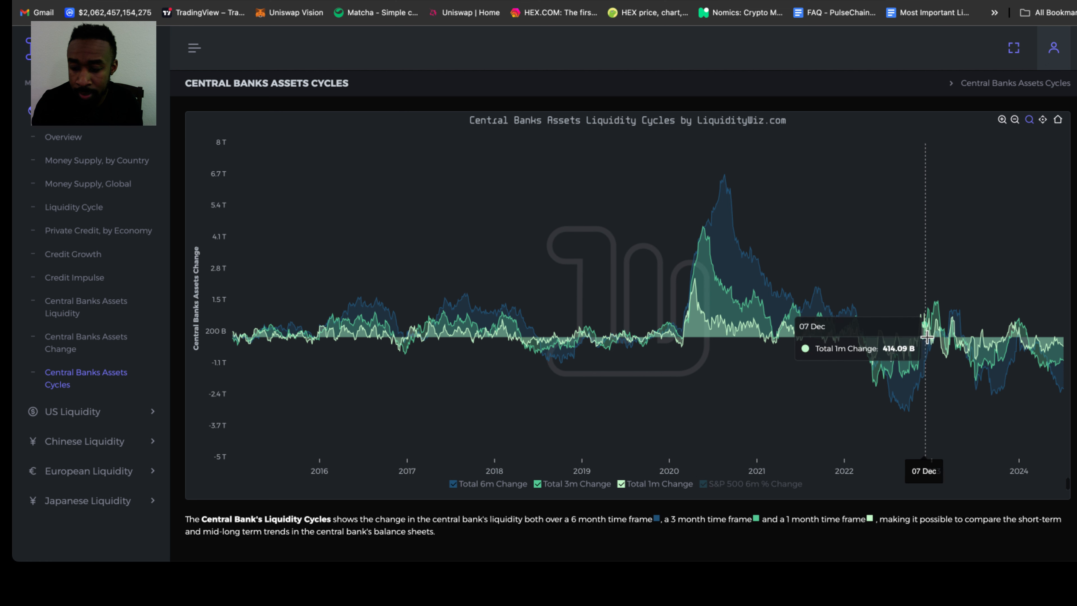
mouse_move(942, 318)
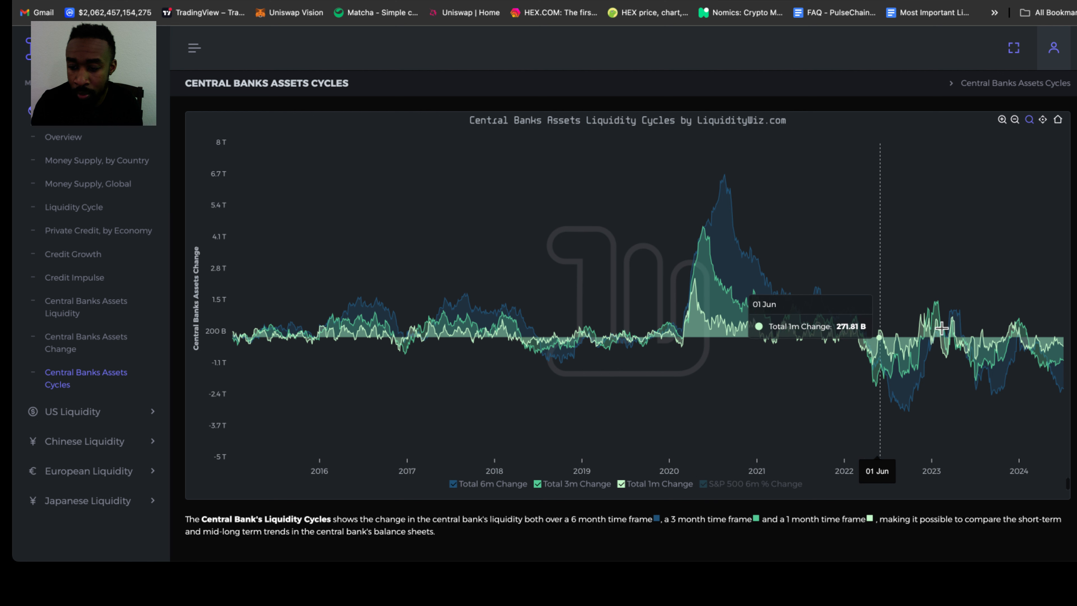
mouse_move(979, 336)
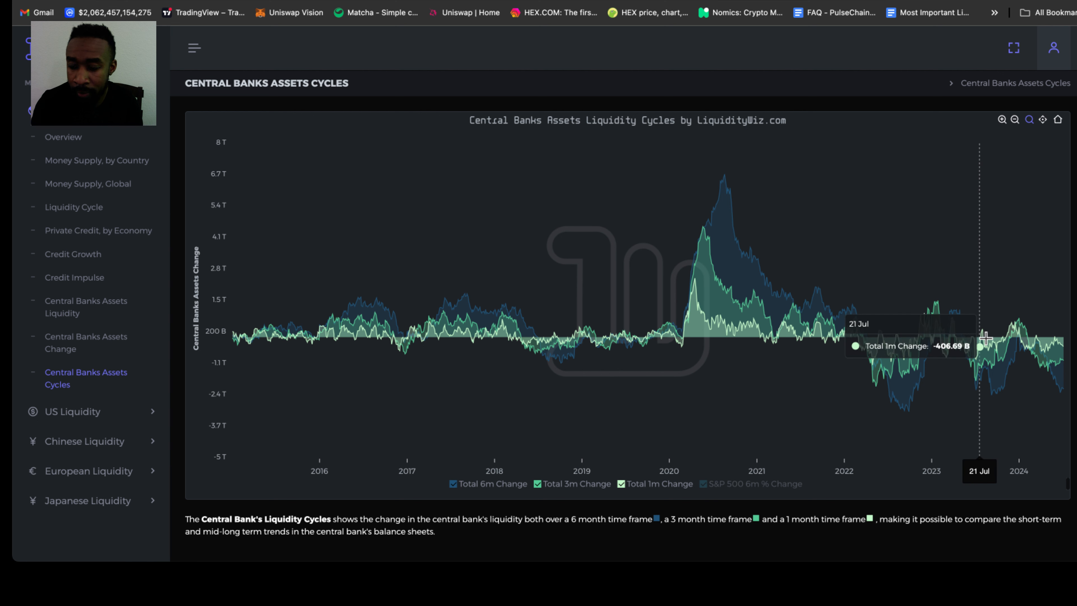
mouse_move(988, 362)
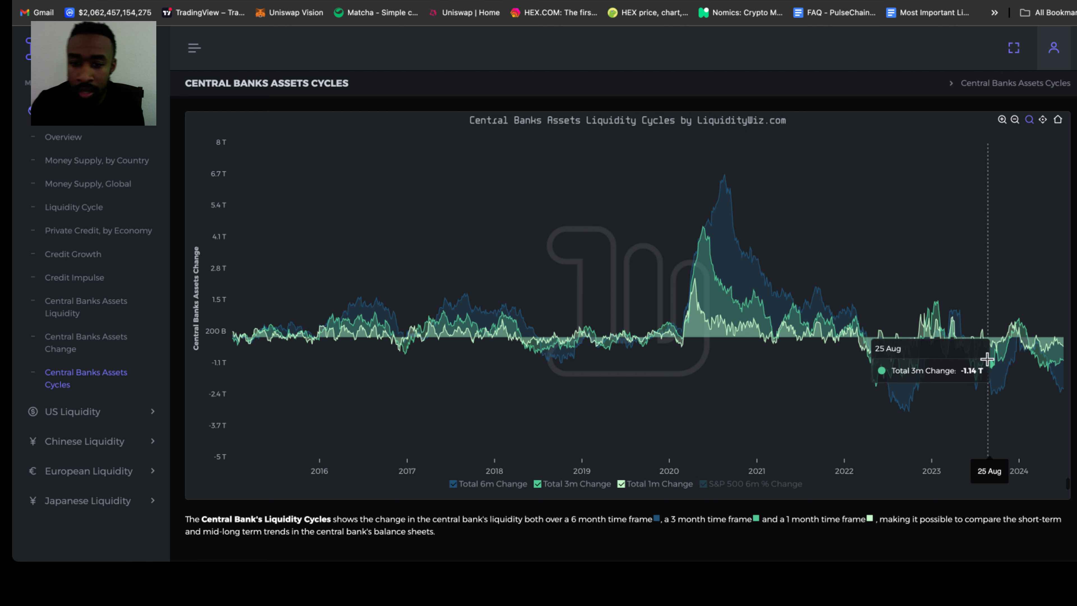
mouse_move(1026, 358)
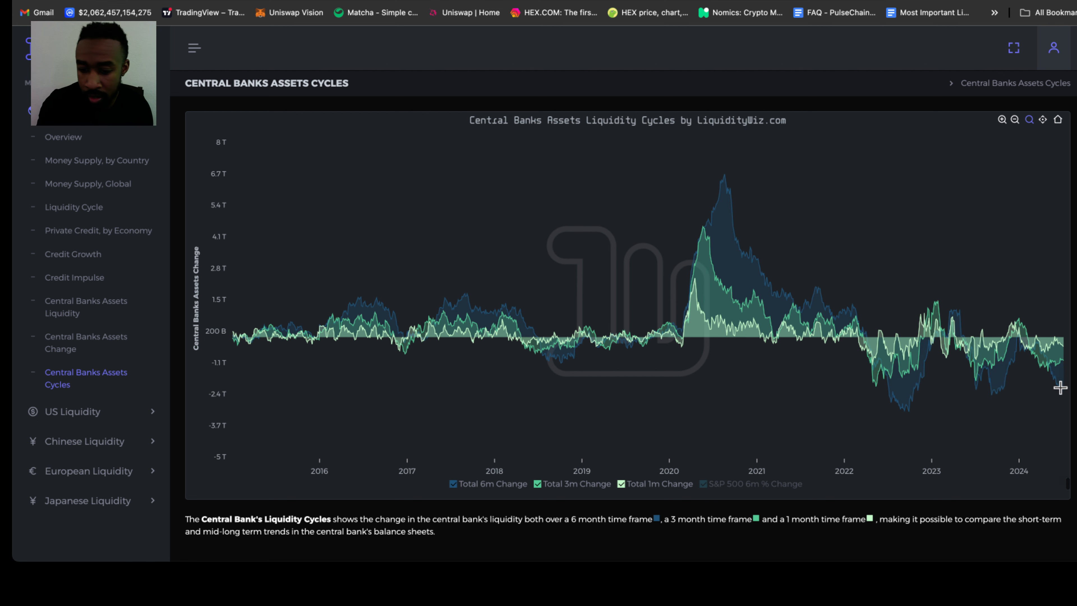
mouse_move(1059, 386)
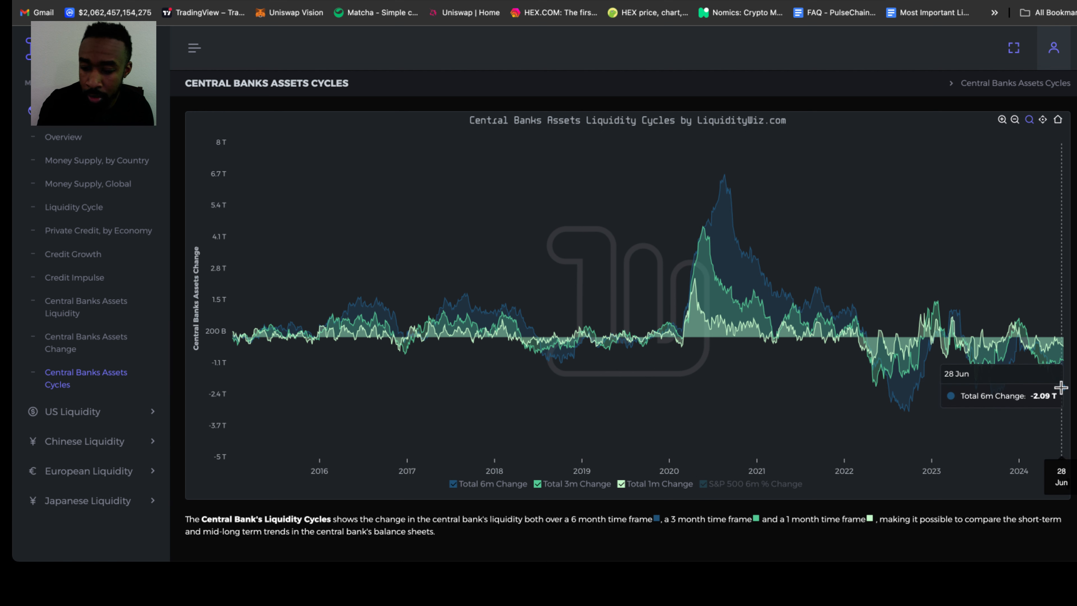
mouse_move(1060, 386)
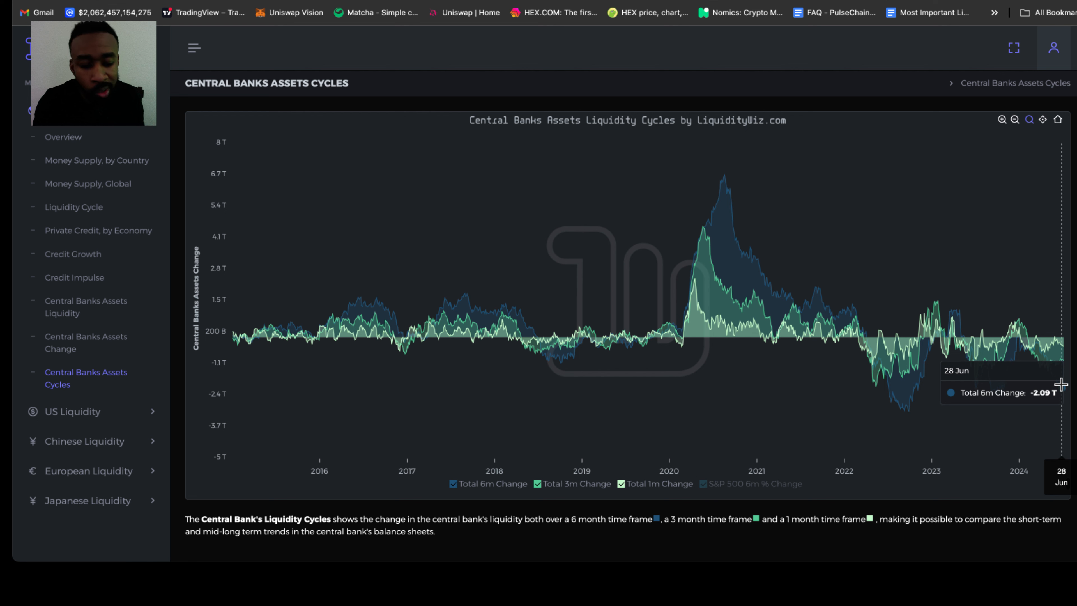
mouse_move(1065, 385)
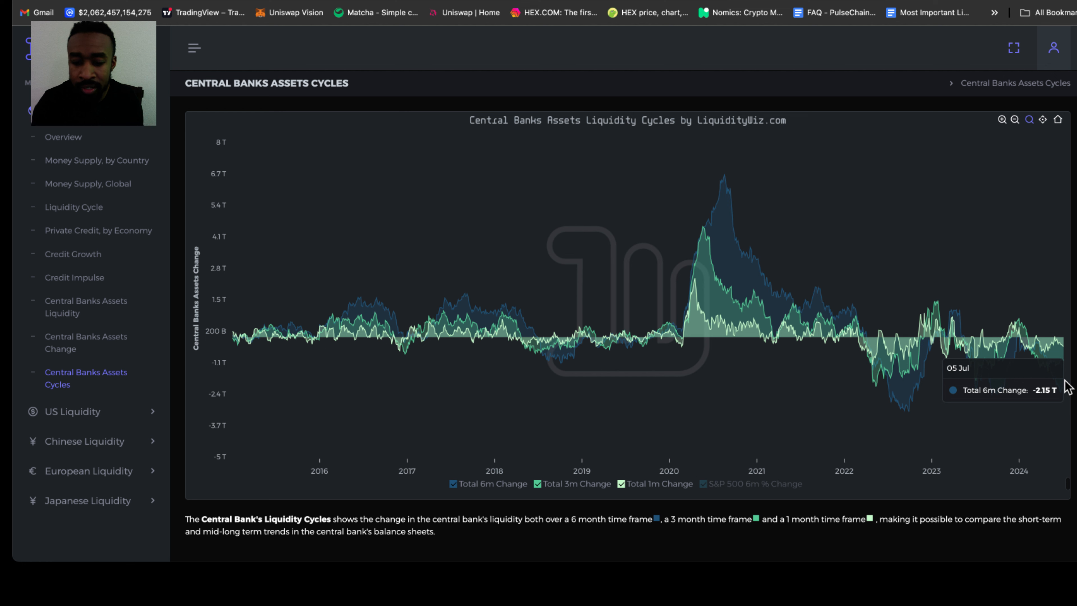
mouse_move(264, 331)
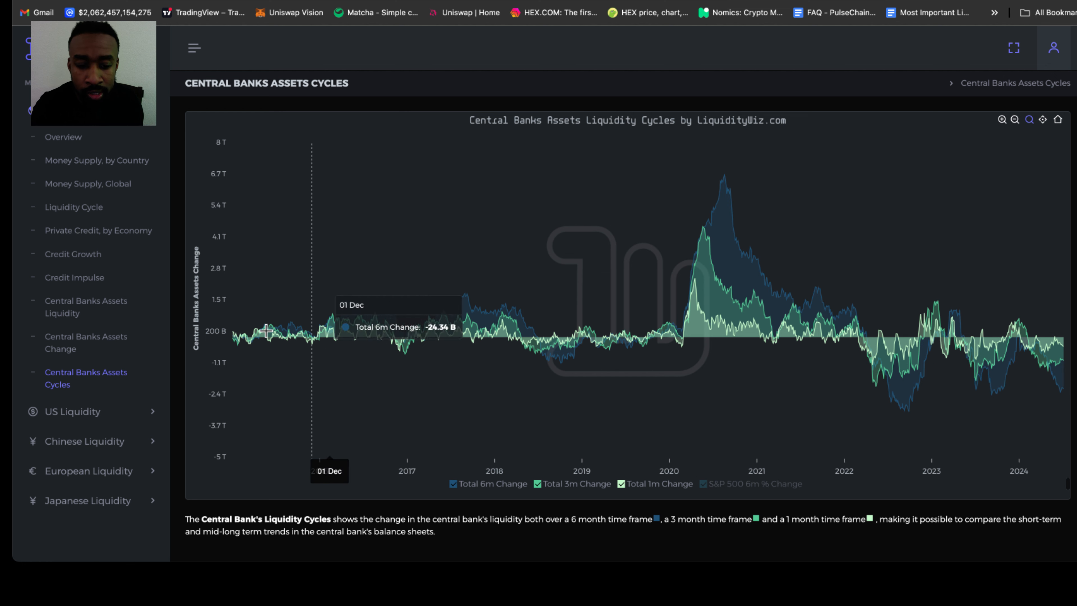
mouse_move(531, 310)
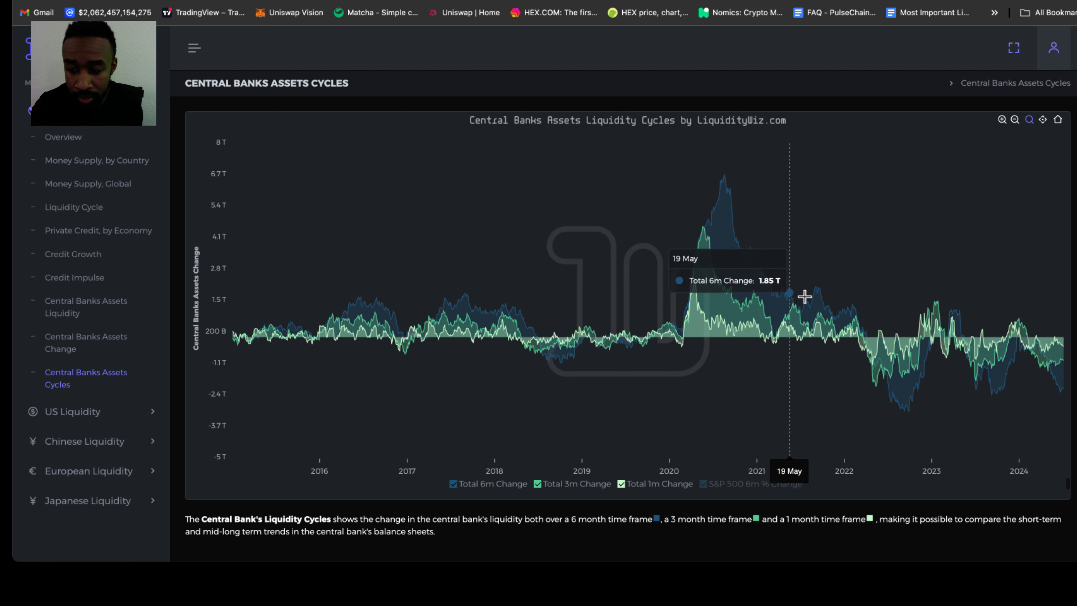
mouse_move(898, 362)
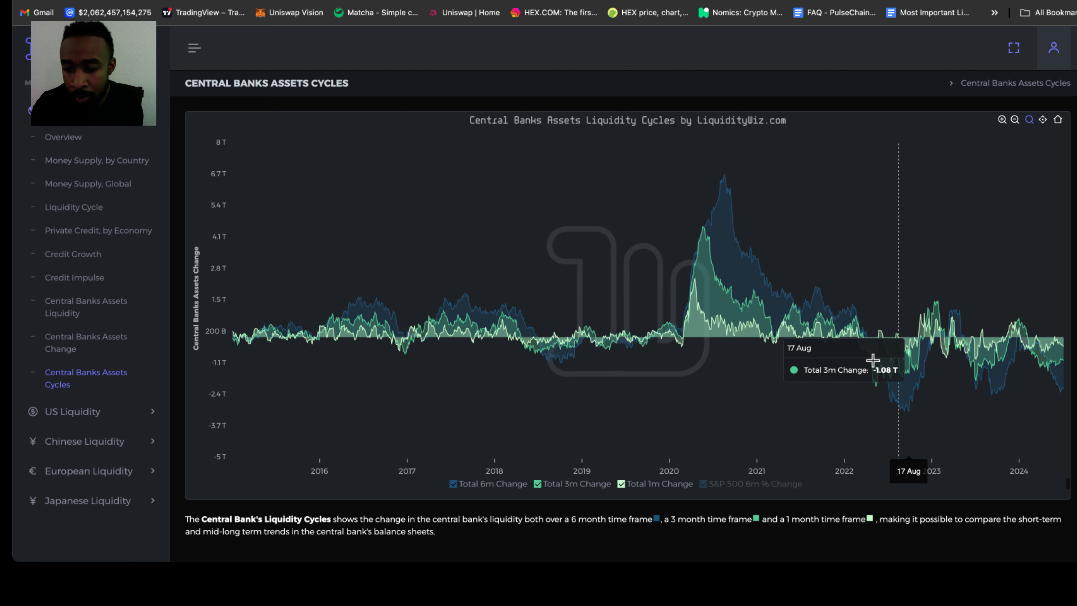
mouse_move(1007, 364)
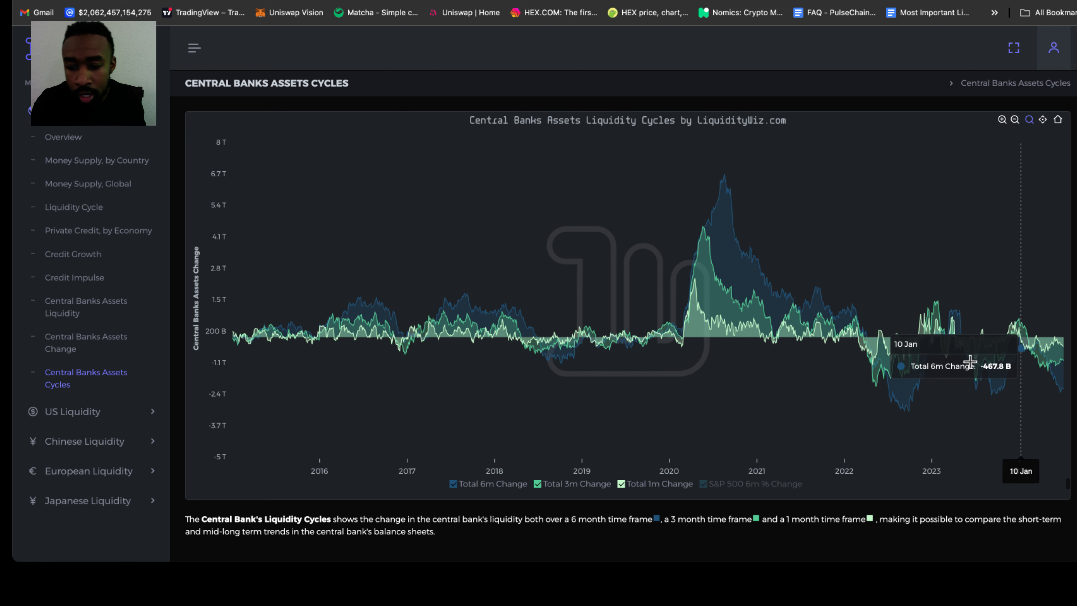
mouse_move(879, 351)
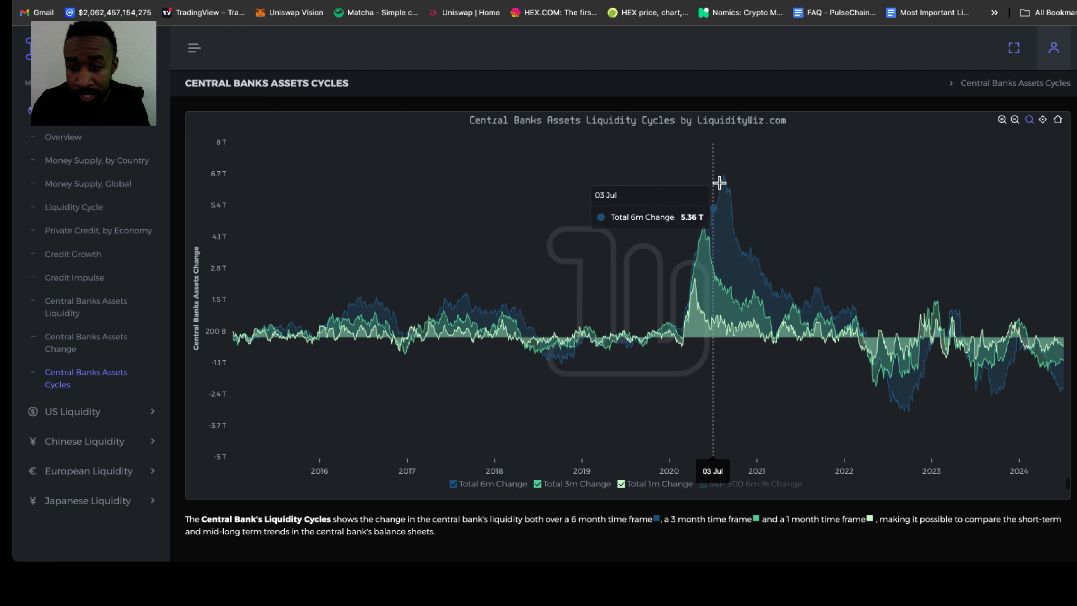
mouse_move(721, 183)
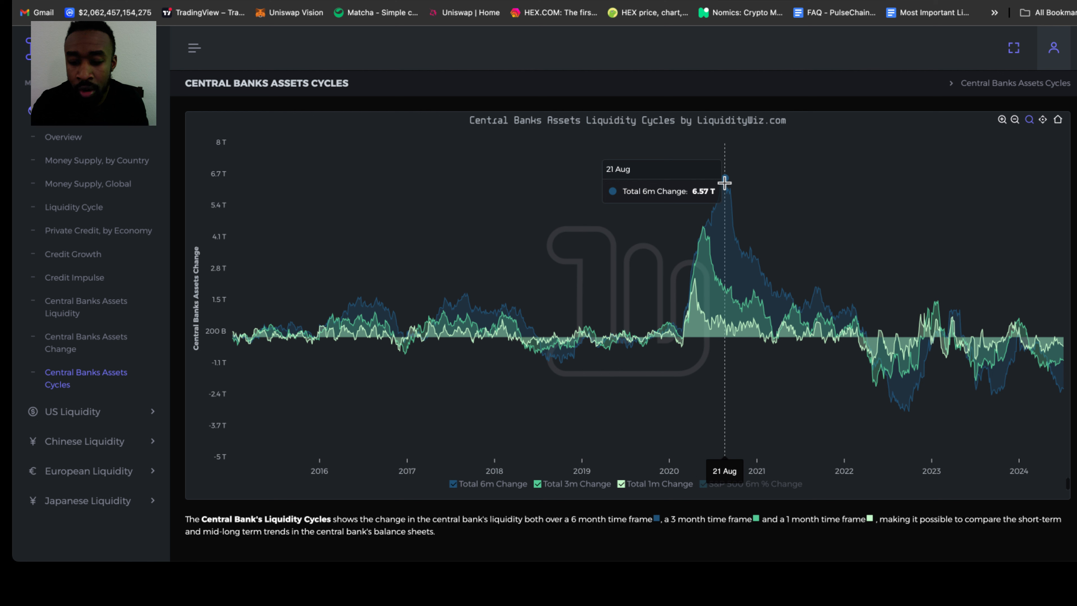
mouse_move(725, 182)
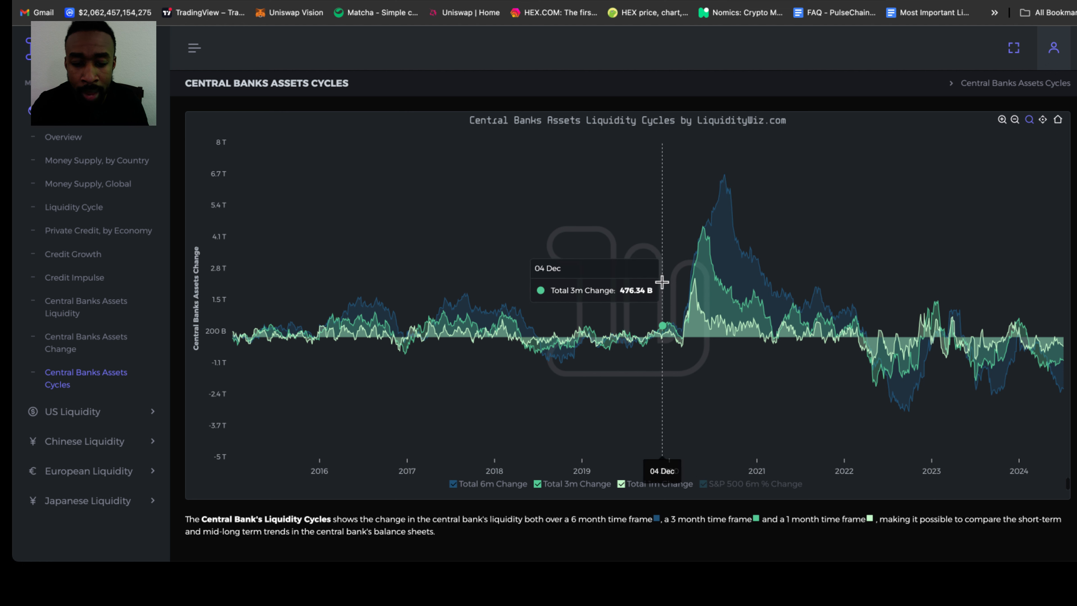
mouse_move(243, 337)
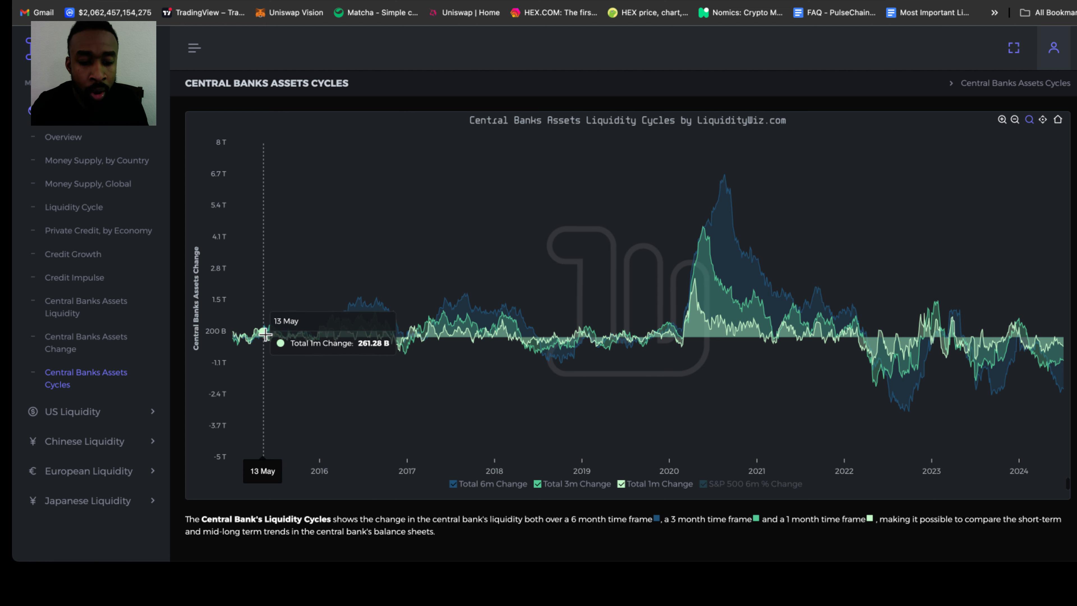
mouse_move(361, 304)
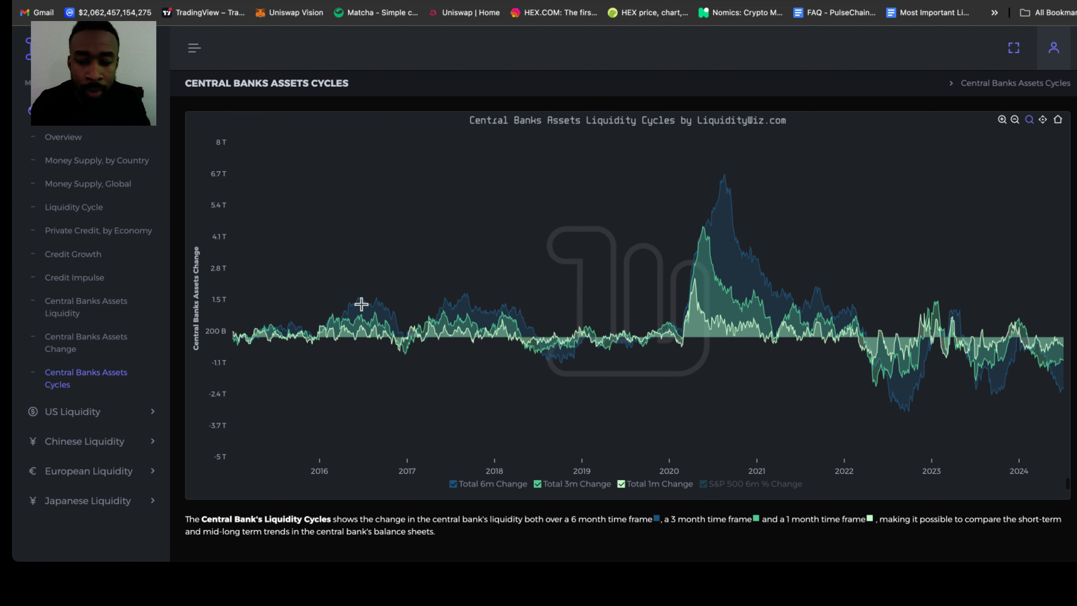
mouse_move(360, 304)
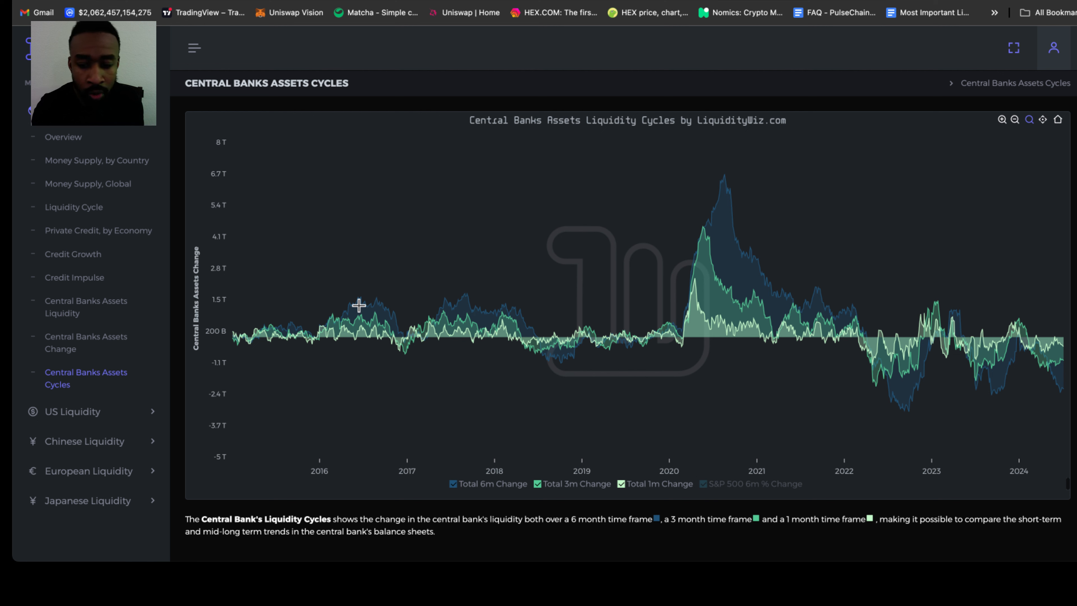
mouse_move(357, 302)
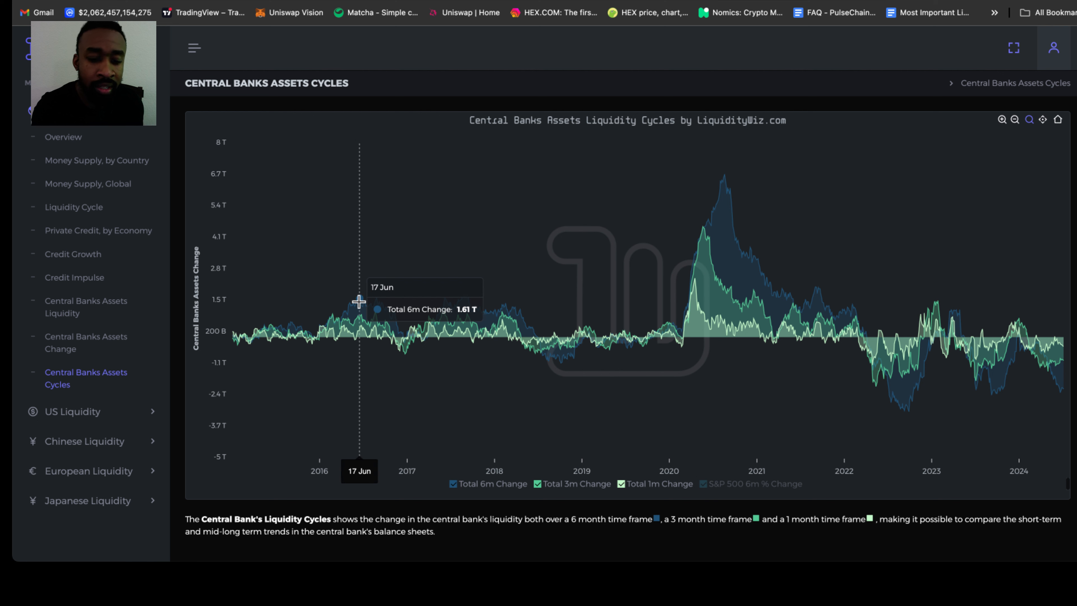
mouse_move(367, 319)
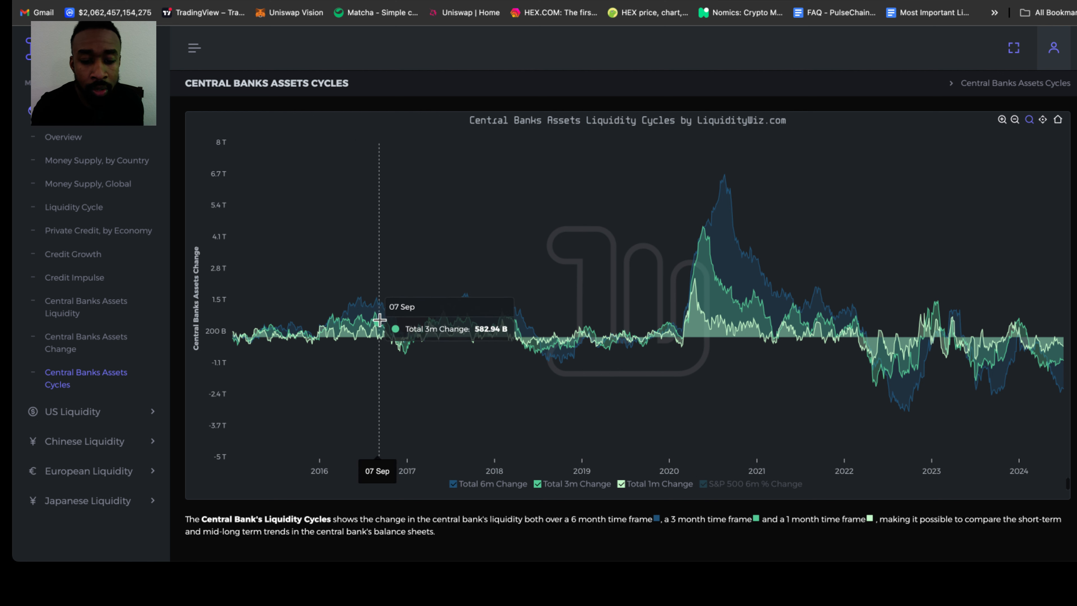
mouse_move(330, 331)
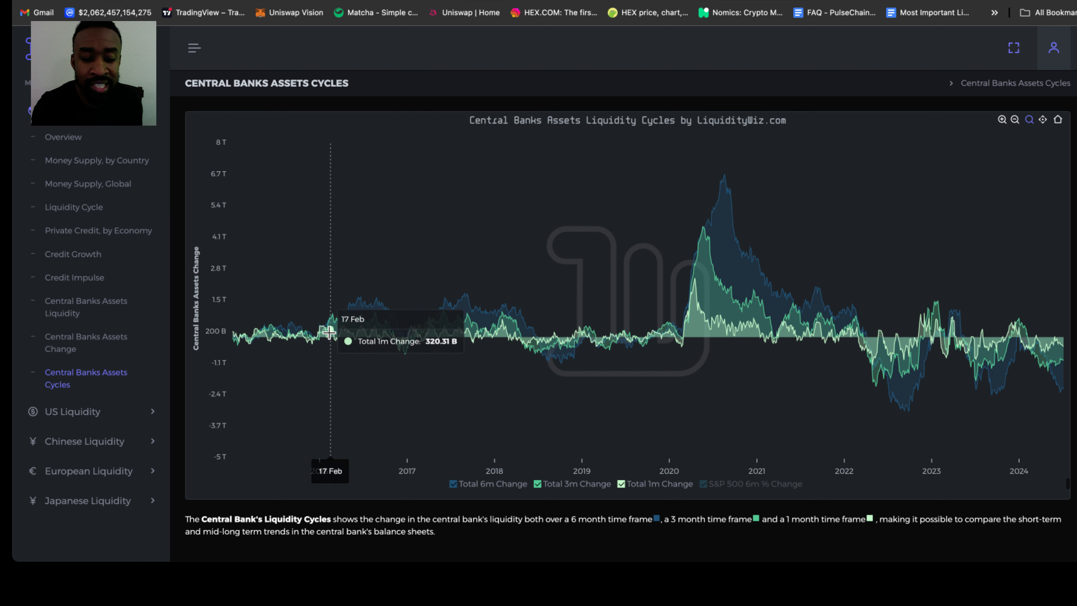
mouse_move(371, 323)
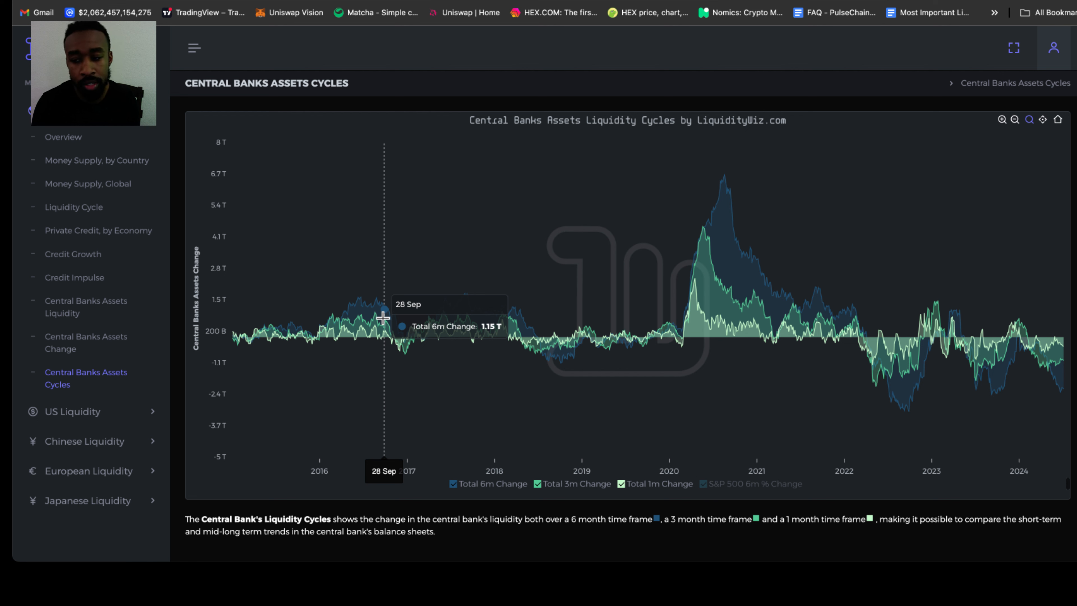
mouse_move(663, 357)
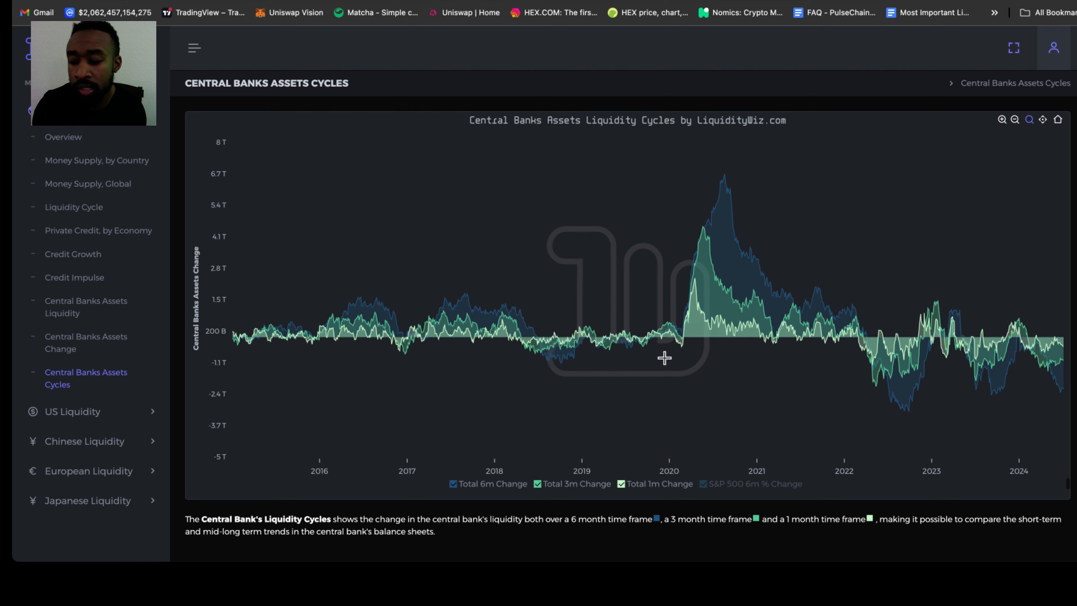
mouse_move(1051, 342)
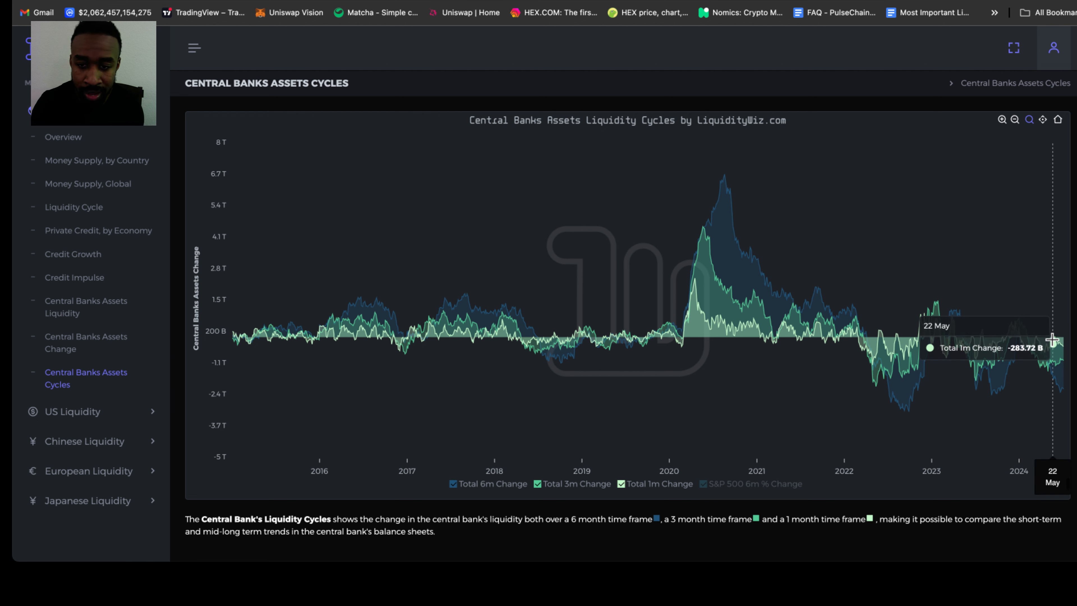
mouse_move(1007, 315)
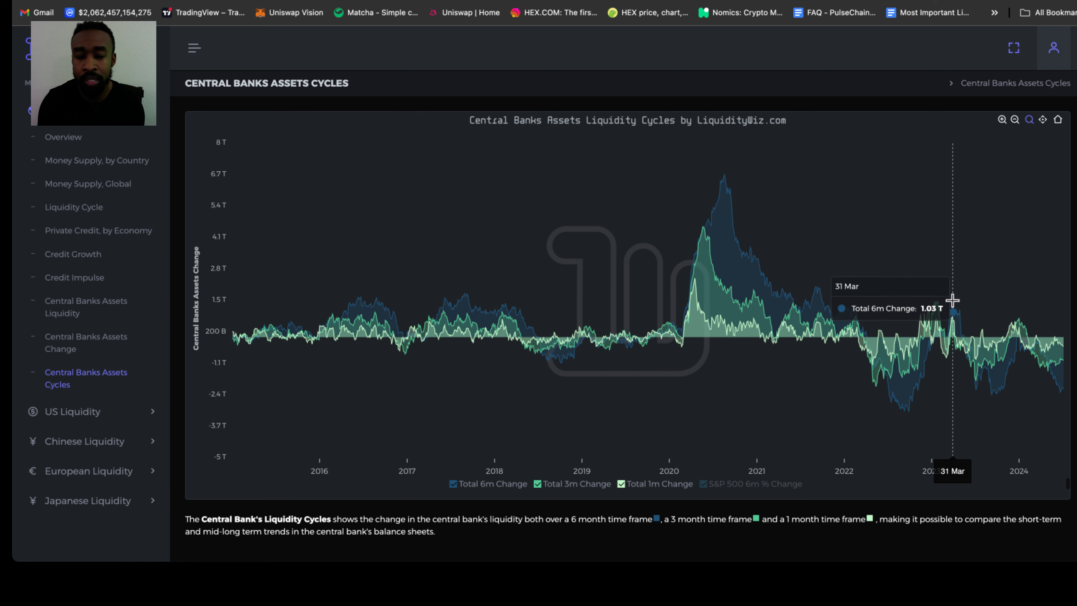
mouse_move(952, 299)
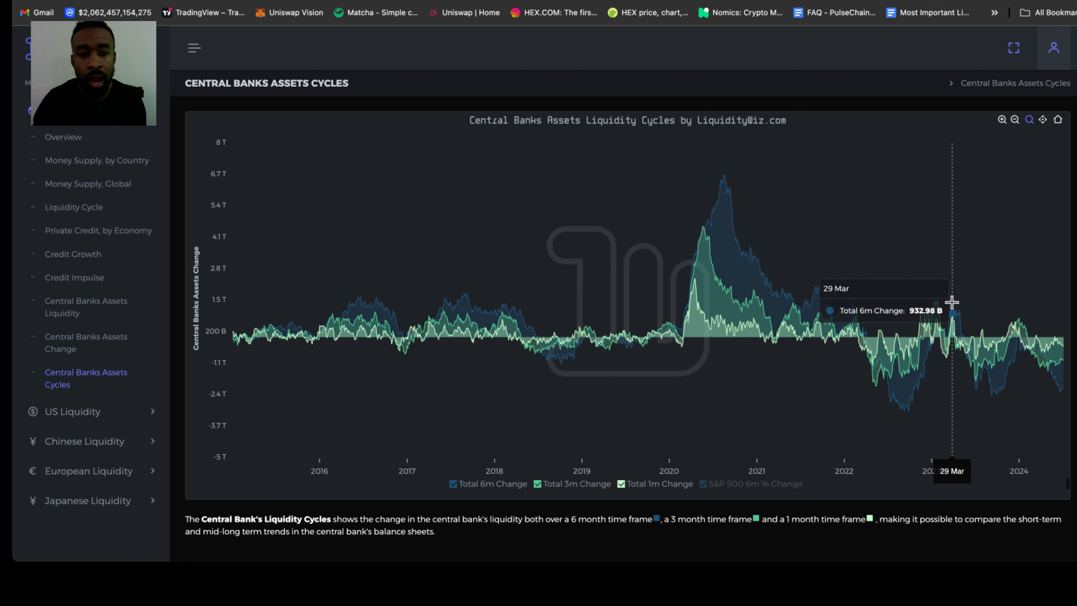
mouse_move(543, 323)
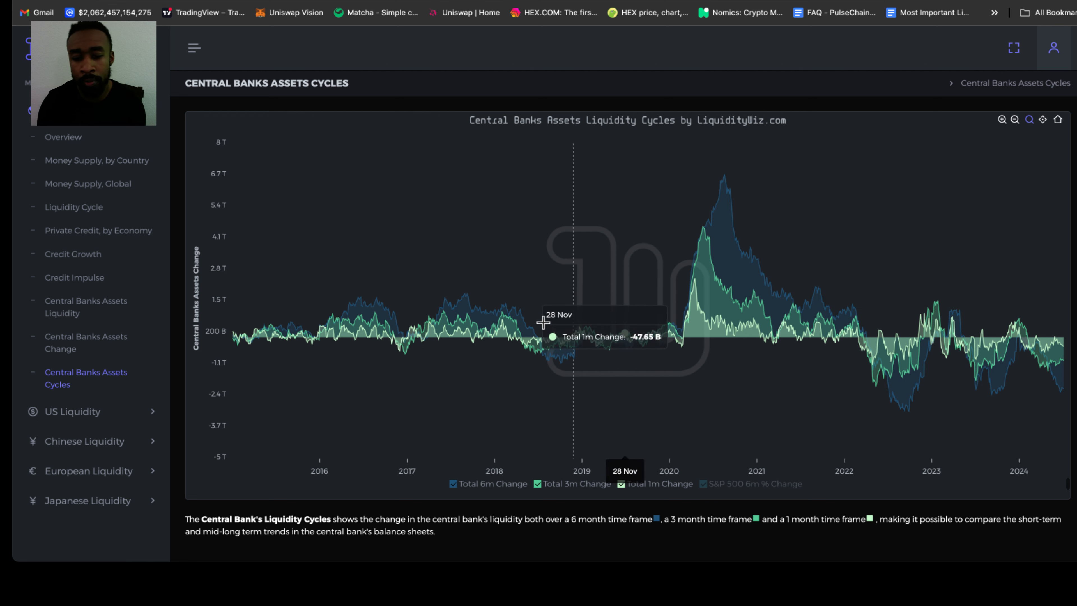
mouse_move(543, 321)
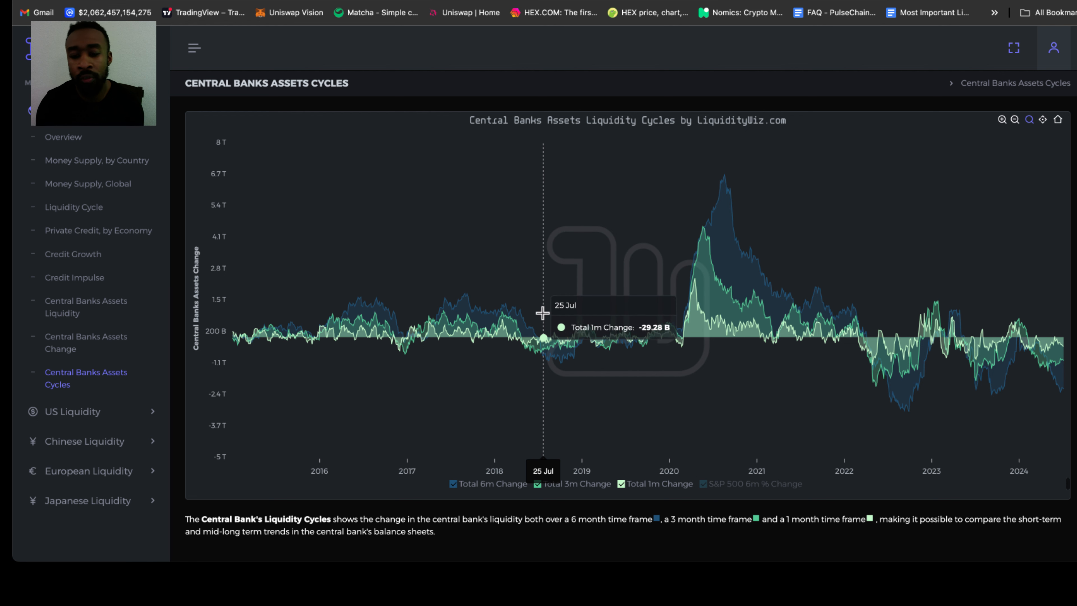
mouse_move(530, 317)
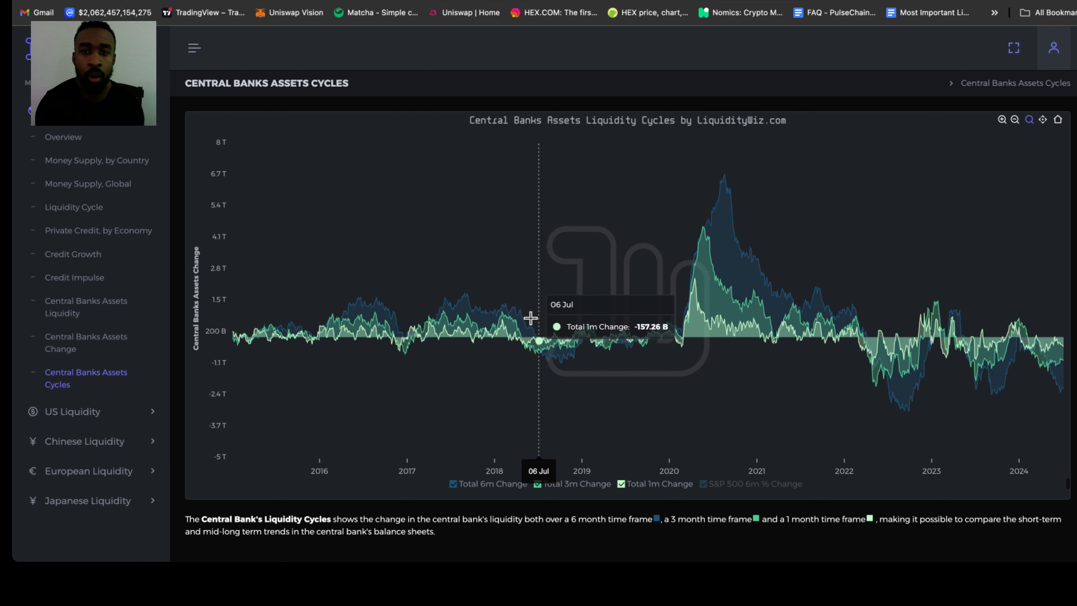
mouse_move(28, 183)
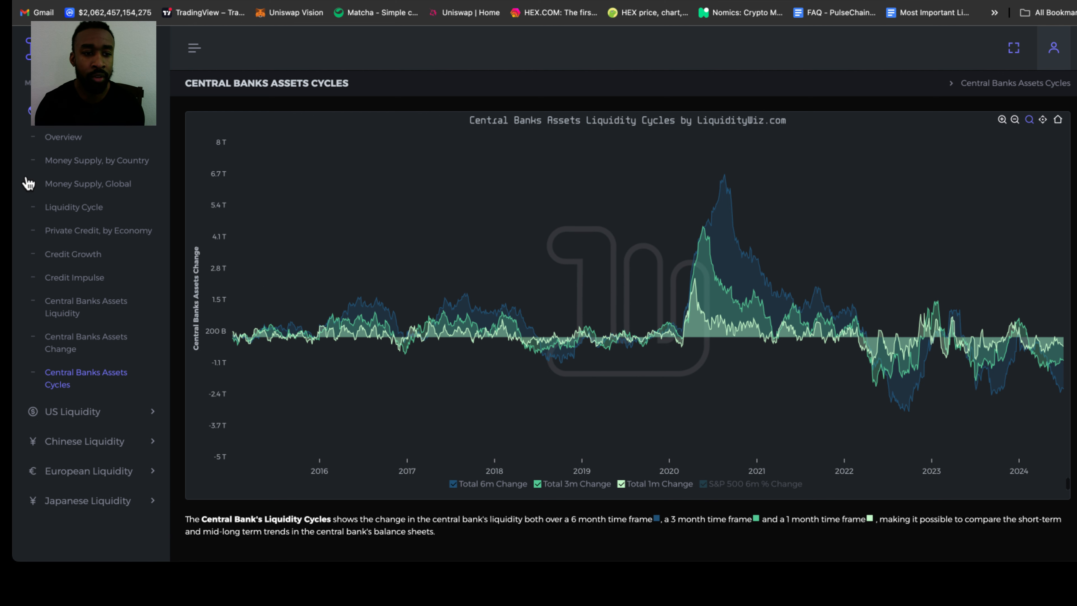